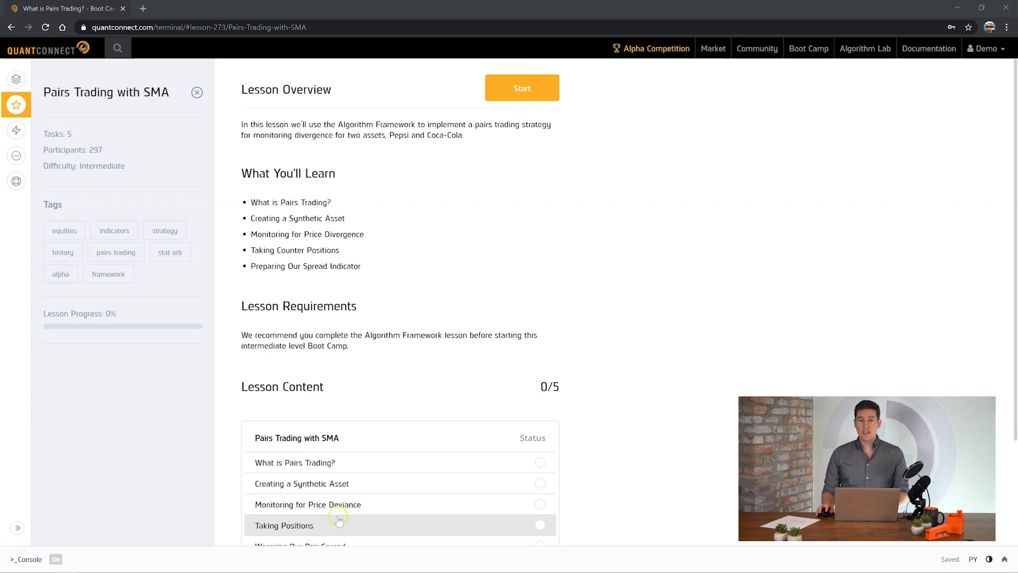
pyautogui.moveTo(337, 511)
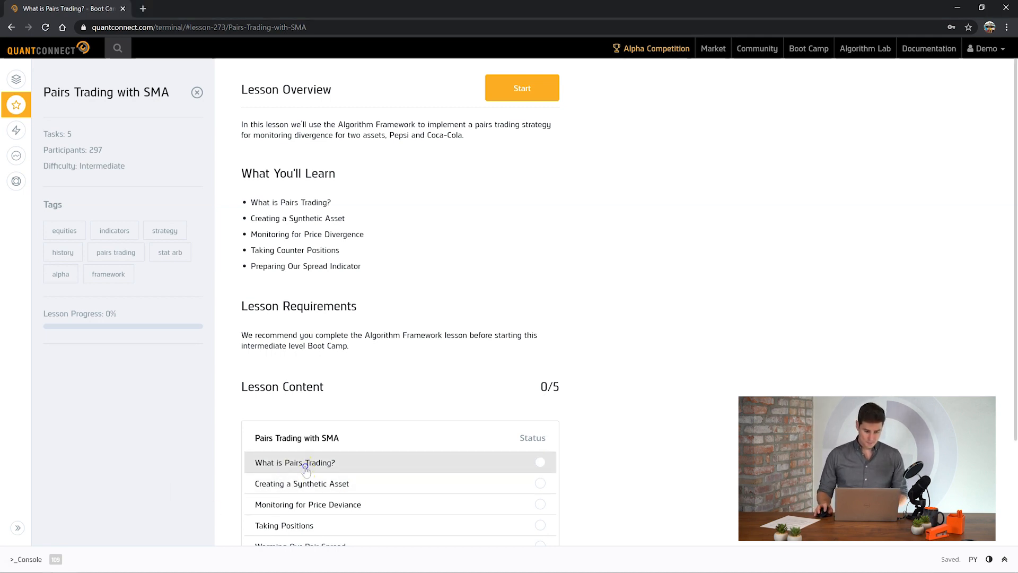
# Open the What is Pairs Trading? task and select the symbols placeholder in the starter code
pyautogui.click(296, 463)
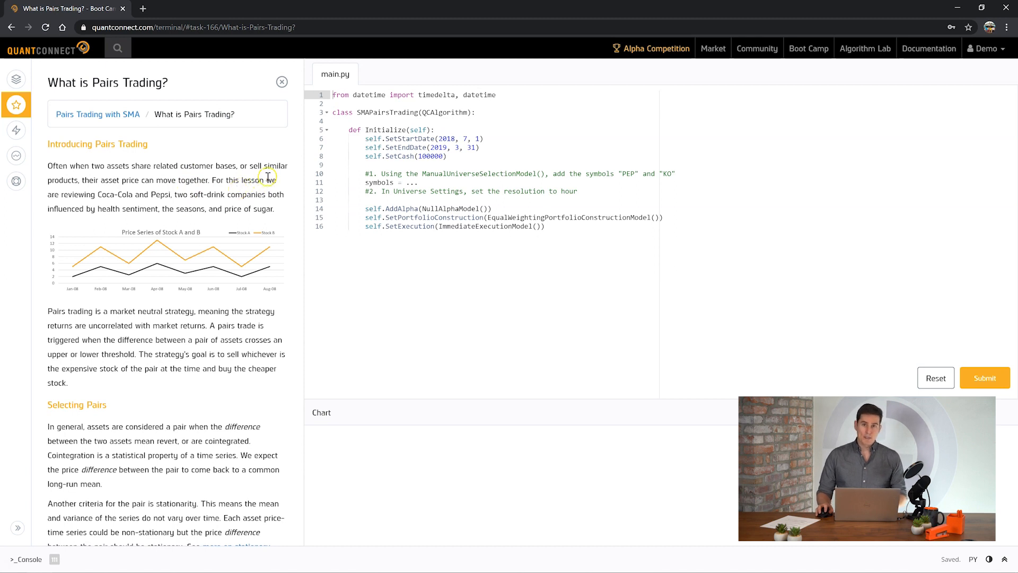
pyautogui.moveTo(270, 167)
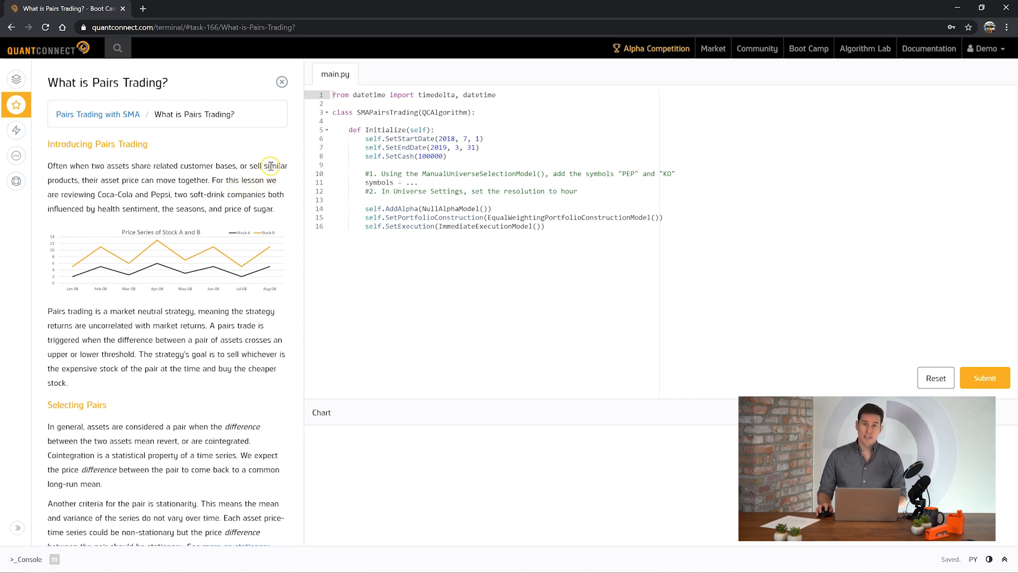
pyautogui.doubleClick(226, 180)
pyautogui.write('[')
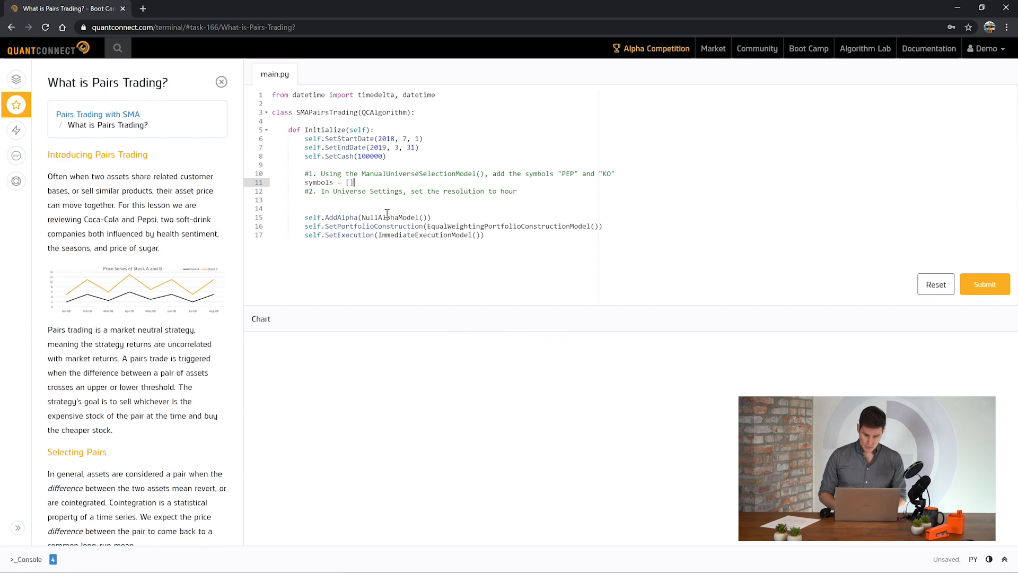
# Set symbols to Symbol.Create for PEP and KO with SecurityType.Equity
pyautogui.write('Symbol')
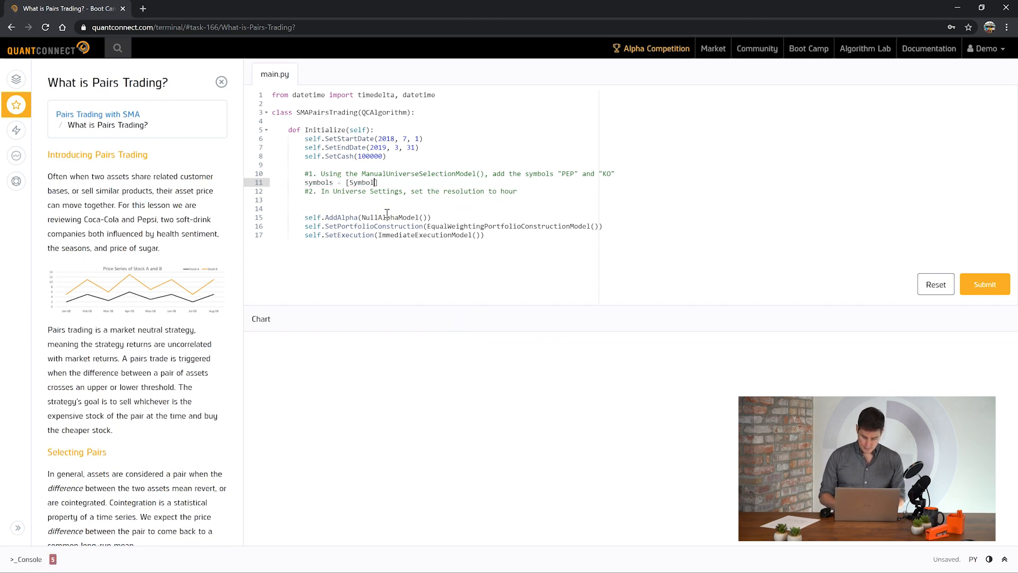
pyautogui.write('.Create')
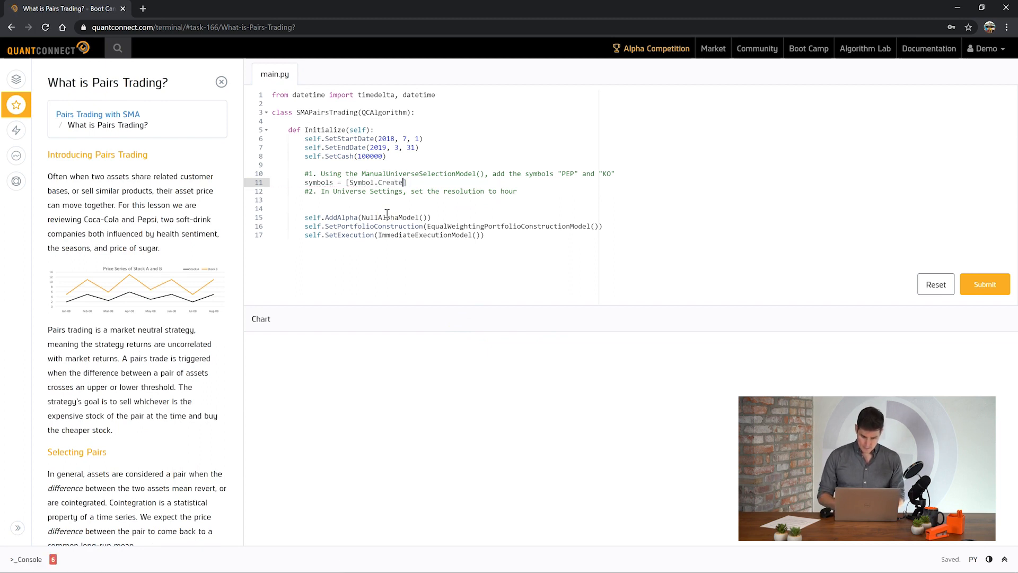
pyautogui.write('"")')
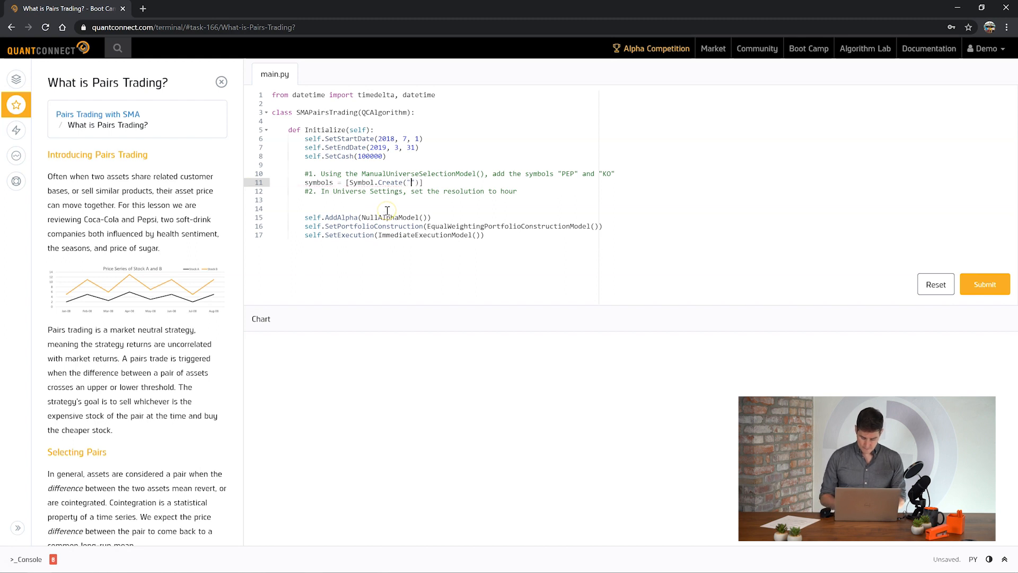
pyautogui.write('"PEP", Sy')
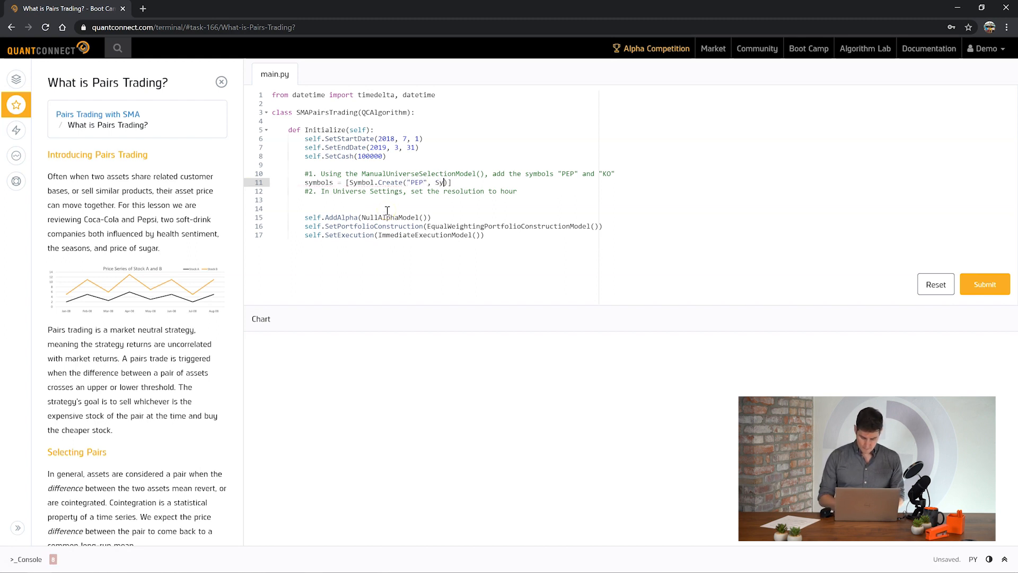
pyautogui.write('Symbol.Equity,')
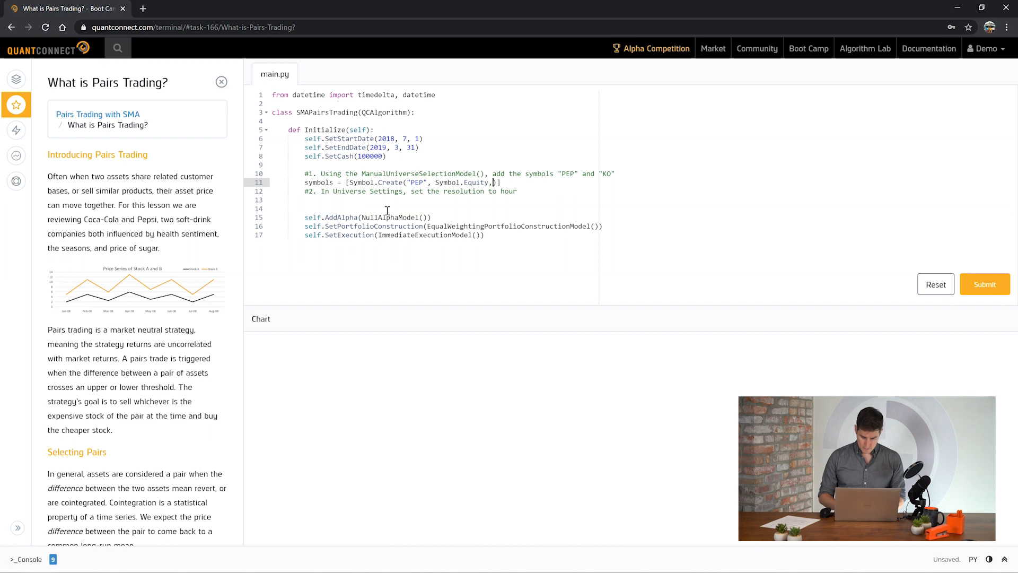
pyautogui.doubleClick(448, 182)
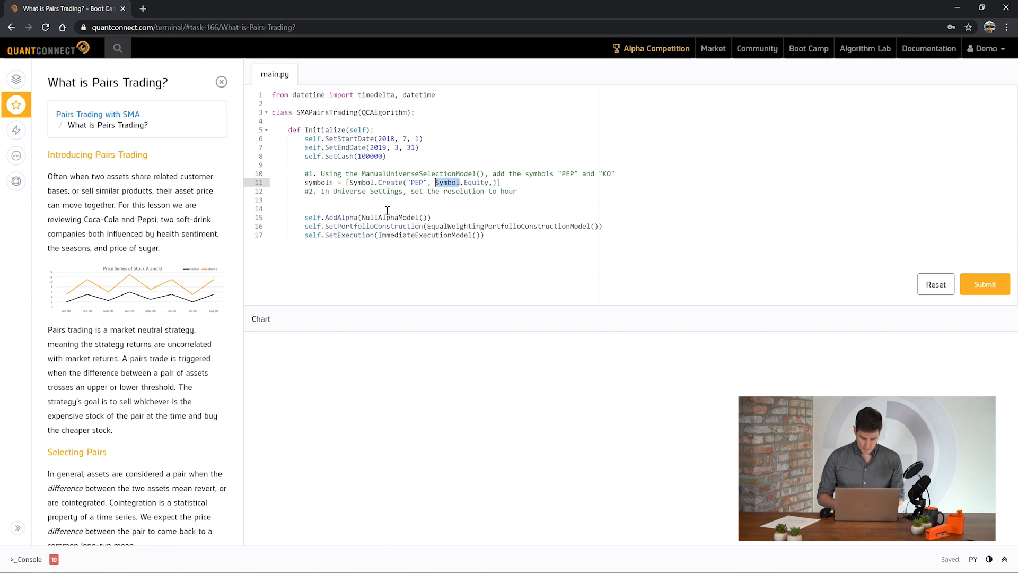
pyautogui.write('SecurityType.Equity, Market.USA),')
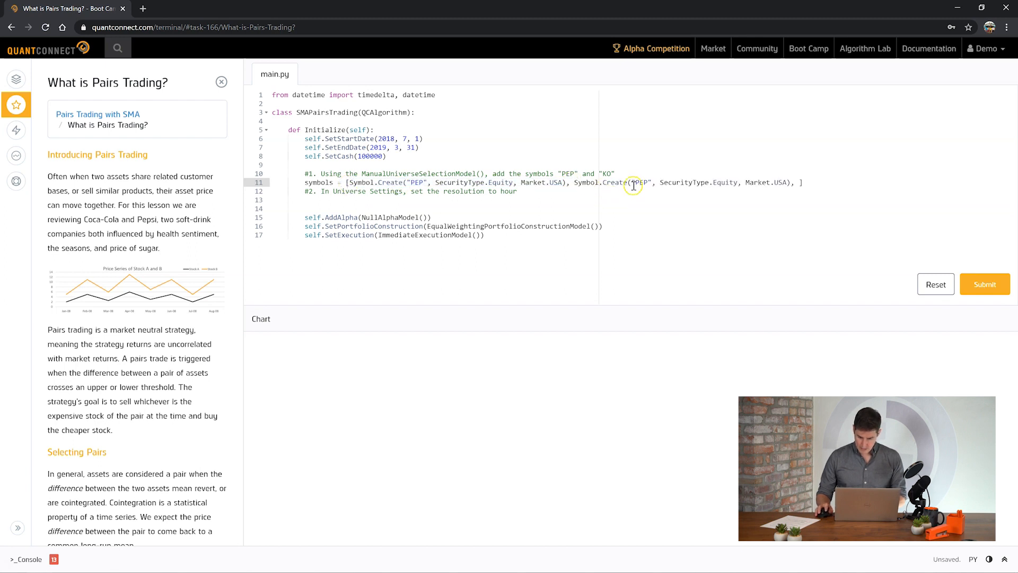
pyautogui.write('KO')
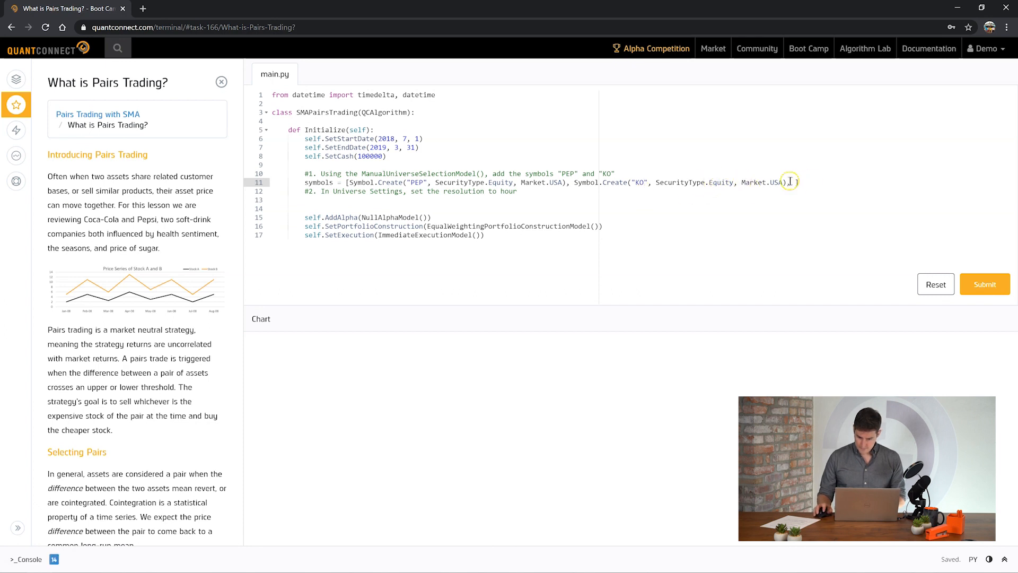
pyautogui.press('Backspace')
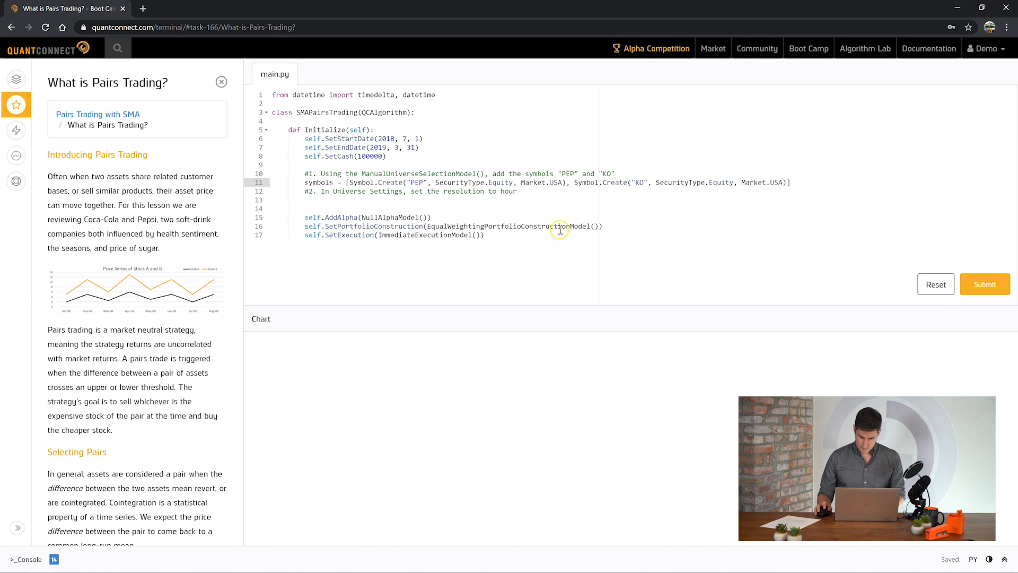
# Add self.AddUniverseSelection(ManualUniverseSelectionModel(symbols)) after the symbols line
pyautogui.click(516, 191)
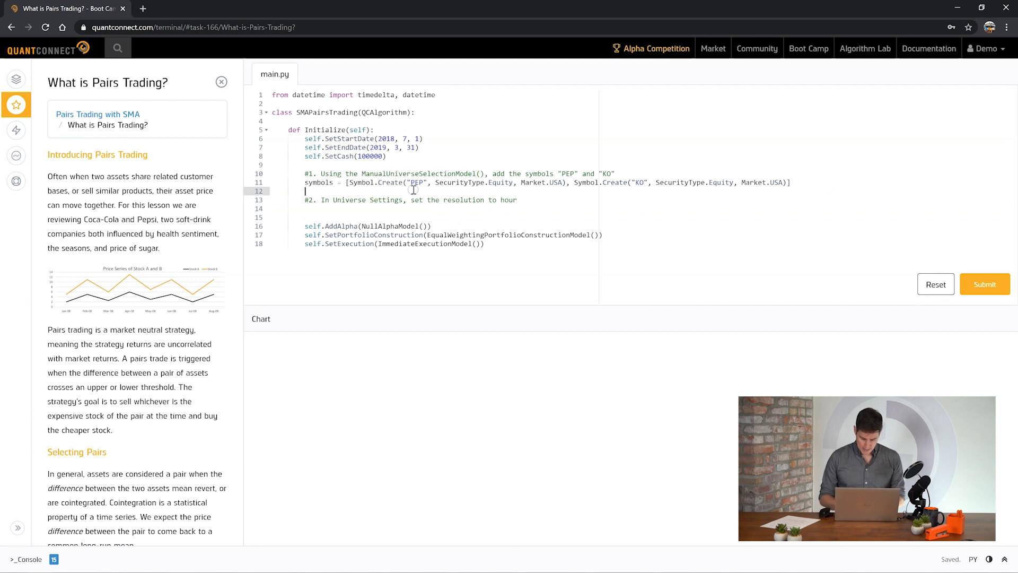
pyautogui.write('self.ManualUniverseSelectionModel()')
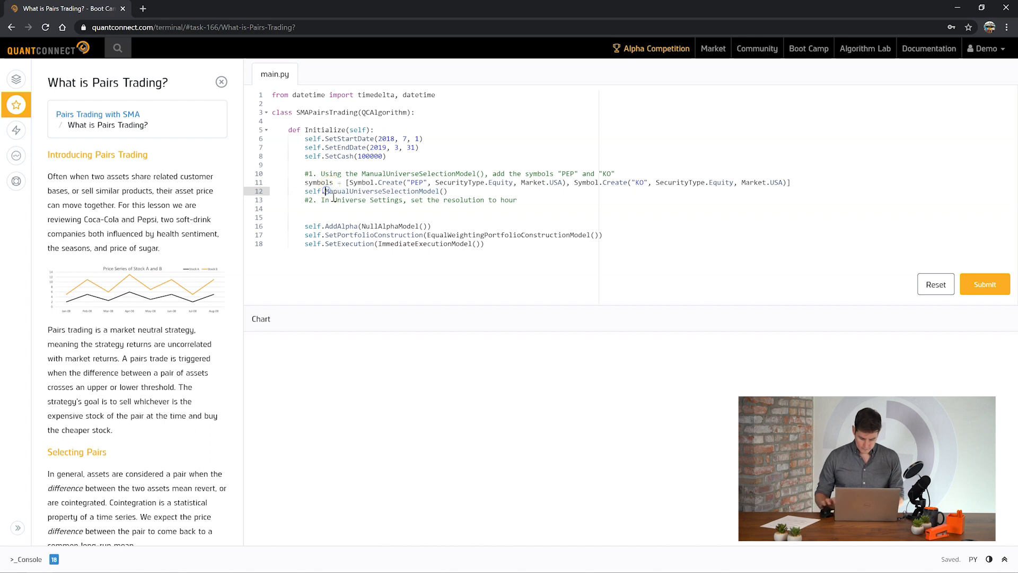
pyautogui.write('AddUniverse')
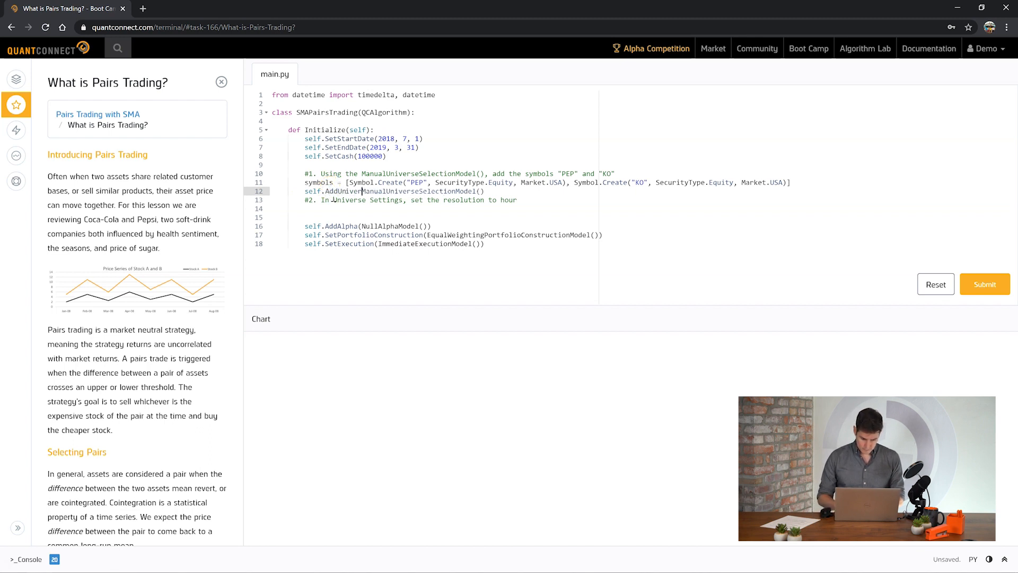
pyautogui.write('Selection(')
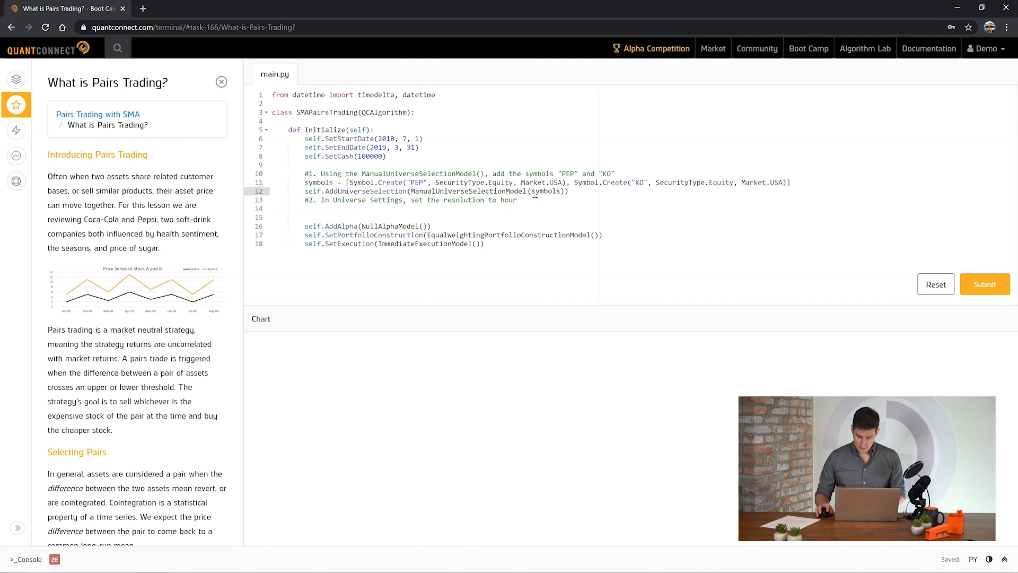
# Set self.UniverseSettings.Resolution = Resolution.Hour and submit the code for checking
pyautogui.scroll(-3)
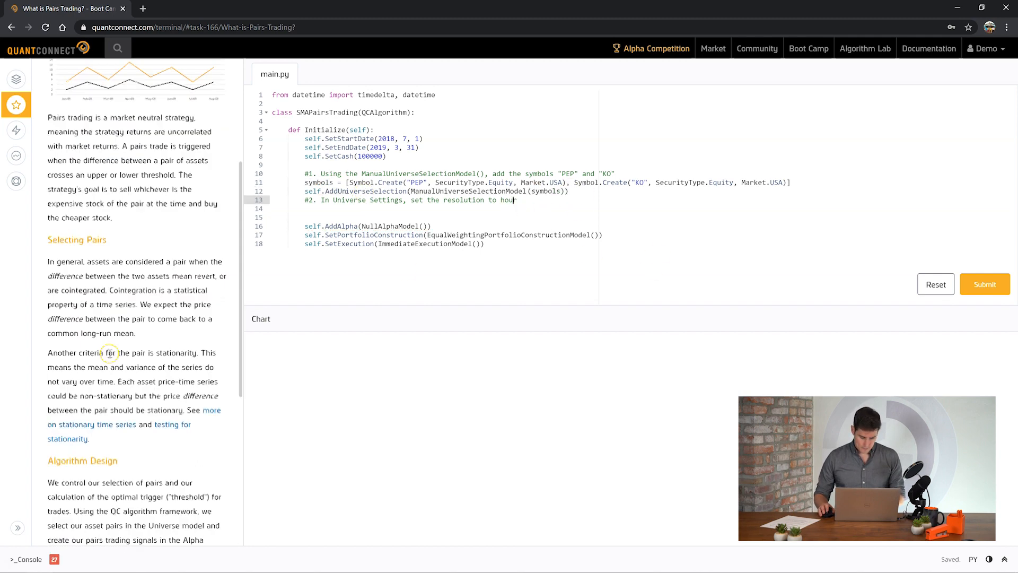
pyautogui.scroll(-3)
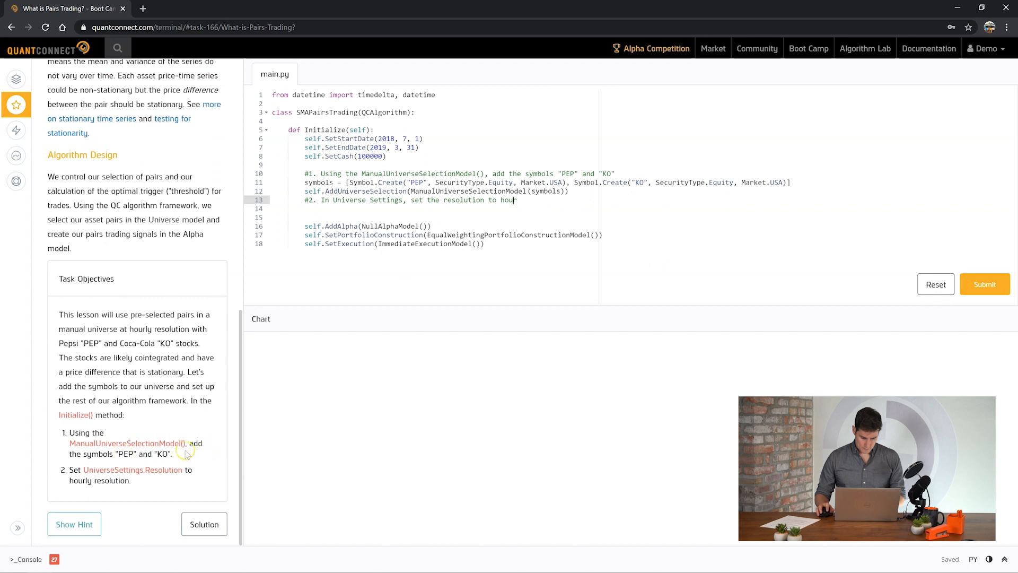
pyautogui.moveTo(507, 223)
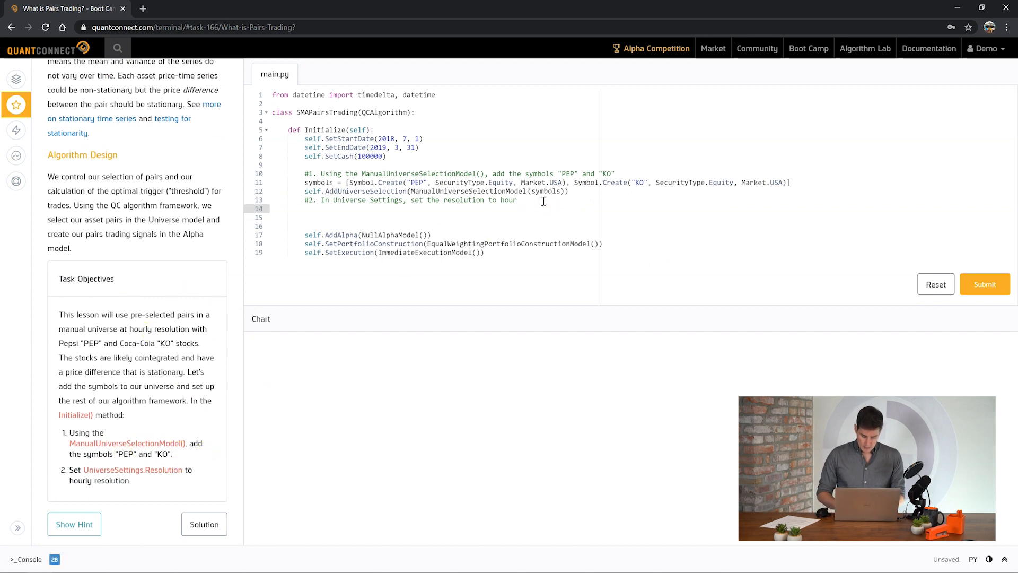
pyautogui.write('self.UniverseSettings')
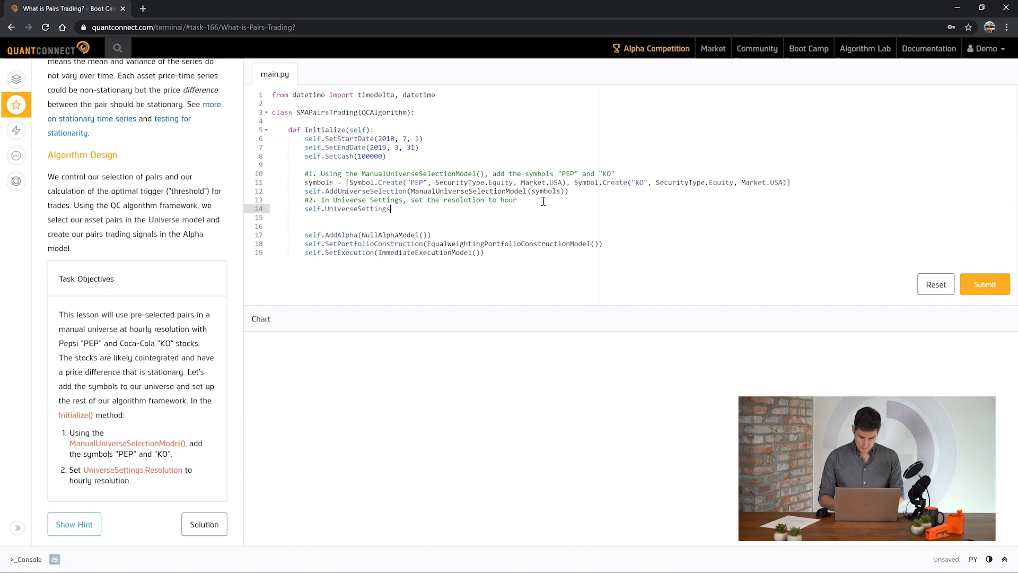
pyautogui.write('.Resolution')
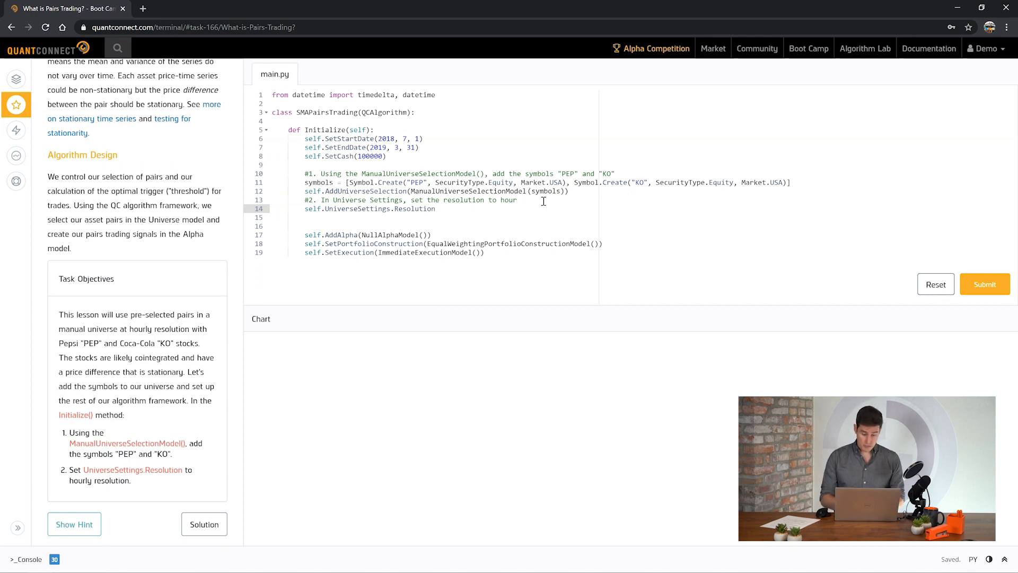
pyautogui.write('= Re')
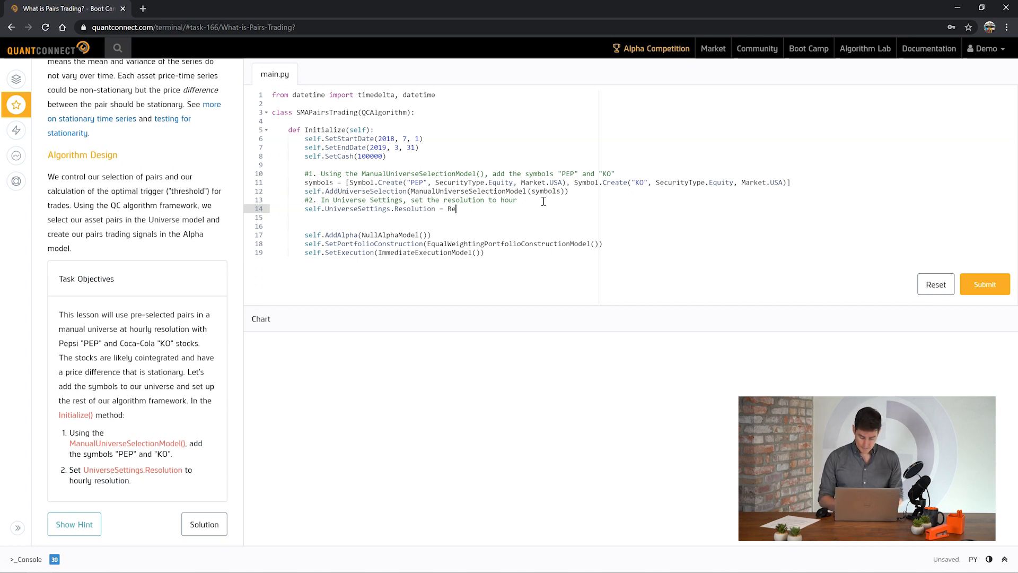
pyautogui.write('solution.Hour')
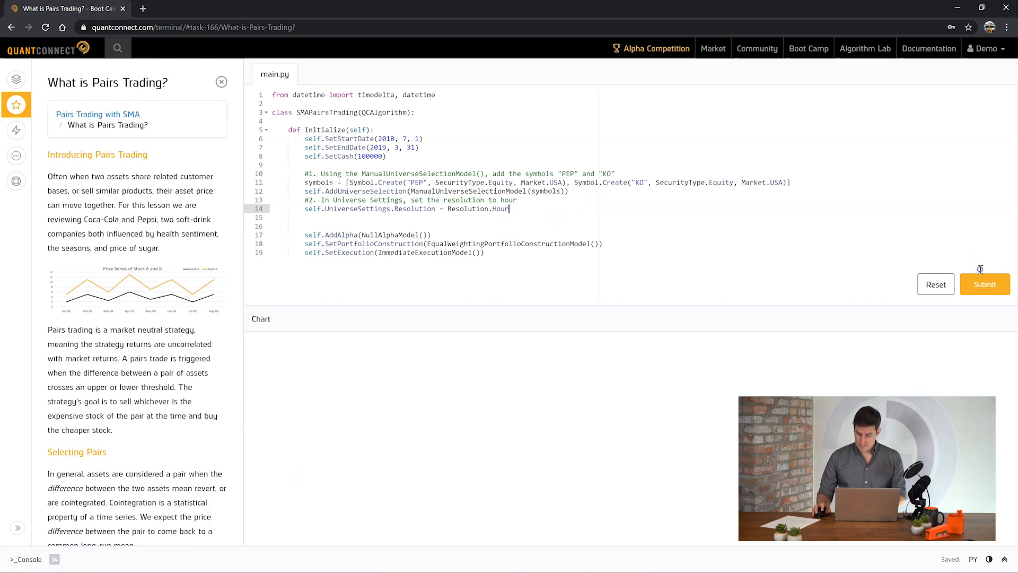
pyautogui.click(984, 284)
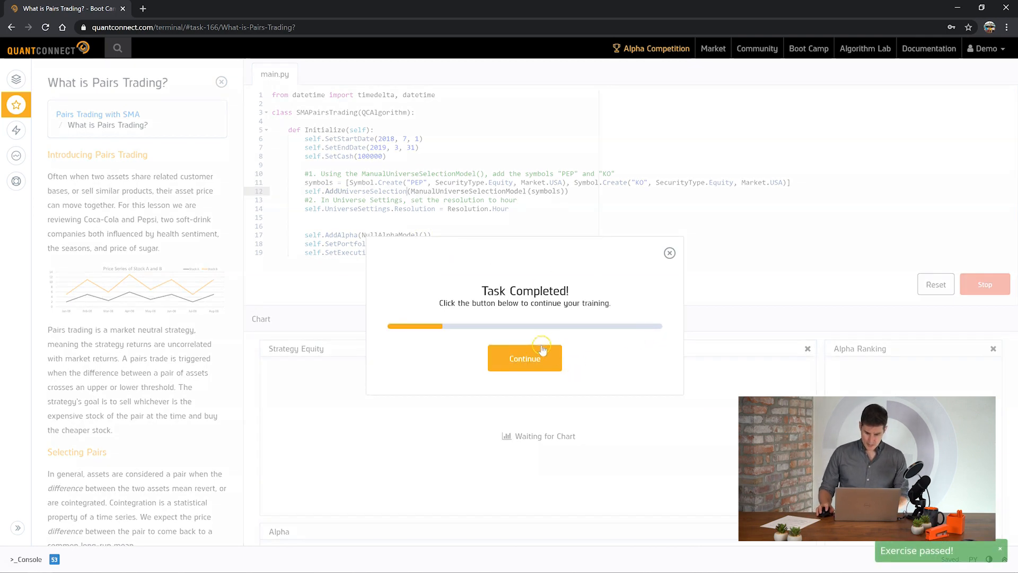
pyautogui.click(524, 357)
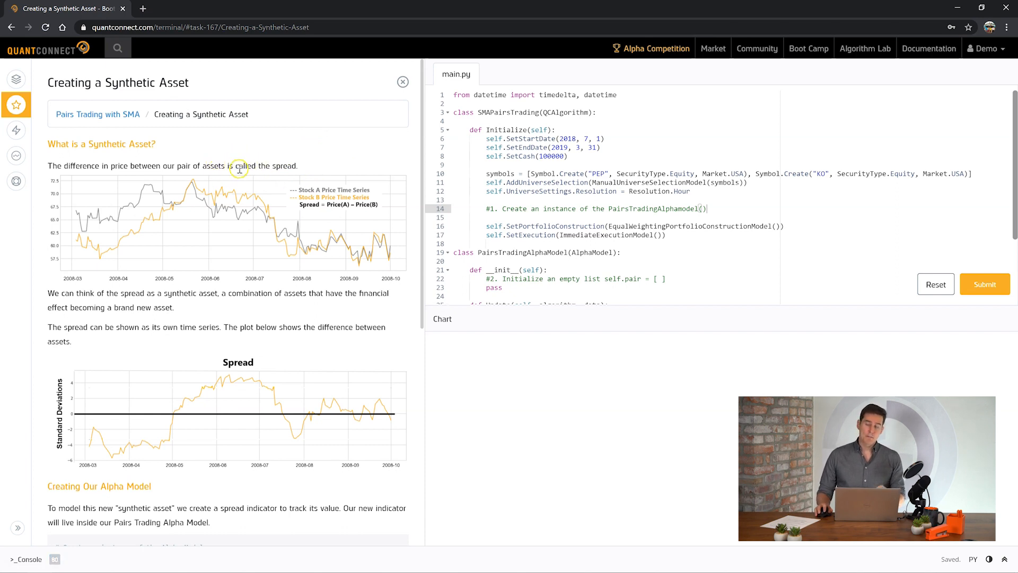
pyautogui.moveTo(242, 184)
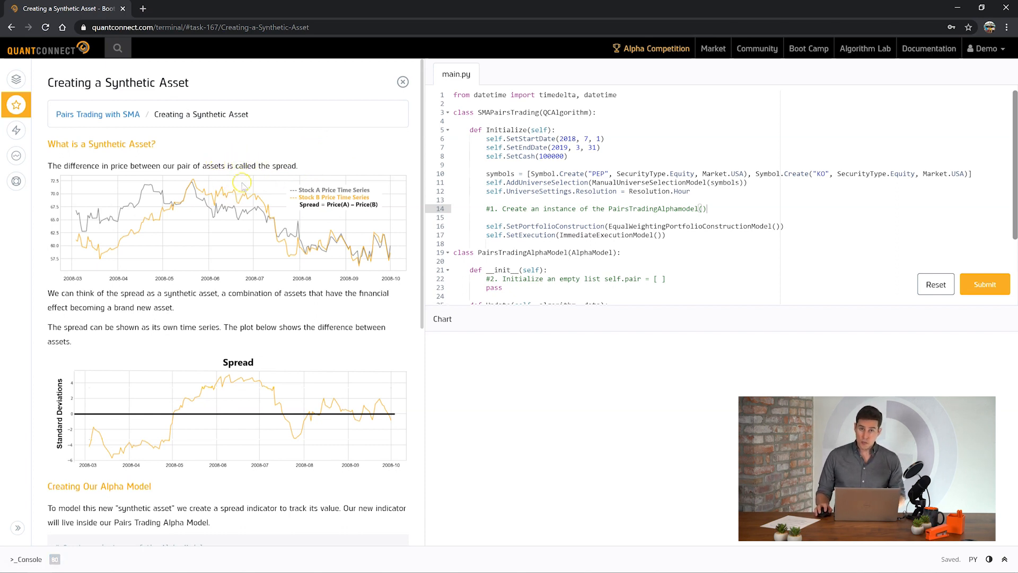
pyautogui.moveTo(331, 225)
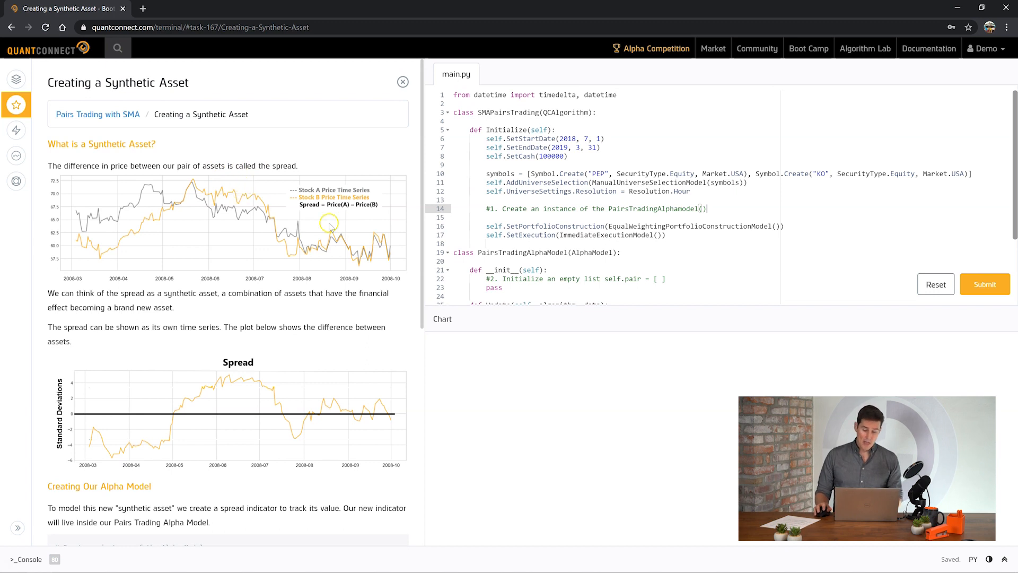
pyautogui.moveTo(282, 187)
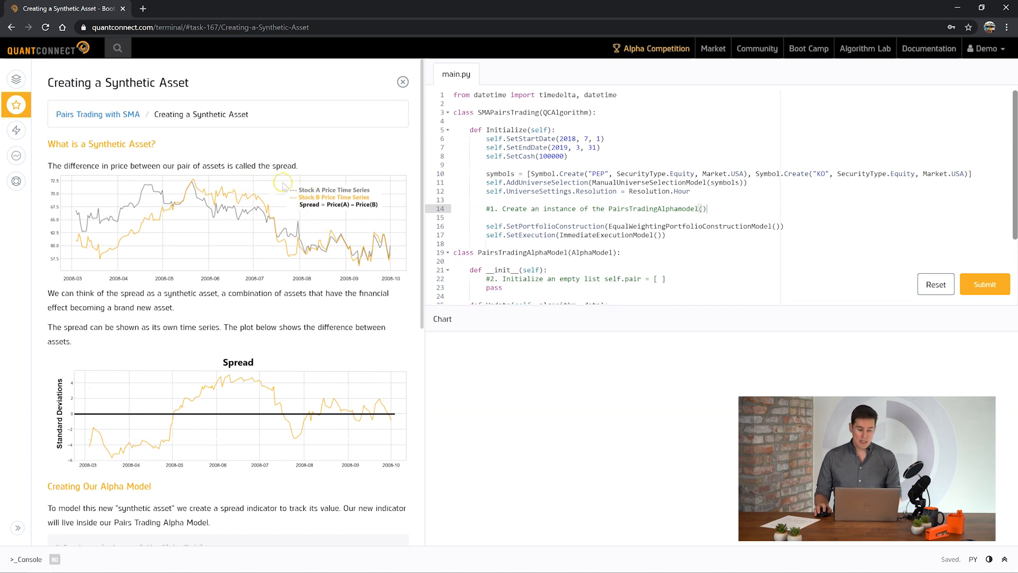
pyautogui.moveTo(78, 233)
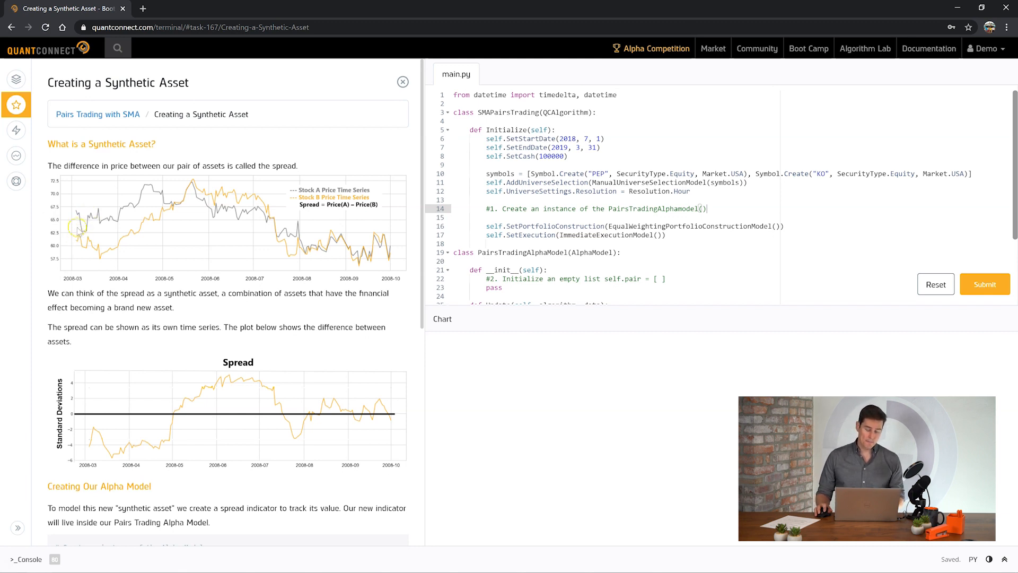
pyautogui.moveTo(106, 245)
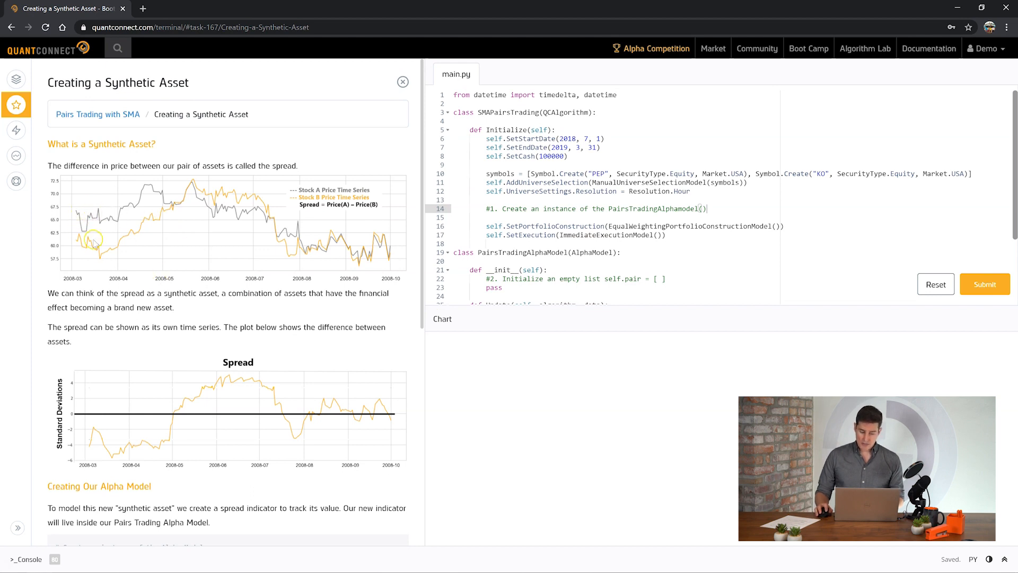
pyautogui.moveTo(82, 426)
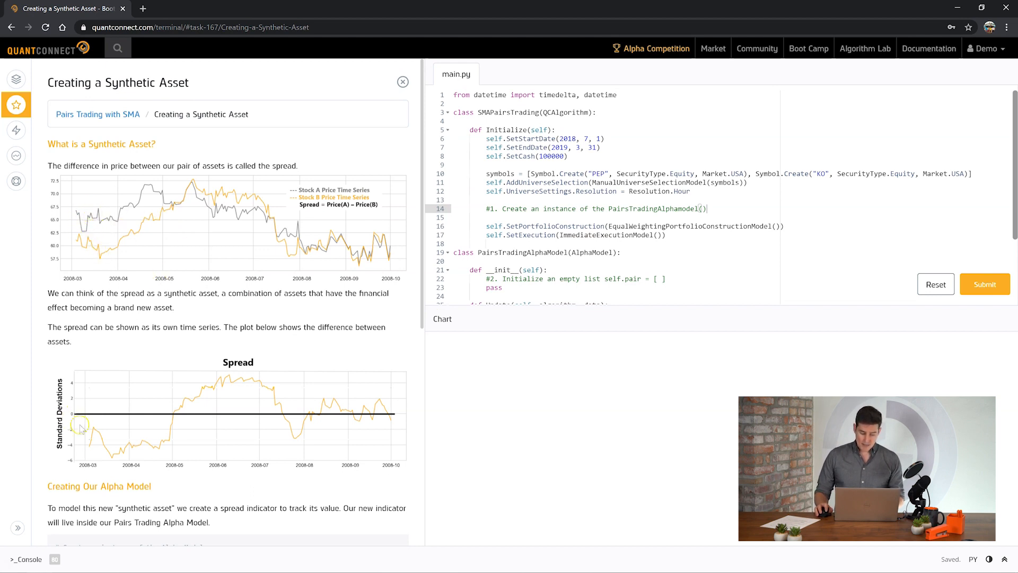
pyautogui.moveTo(213, 411)
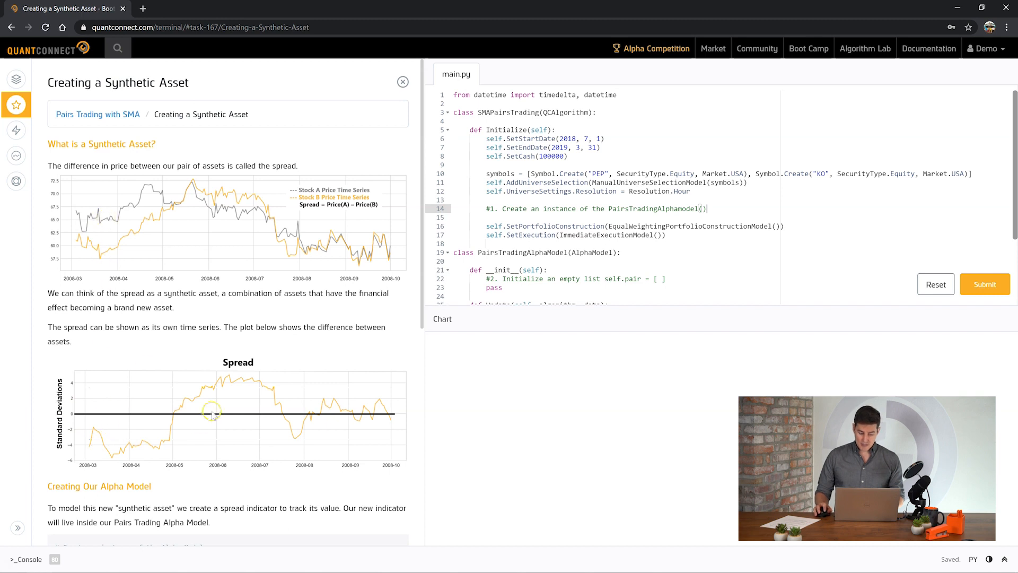
pyautogui.moveTo(89, 423)
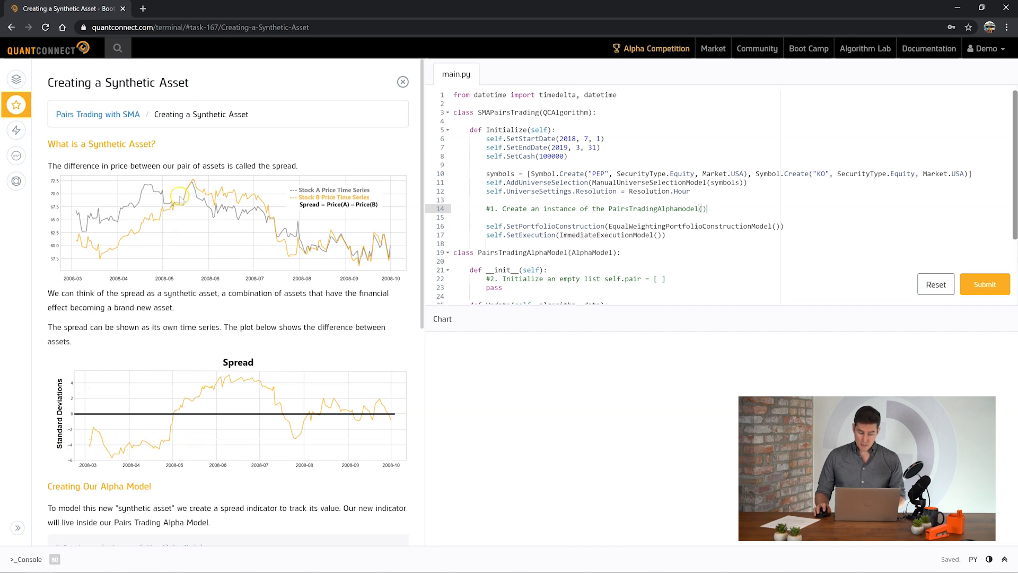
pyautogui.moveTo(174, 414)
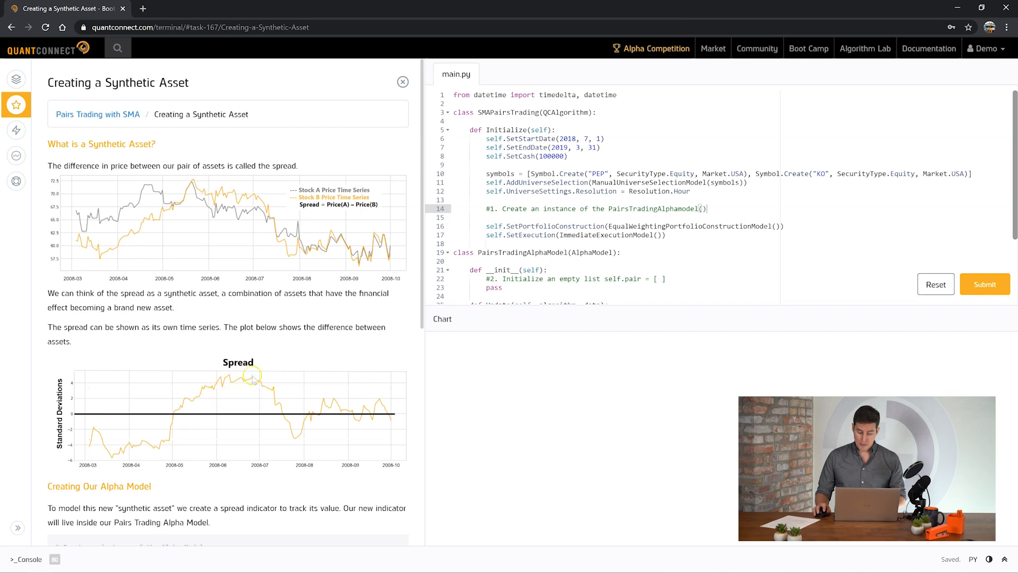
# Add the PairsTradingAlphaModel, initialise self.pair = [] and compute spread from the pair prices
pyautogui.scroll(-3)
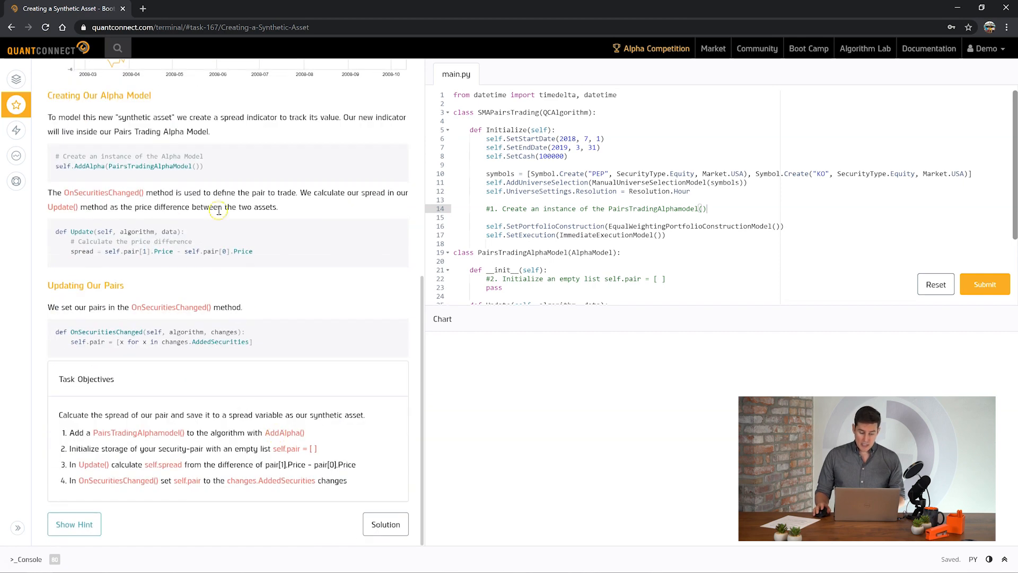
pyautogui.doubleClick(129, 166)
pyautogui.write('self.AddAlpha(PairsTradingAlphaModel())')
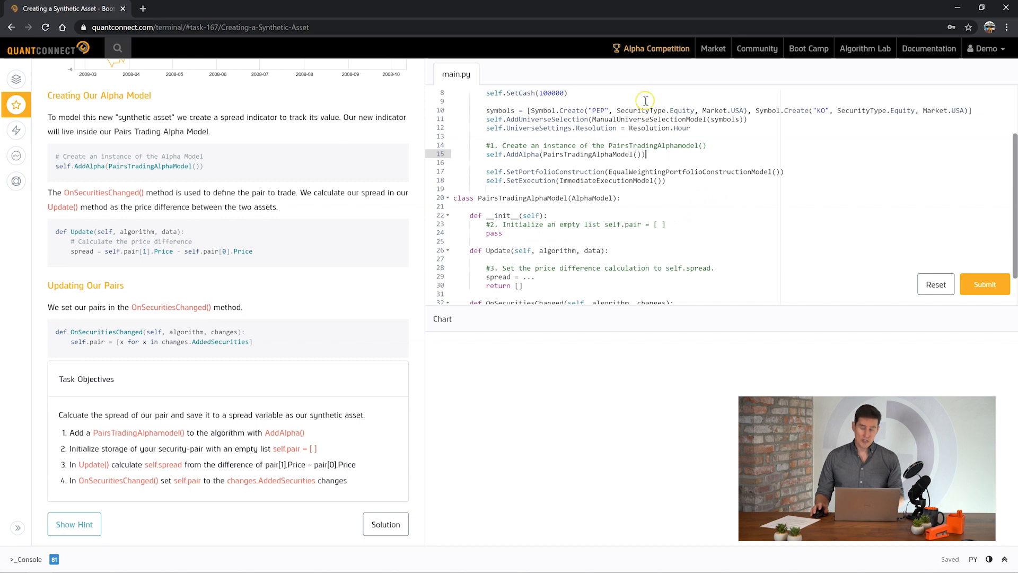
pyautogui.moveTo(612, 230)
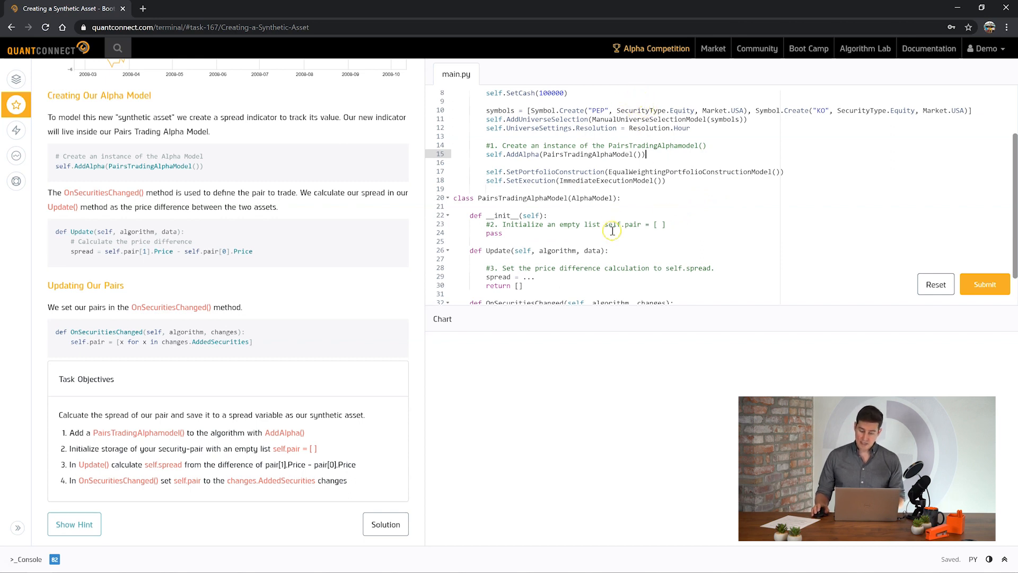
pyautogui.moveTo(809, 128)
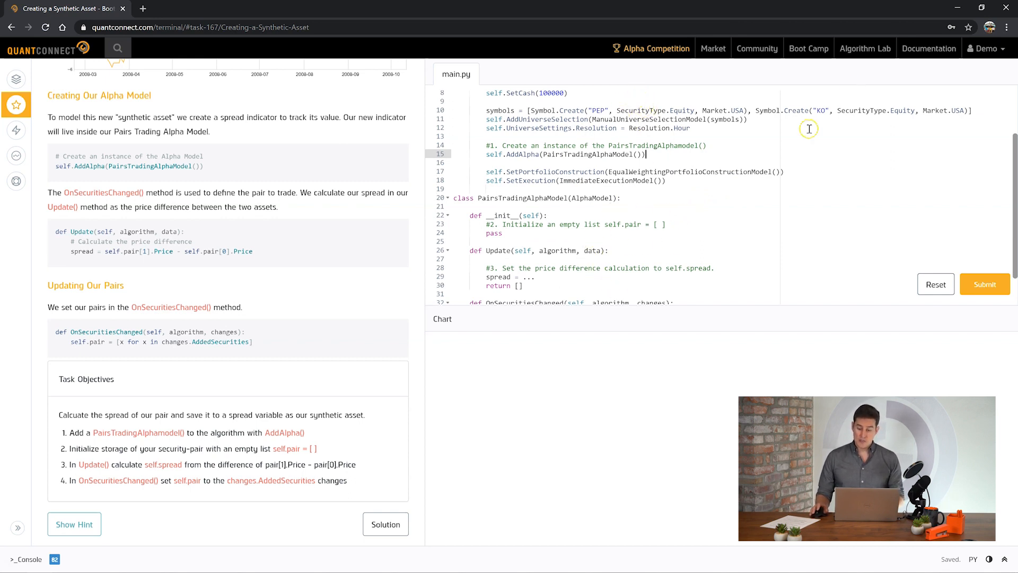
pyautogui.moveTo(711, 178)
pyautogui.write('self.pair = []')
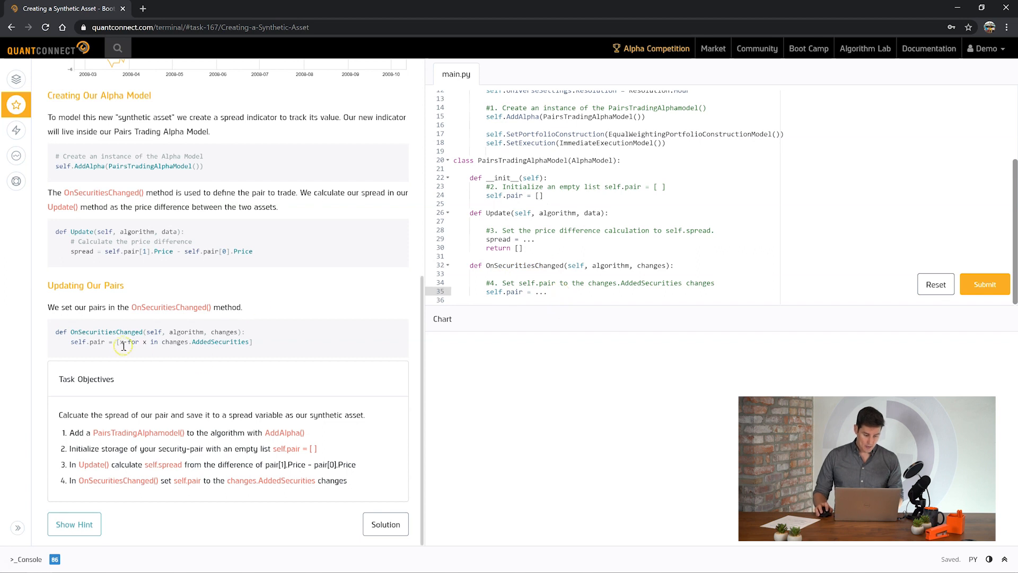
pyautogui.moveTo(71, 342)
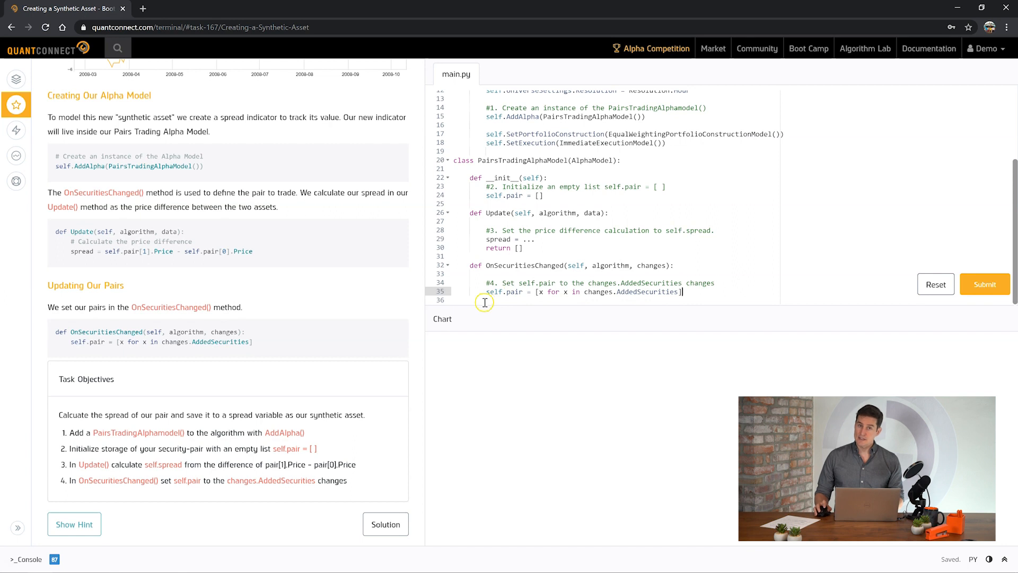
pyautogui.moveTo(360, 273)
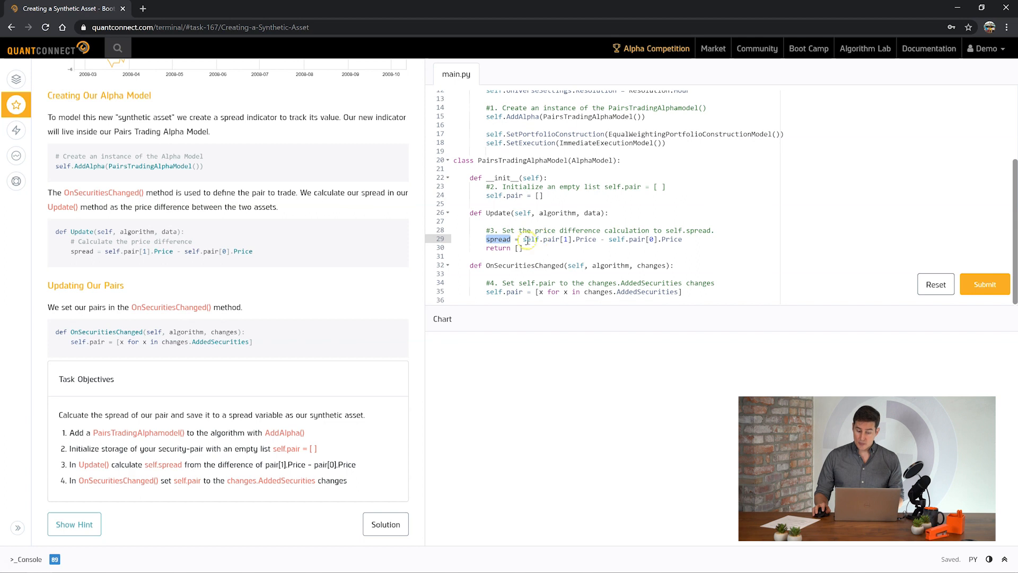
pyautogui.doubleClick(586, 239)
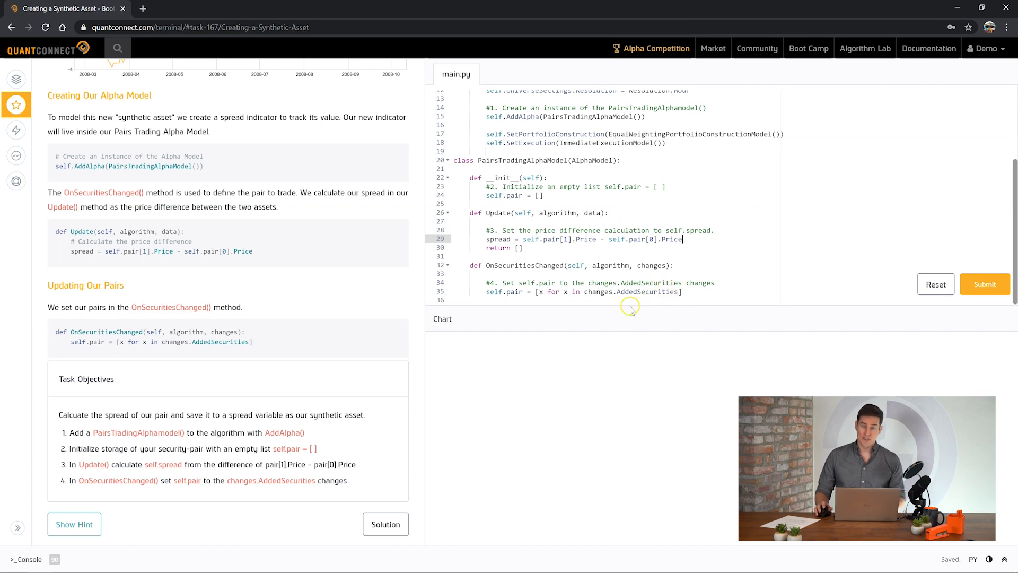
pyautogui.moveTo(708, 227)
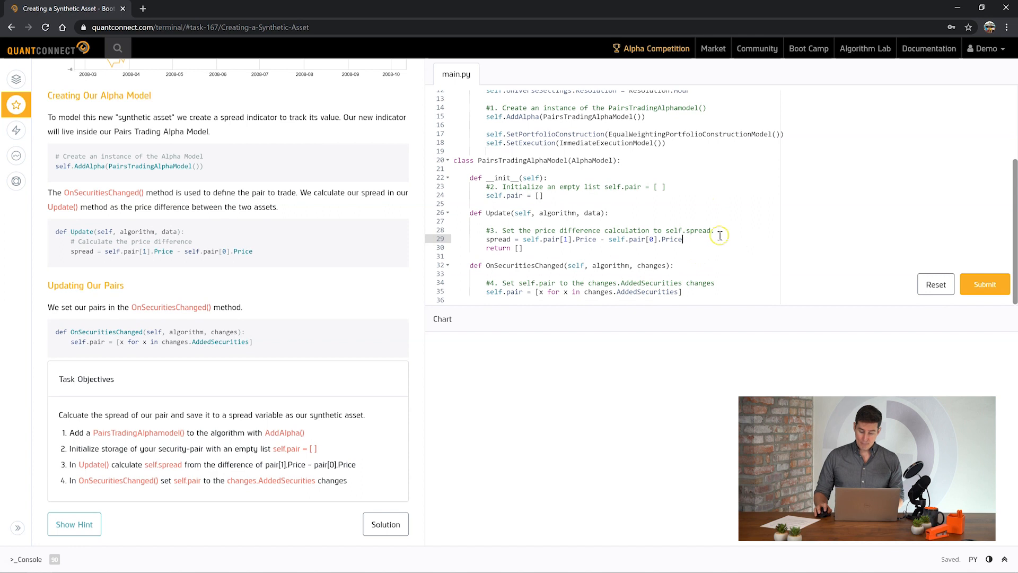
pyautogui.click(984, 284)
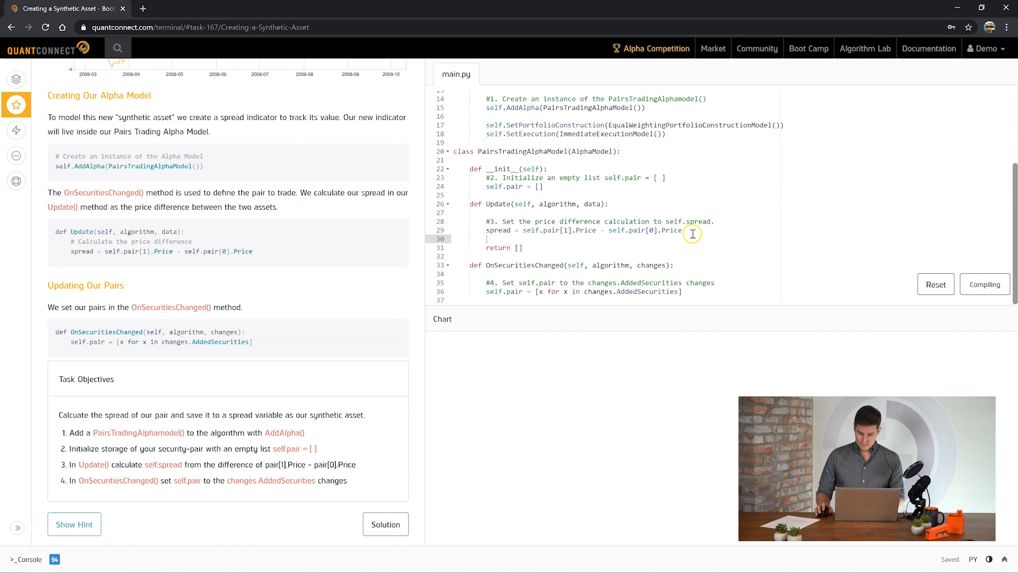
# Submit the synthetic-asset solution and continue to Monitoring for Price Deviance
pyautogui.click(985, 284)
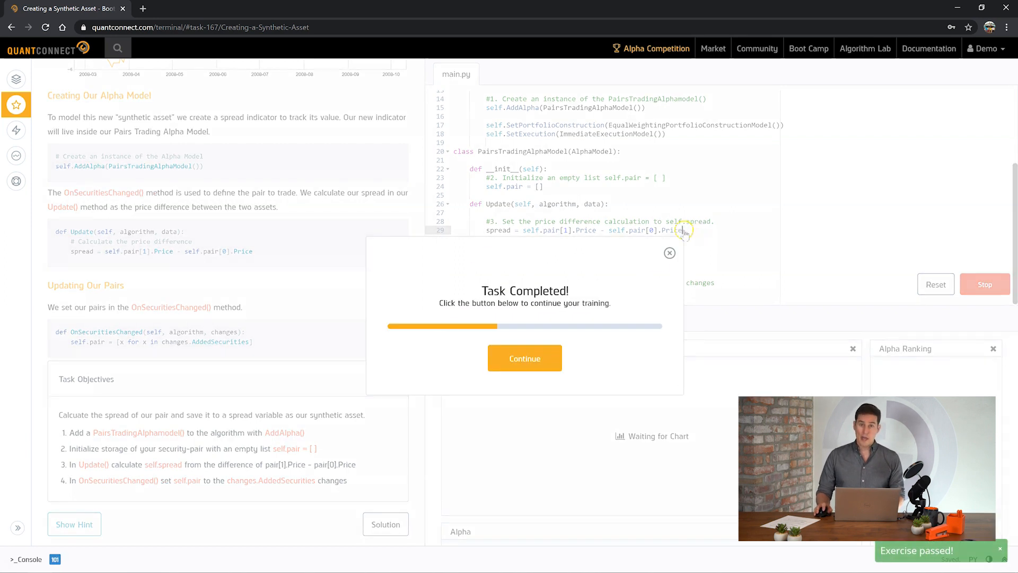
pyautogui.click(524, 357)
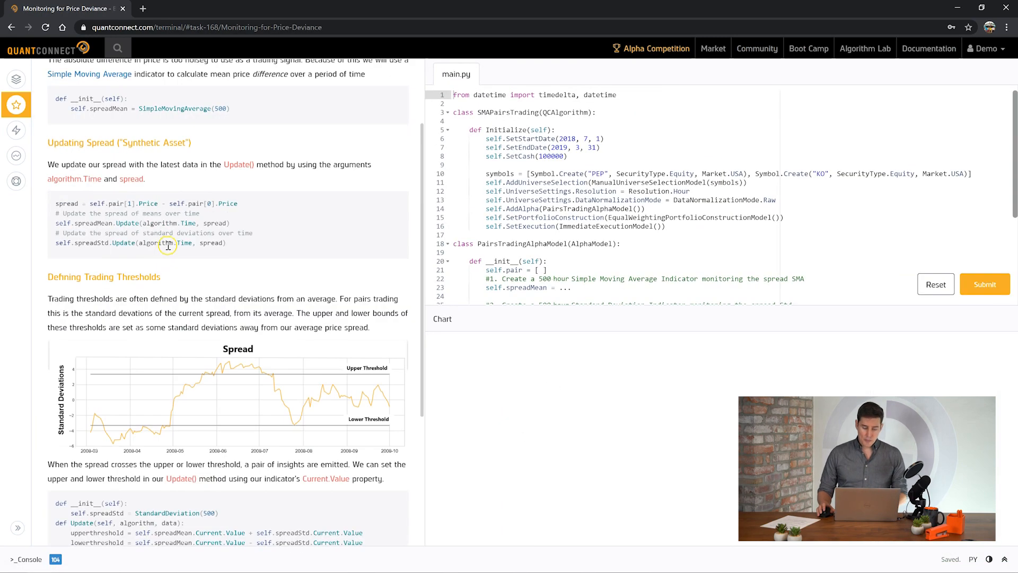
# Set spreadMean = SimpleMovingAverage(500) and spreadStd = StandardDeviation(500) in __init__
pyautogui.scroll(3)
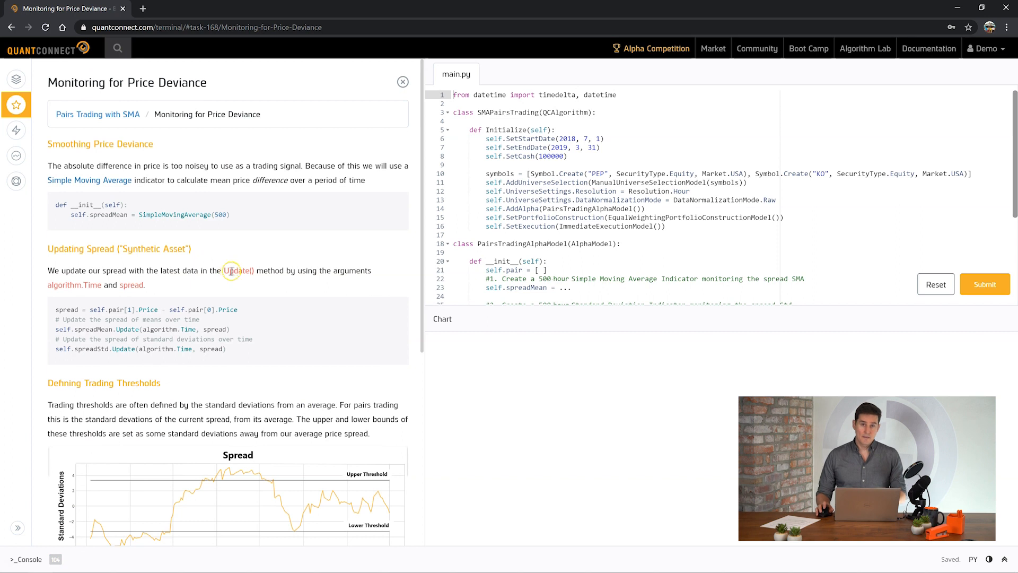
pyautogui.moveTo(252, 263)
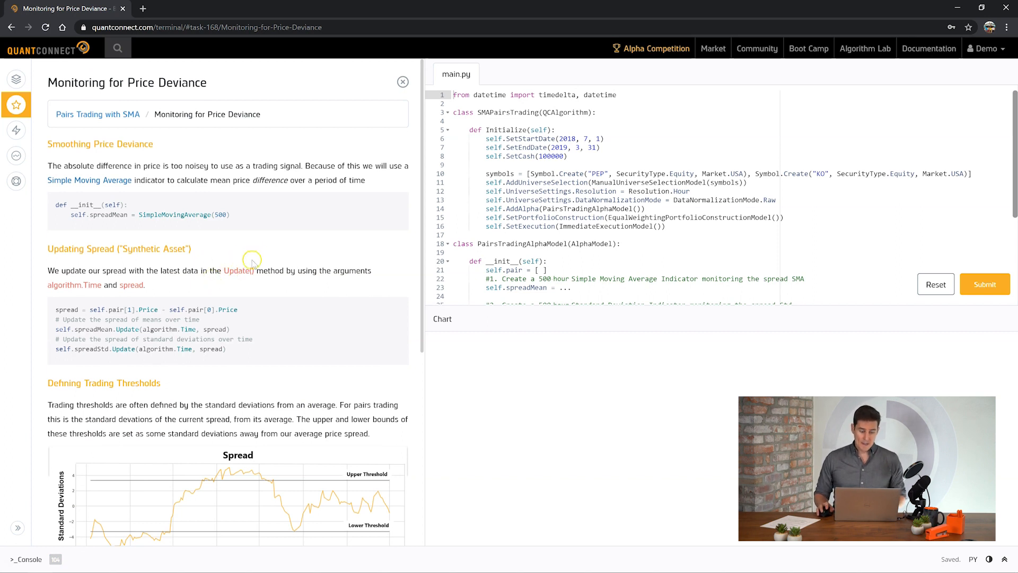
pyautogui.doubleClick(181, 215)
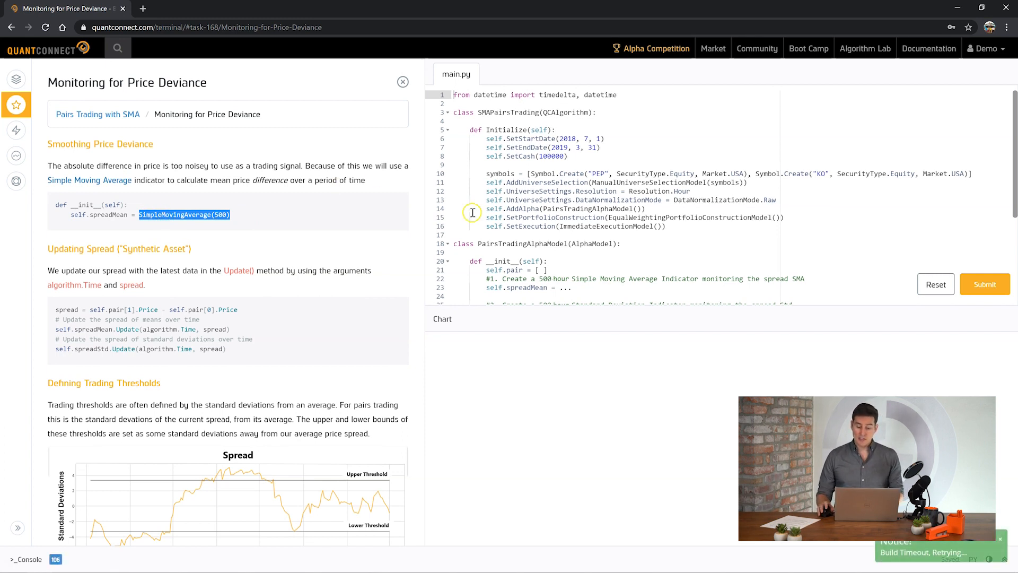
pyautogui.scroll(-3)
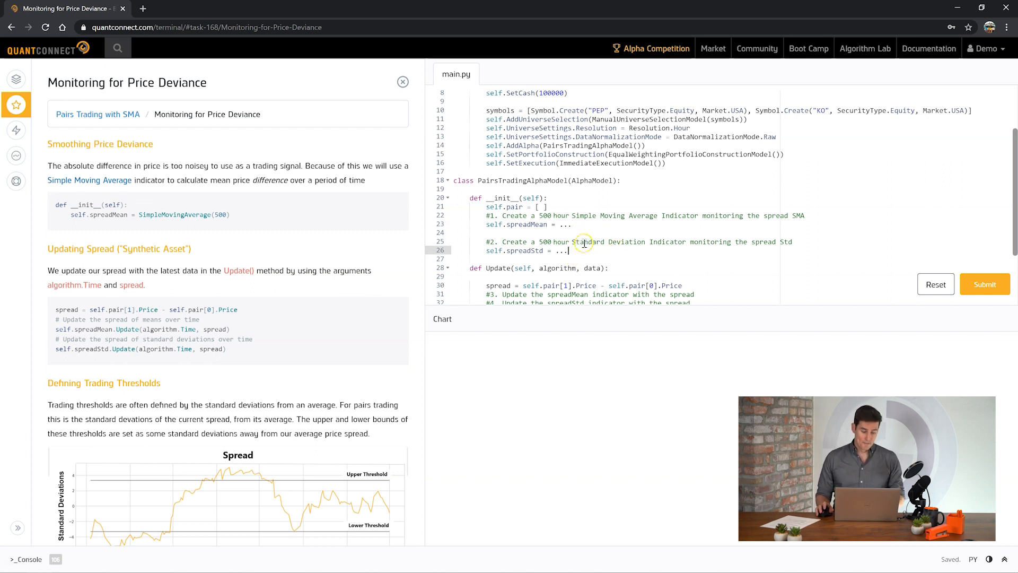
pyautogui.doubleClick(183, 214)
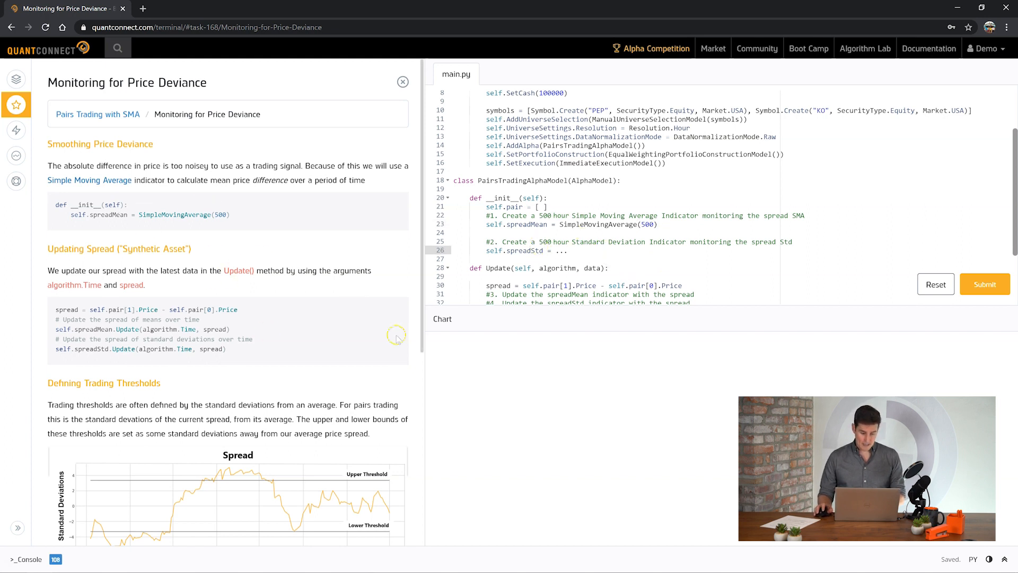
pyautogui.doubleClick(611, 242)
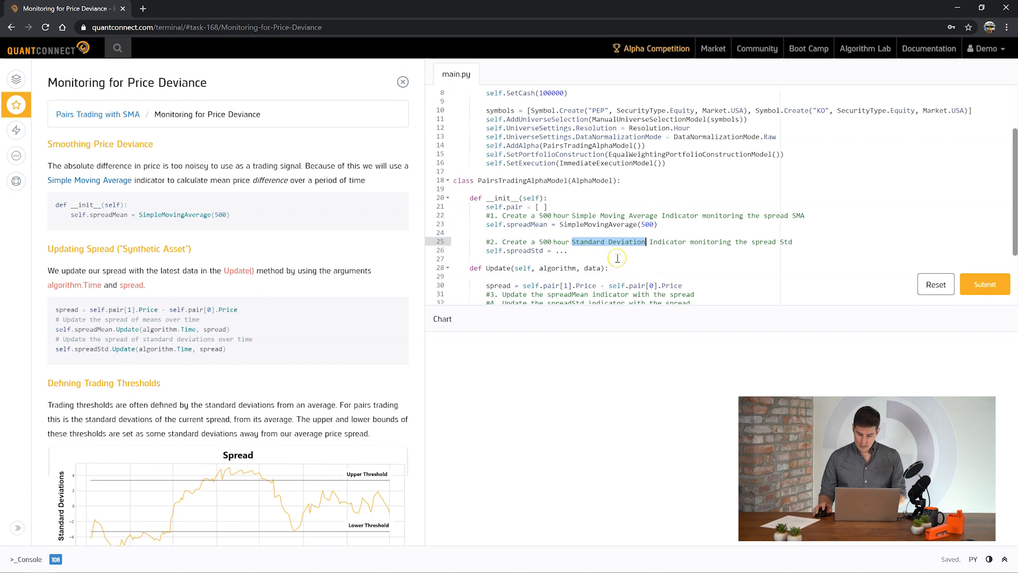
pyautogui.write('Standard Deviation')
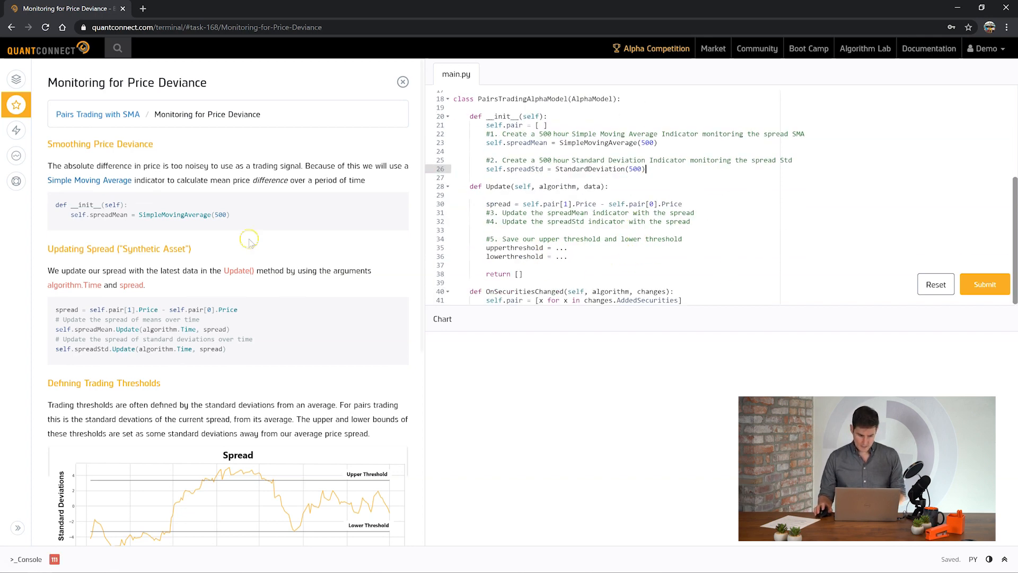
# Add a self.spreadMean.Update() line in the Update method
pyautogui.scroll(-3)
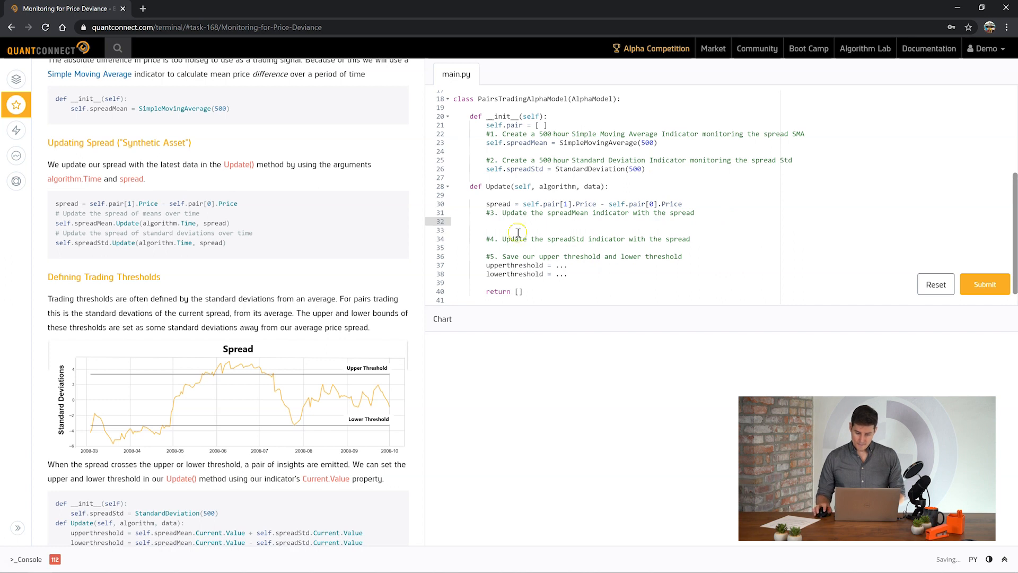
pyautogui.doubleClick(568, 212)
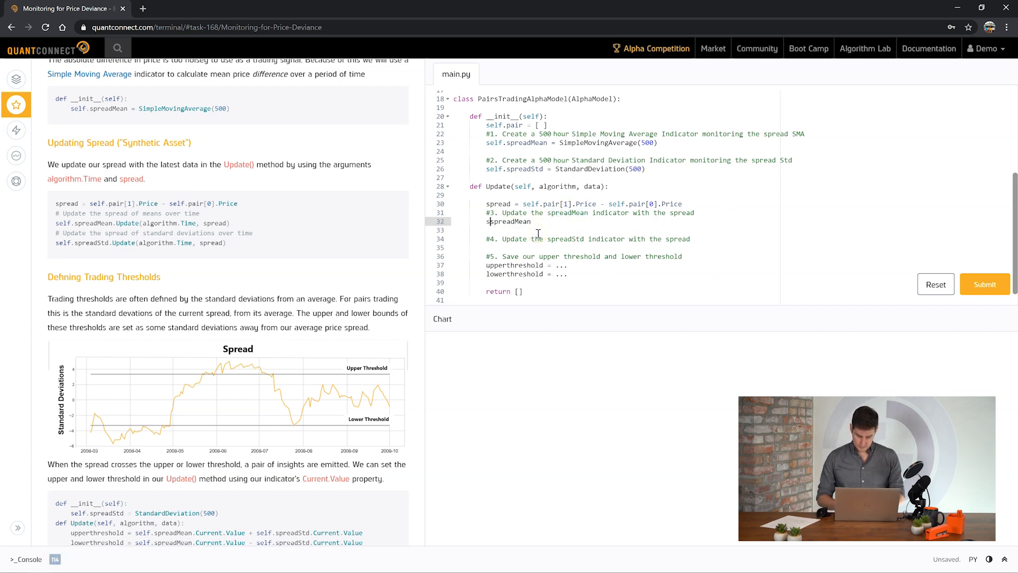
pyautogui.write('self.spreadMean.')
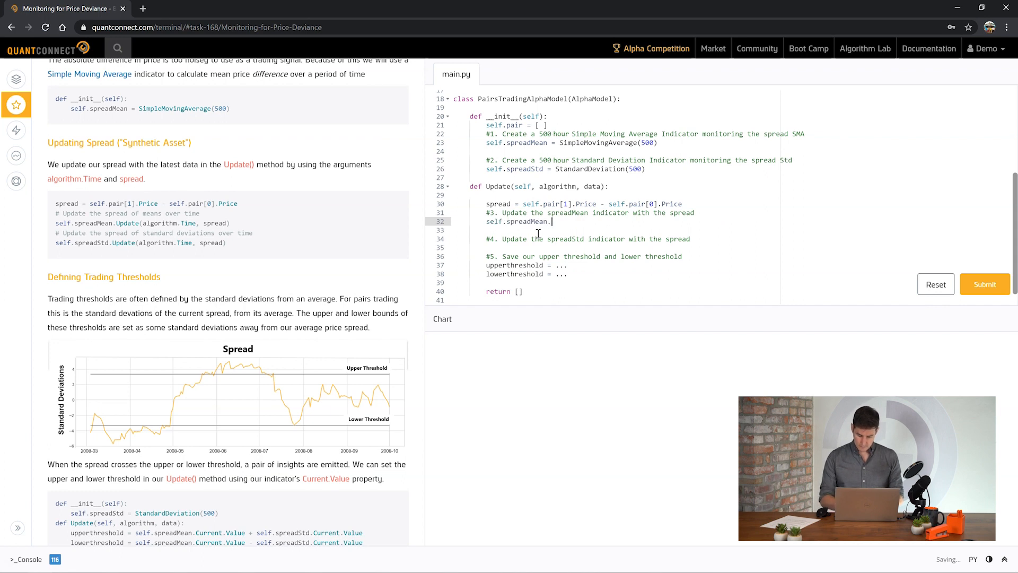
pyautogui.write('Update()')
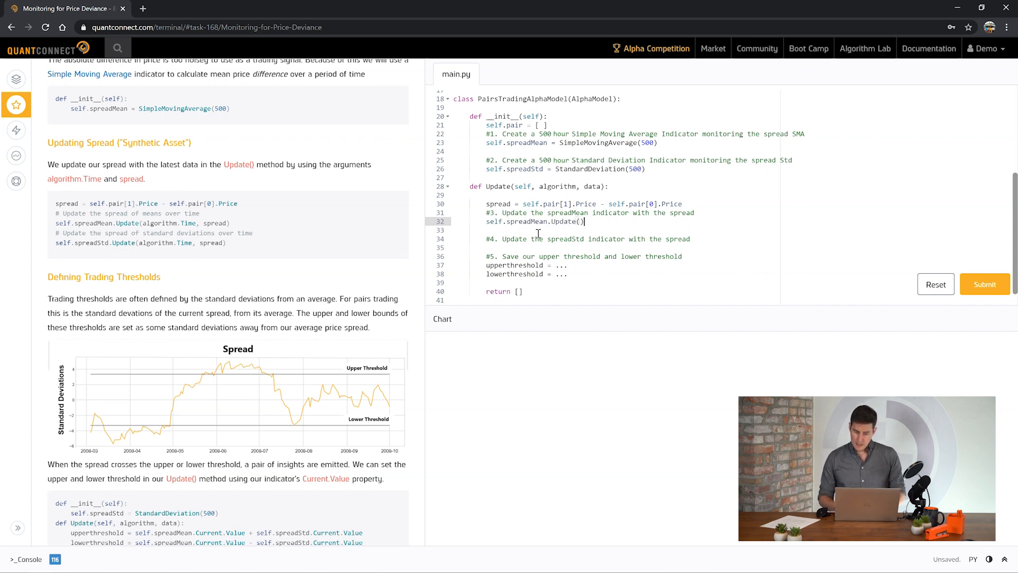
pyautogui.press('Enter')
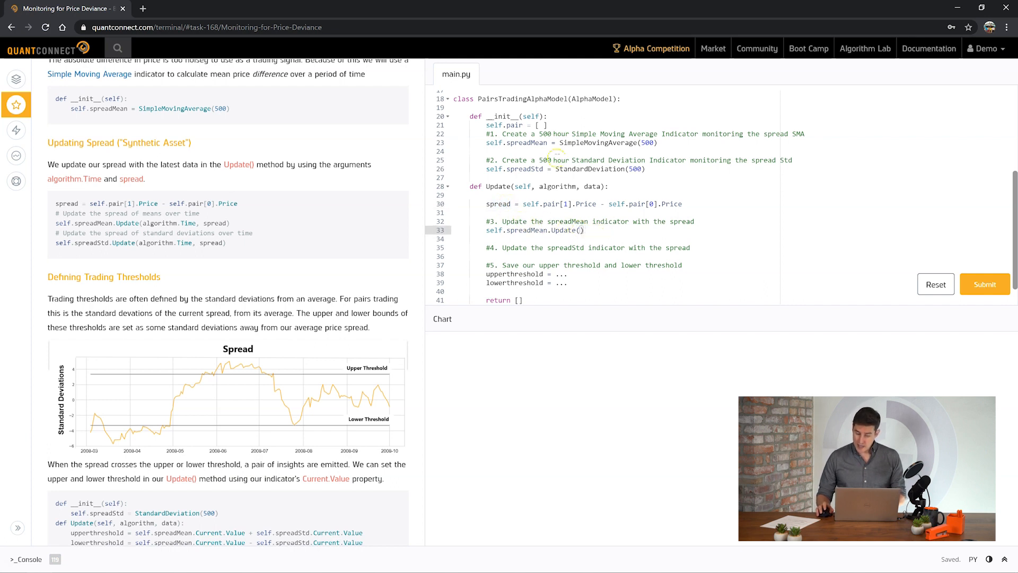
# Pass algorithm.Time and spread into the spreadMean and spreadStd Update calls
pyautogui.doubleClick(559, 186)
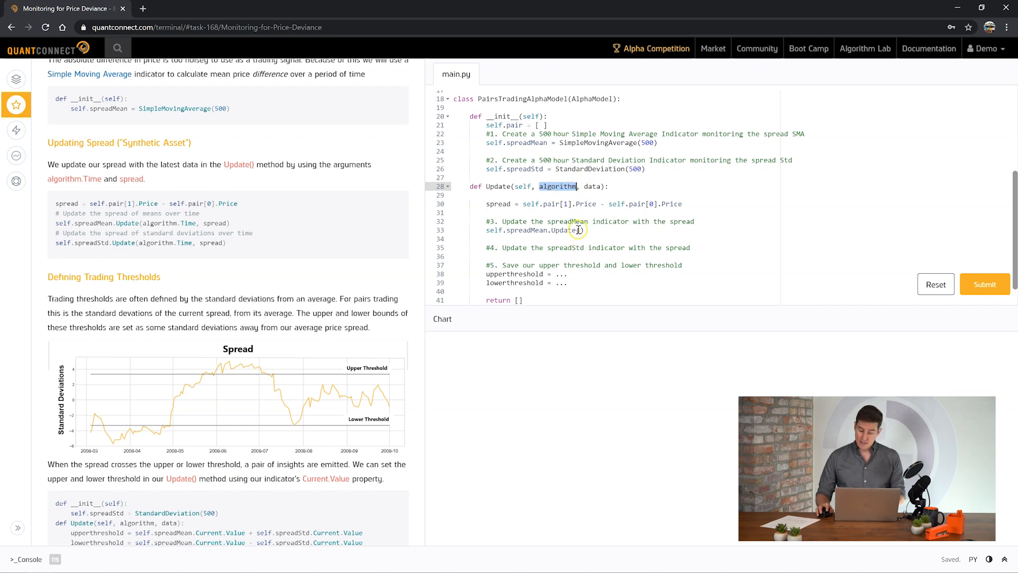
pyautogui.click(578, 230)
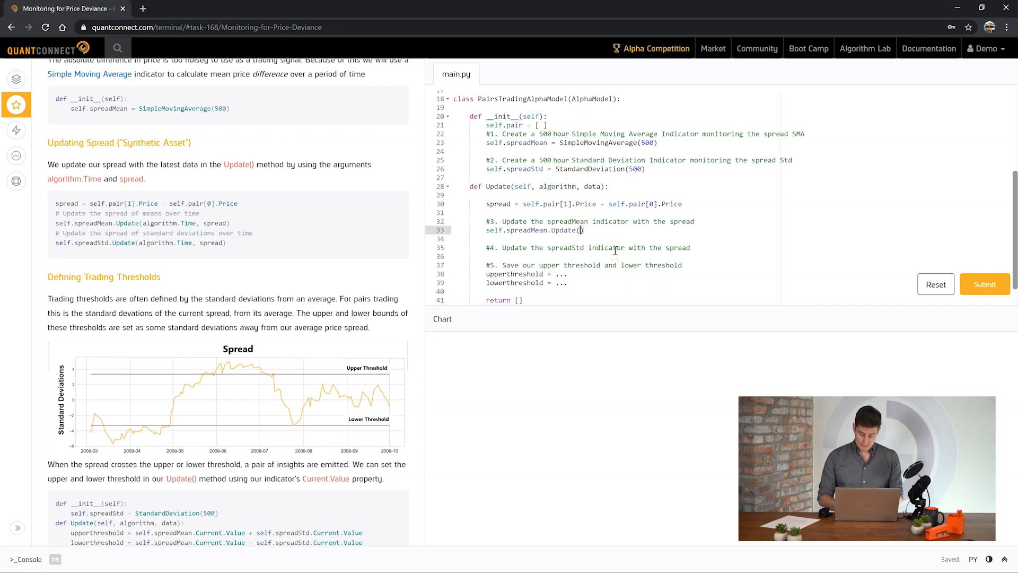
pyautogui.write('algorithm.Time, spread')
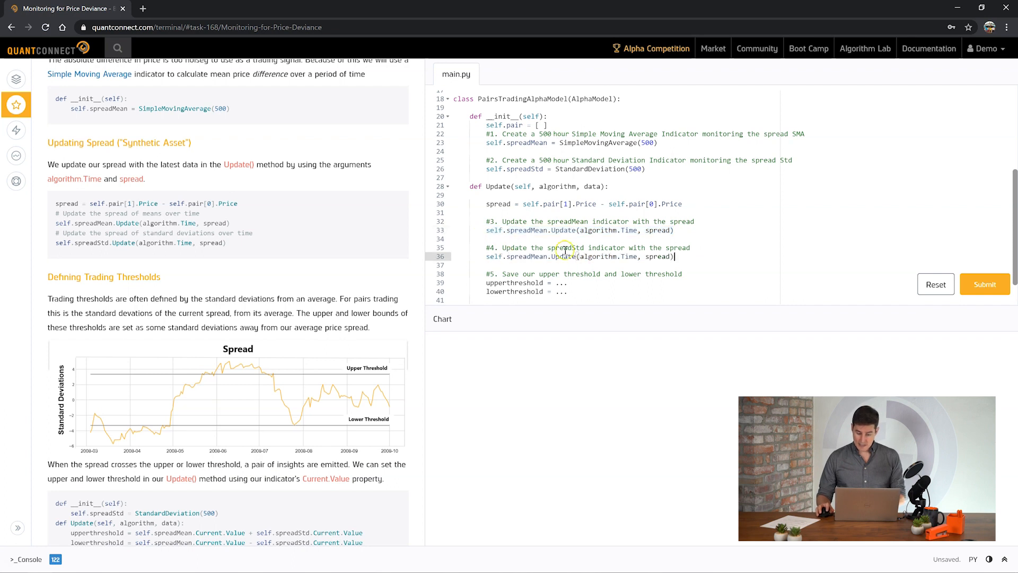
pyautogui.doubleClick(523, 256)
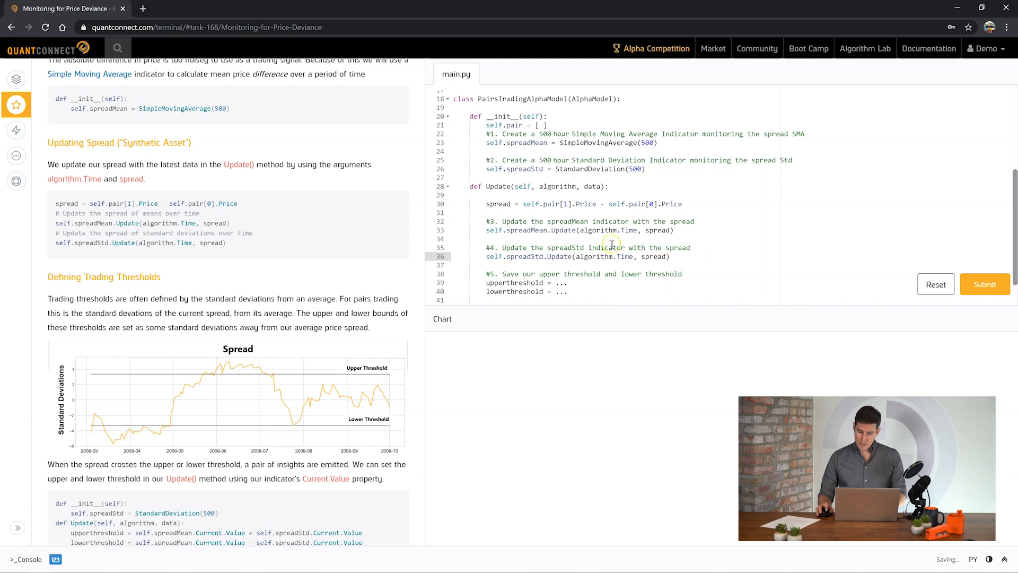
pyautogui.moveTo(542, 232)
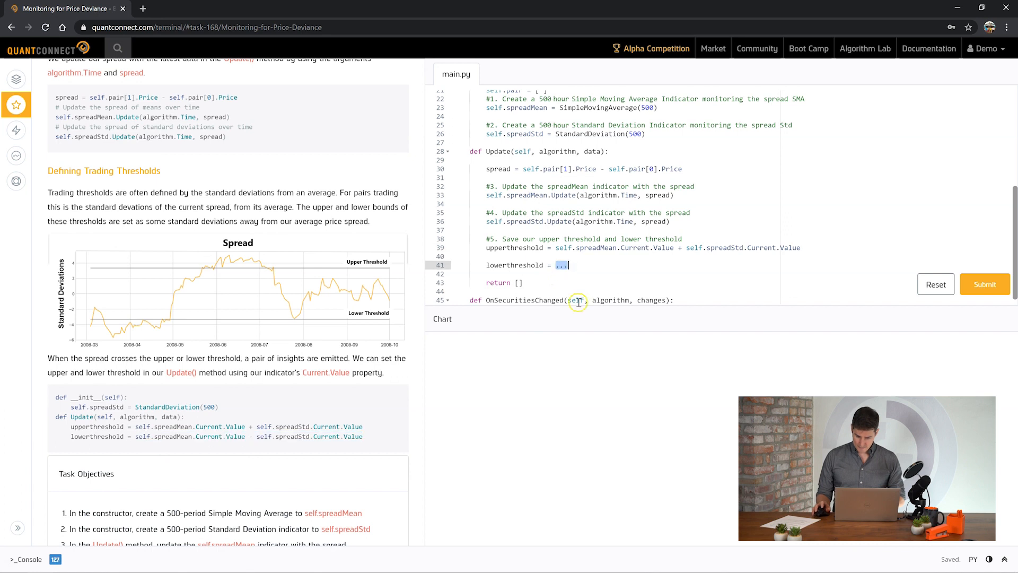
# Compute thresholds as spreadMean.Current.Value plus and minus spreadStd.Current.Value, then review the objectives
pyautogui.write('self.spreadMean.Current.Value - self.spreadStd.Current.Value')
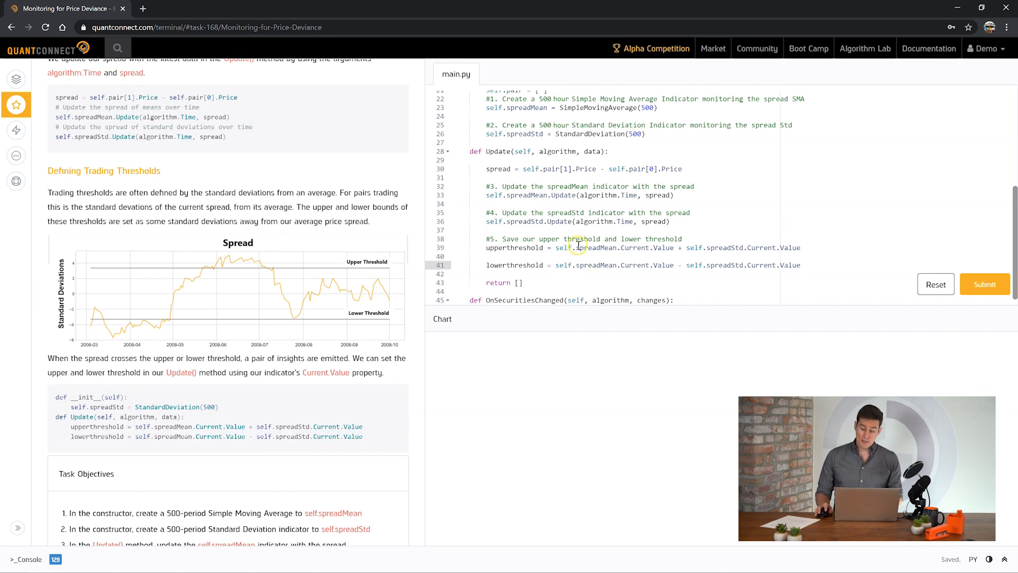
pyautogui.moveTo(755, 245)
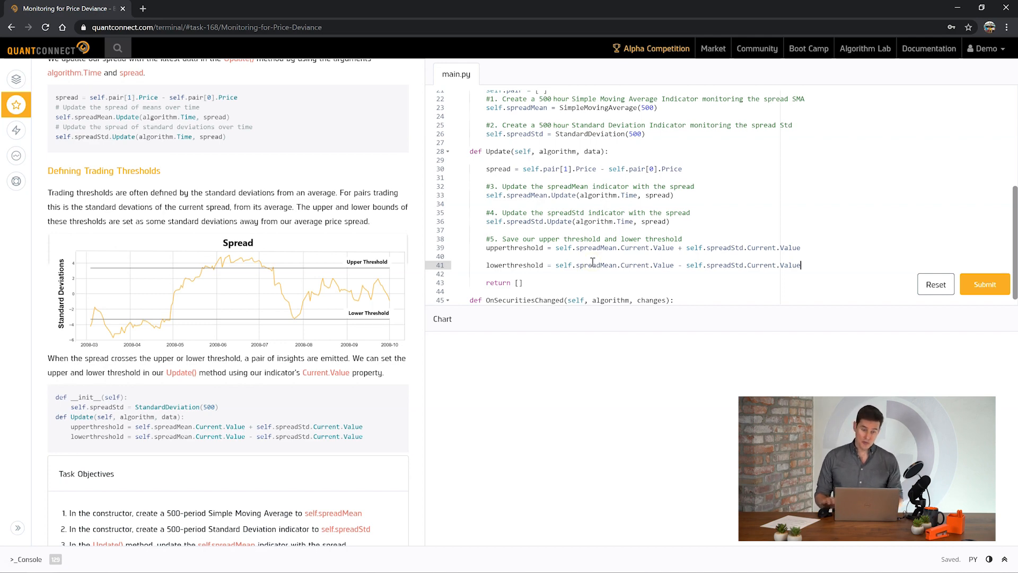
pyautogui.scroll(-3)
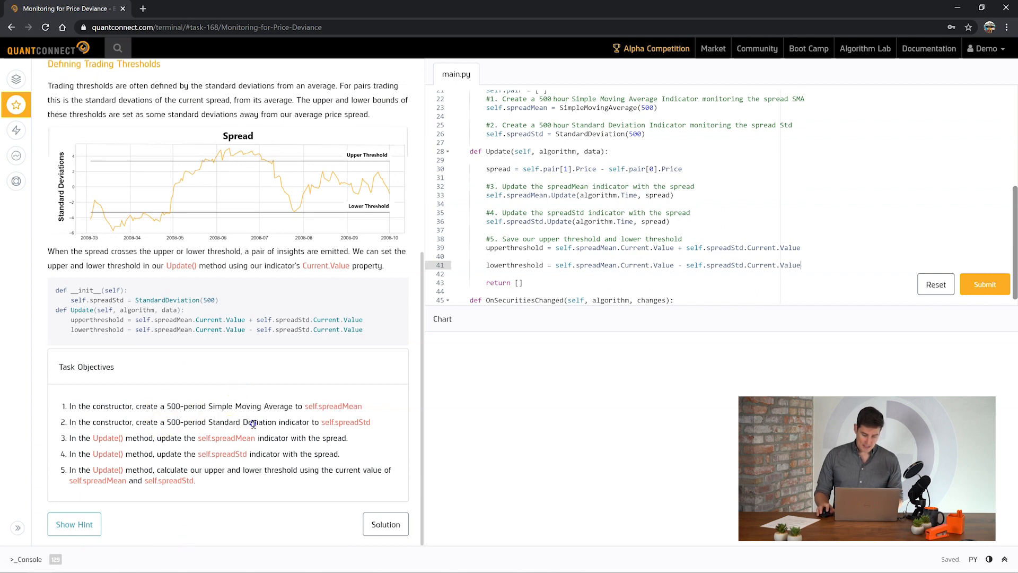
pyautogui.doubleClick(175, 438)
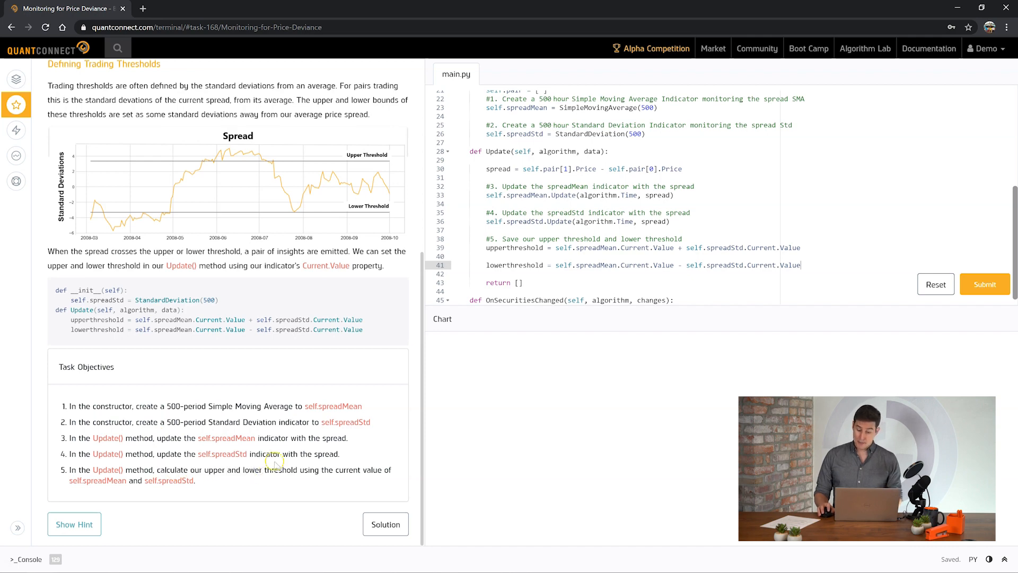
pyautogui.scroll(3)
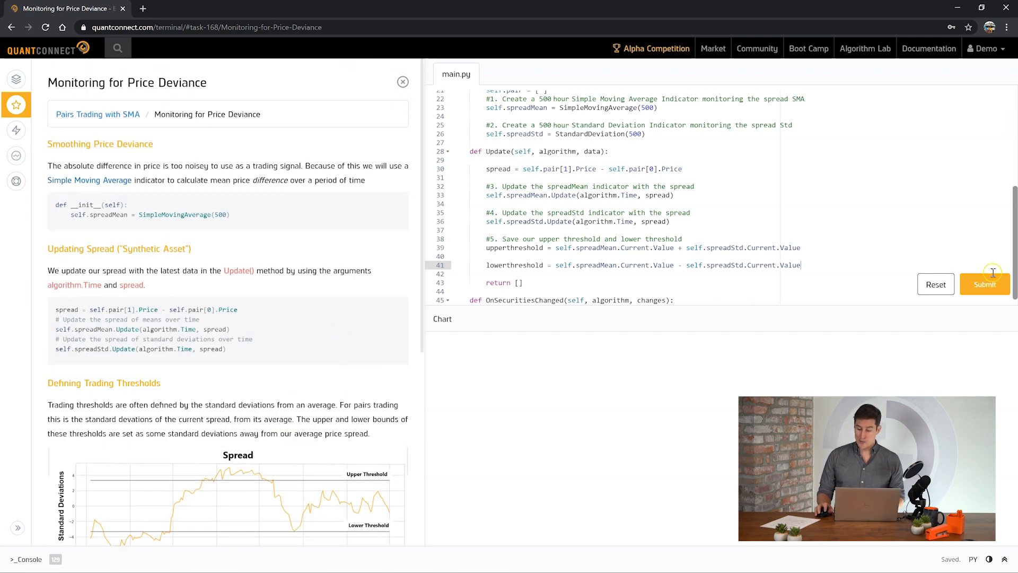
# Submit the Price Deviance solution and continue to the Taking Positions task
pyautogui.click(985, 285)
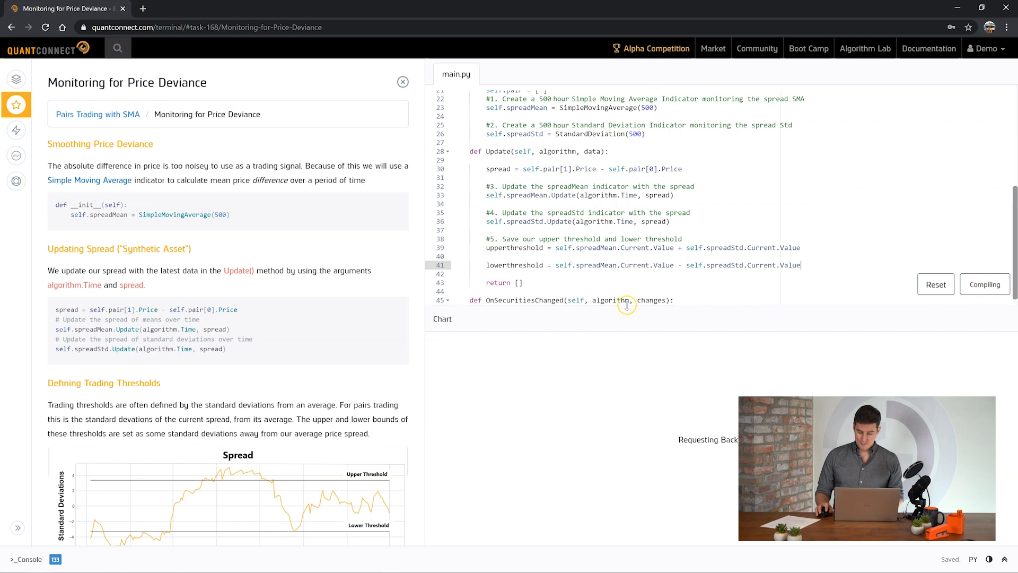
pyautogui.click(985, 284)
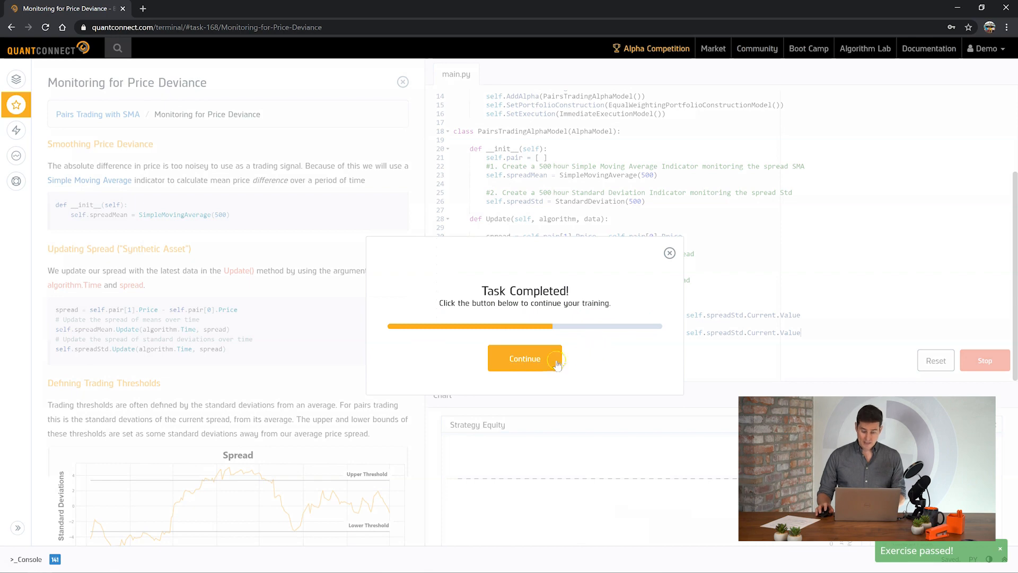
pyautogui.click(524, 358)
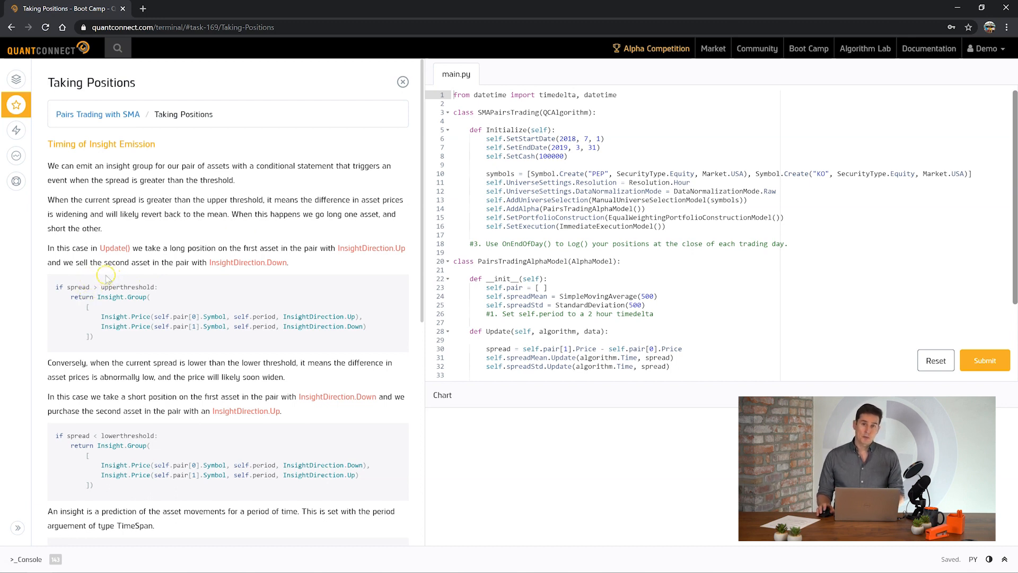
pyautogui.moveTo(134, 257)
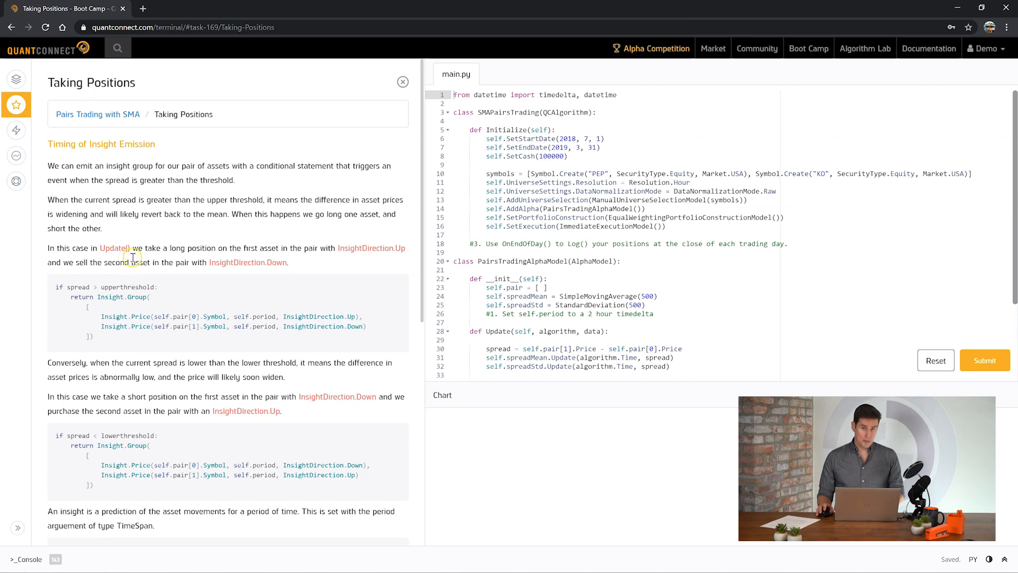
# Scroll the lesson to the insight-group instructions for the upper-threshold case
pyautogui.scroll(-3)
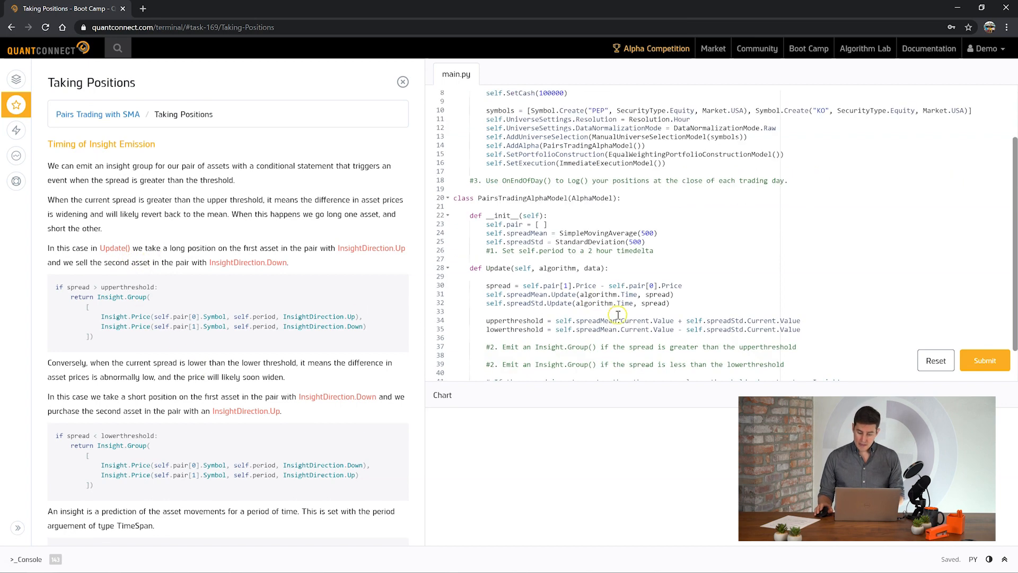
pyautogui.scroll(-3)
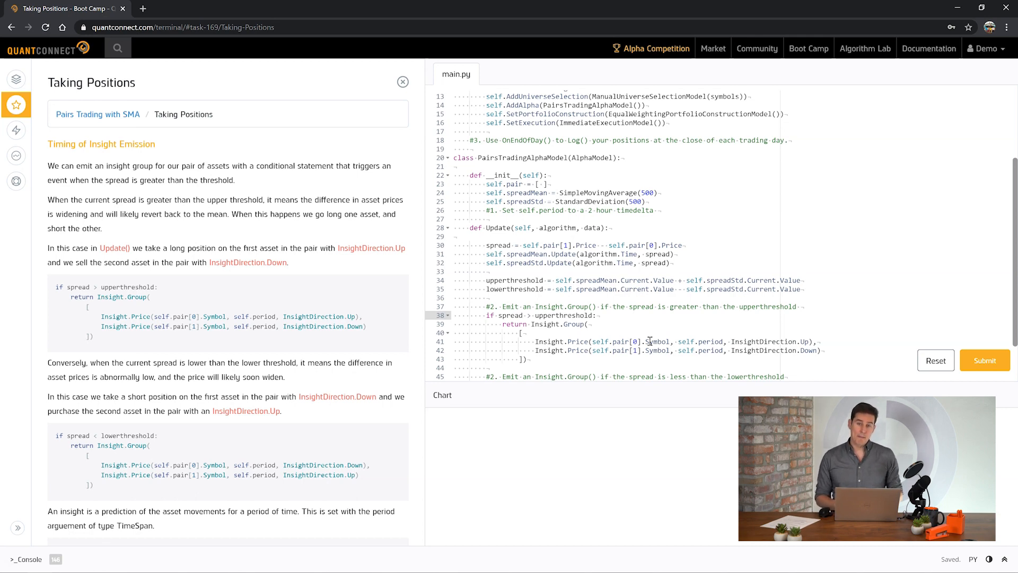
# Place the lower-threshold short-first, long-second Insight.Group under the second #2 comment
pyautogui.scroll(-3)
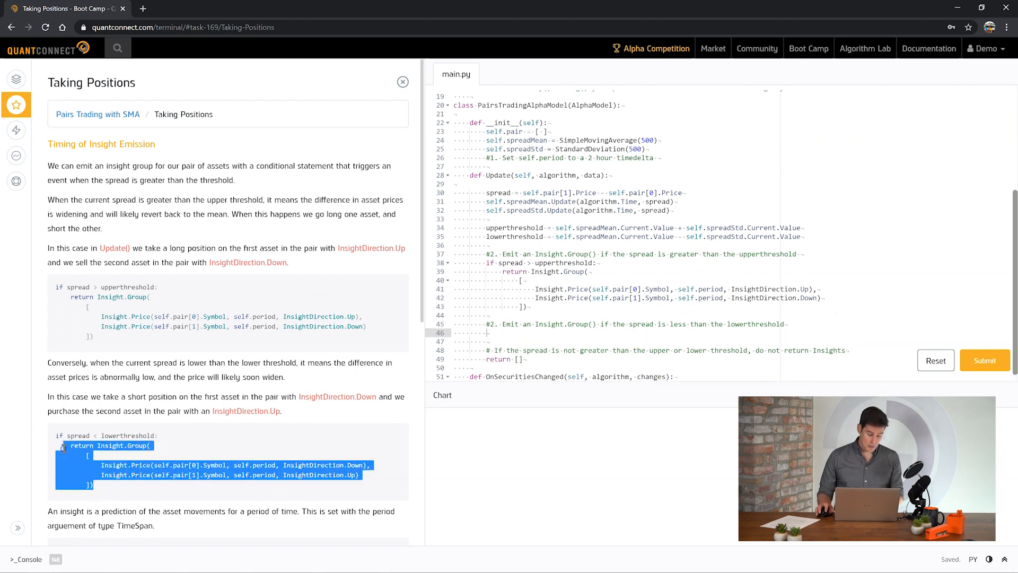
pyautogui.click(488, 332)
pyautogui.write('if spread < lowerthreshold:')
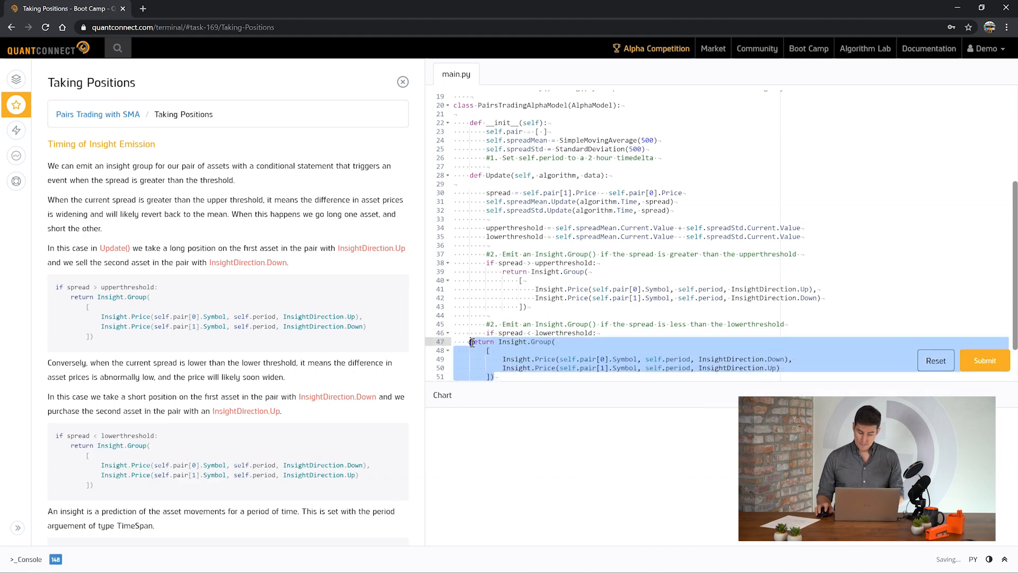
pyautogui.scroll(-3)
pyautogui.write('#·If·the·spread·is·not·greater·than·the·upper·or·lower·threshold,·do·not·return·Insights')
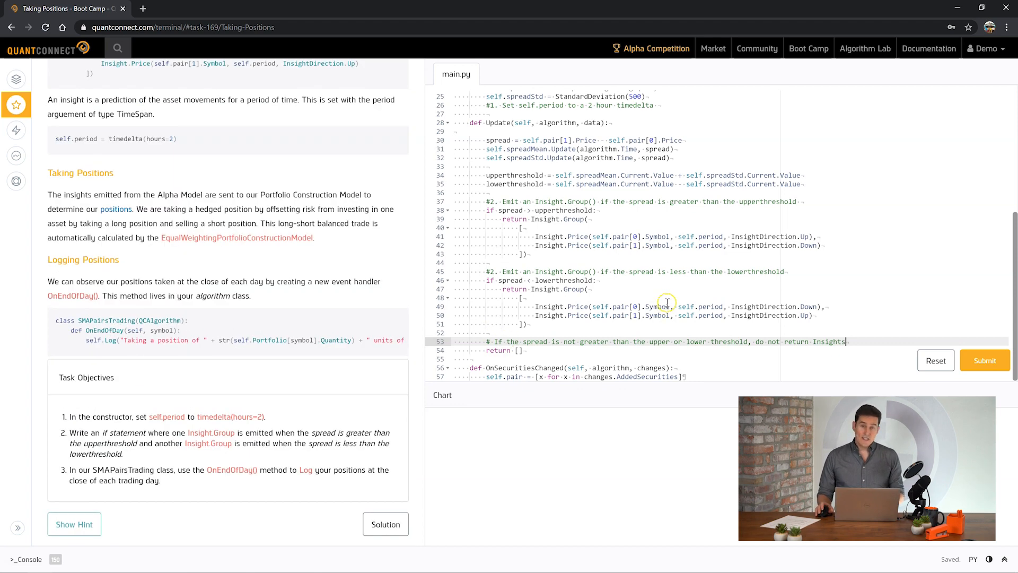
pyautogui.scroll(3)
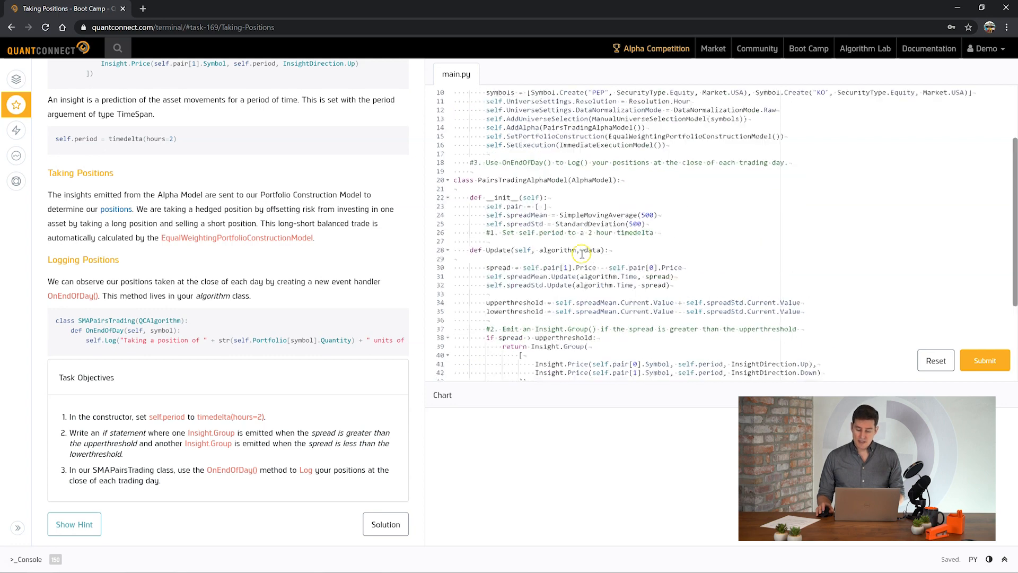
pyautogui.scroll(3)
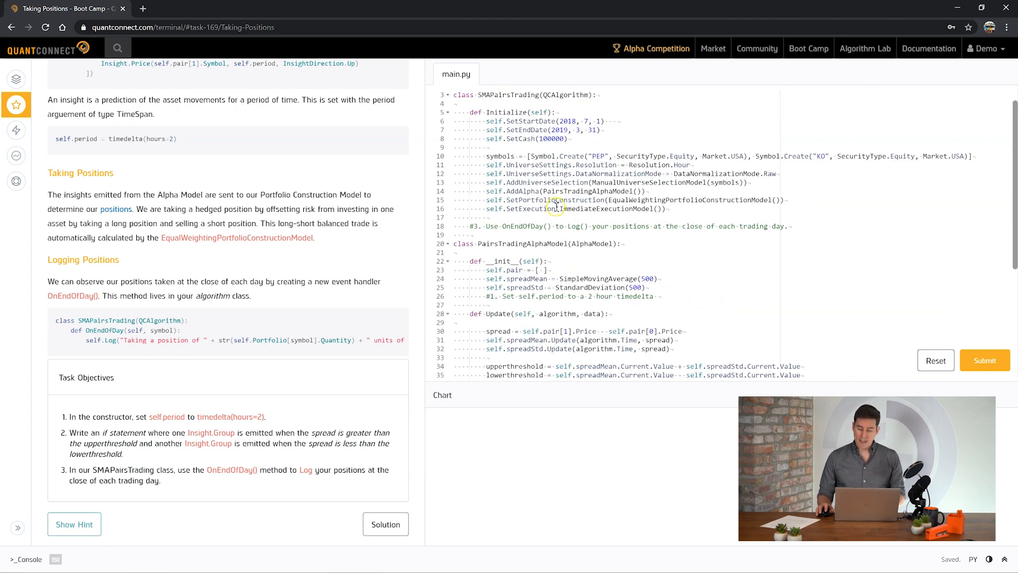
# Review the EqualWeightingPortfolioConstructionModel in use and the lesson's self.Log logging example
pyautogui.click(614, 200)
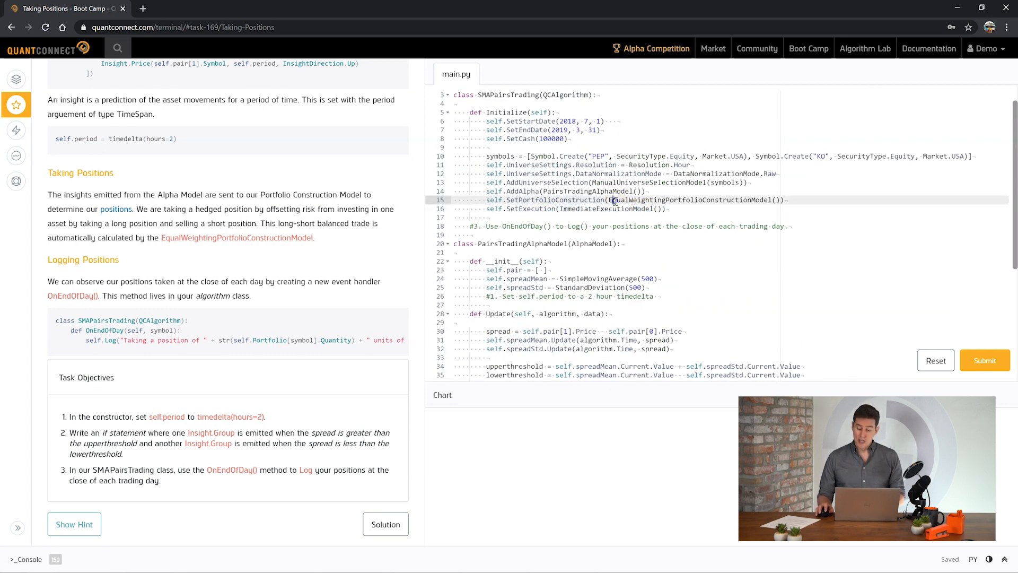
pyautogui.doubleClick(691, 199)
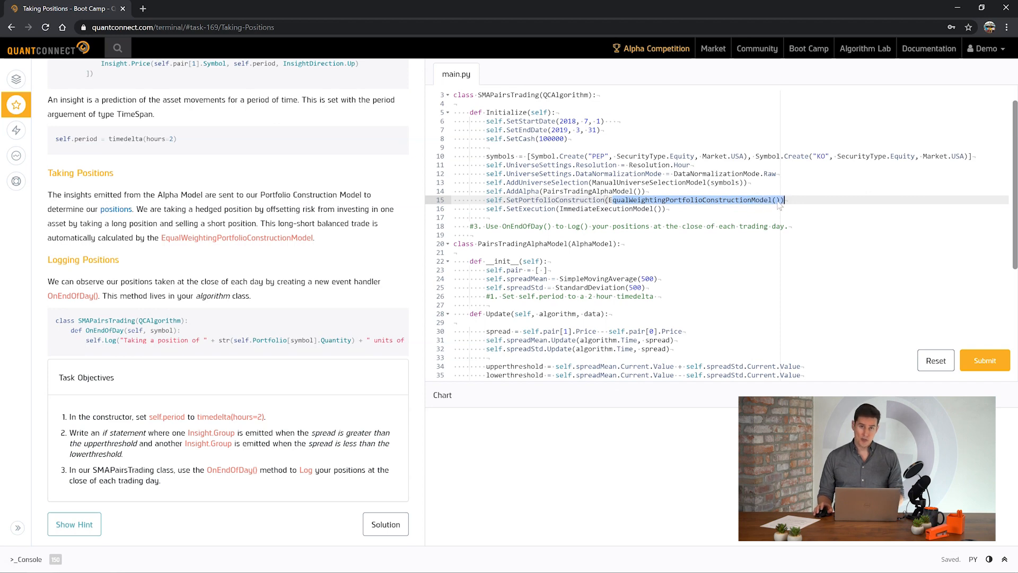
pyautogui.scroll(3)
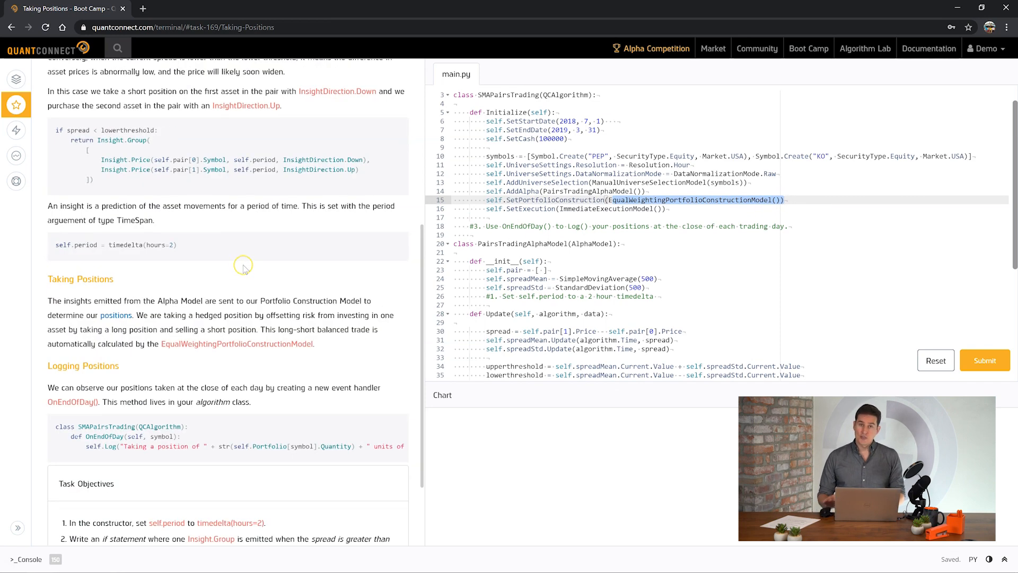
pyautogui.moveTo(245, 269)
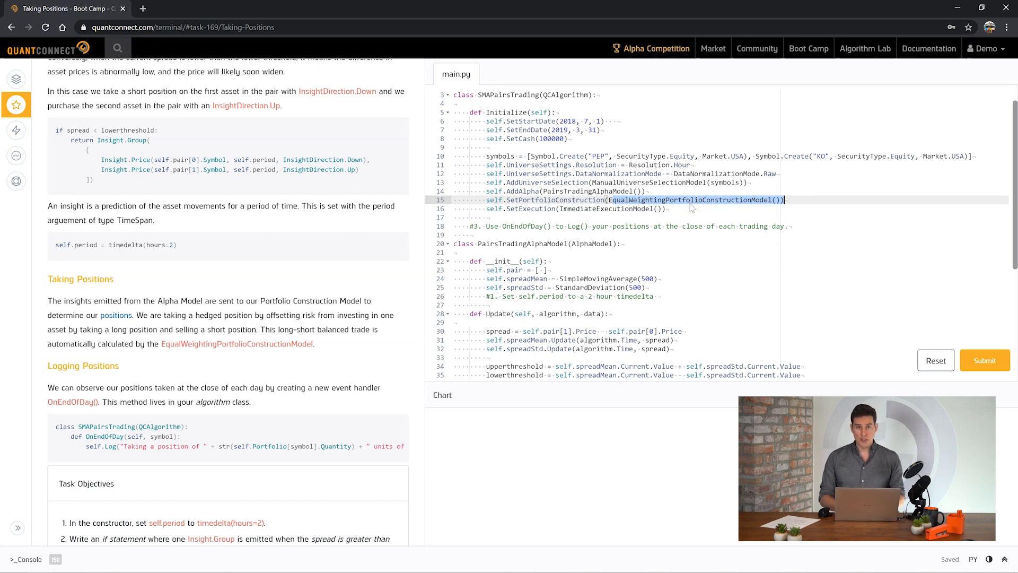
pyautogui.moveTo(659, 215)
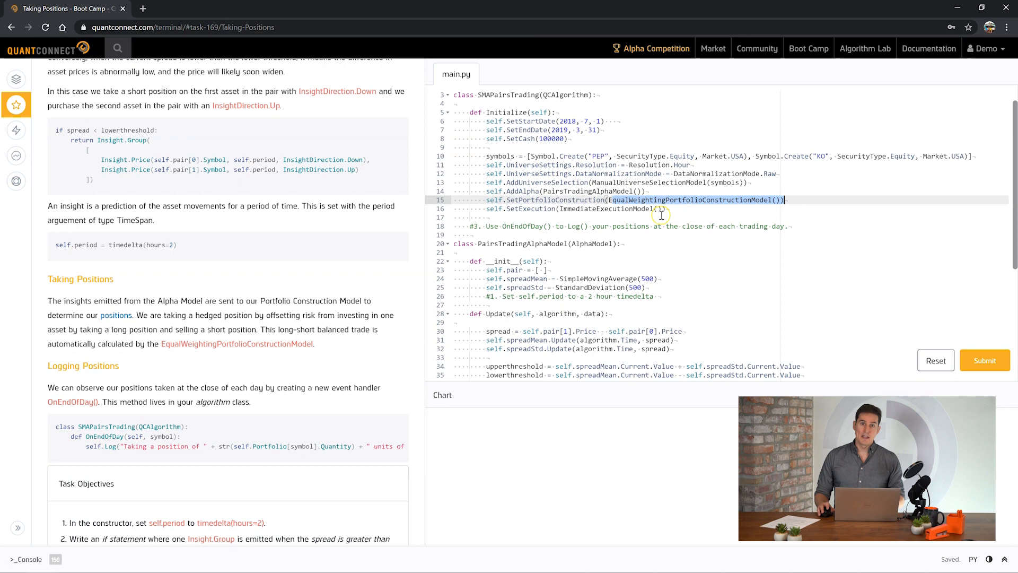
pyautogui.scroll(-3)
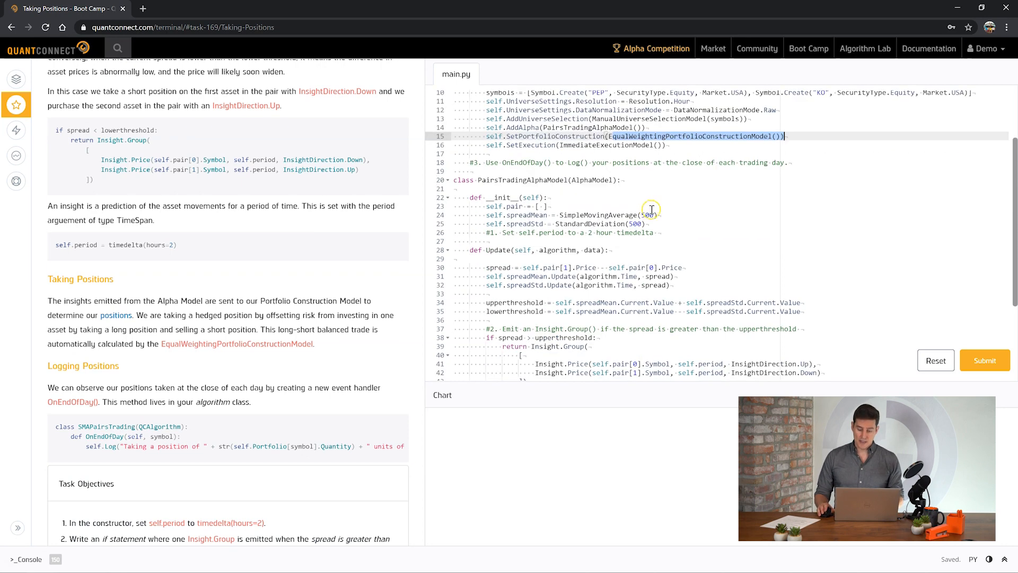
pyautogui.scroll(-3)
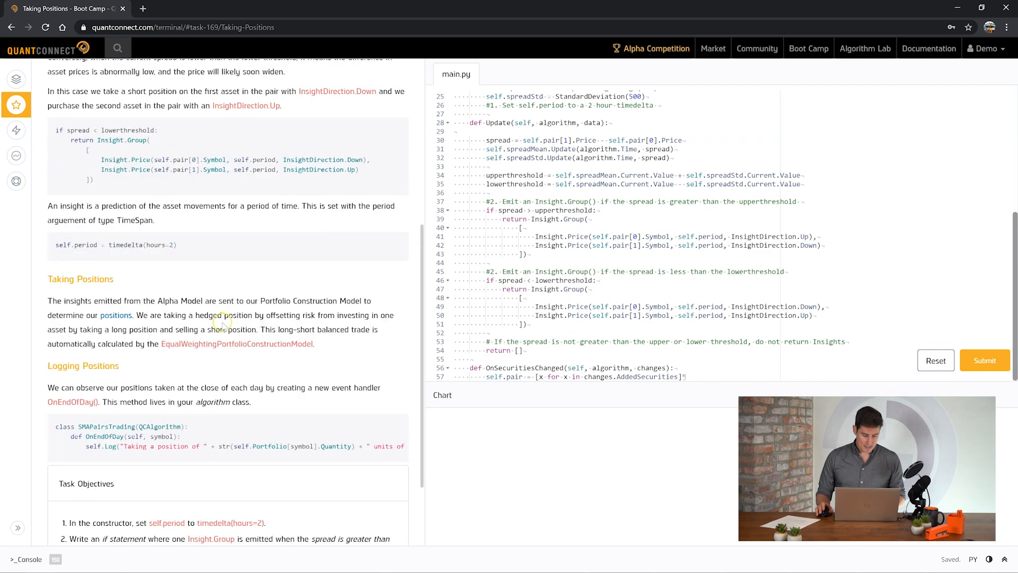
pyautogui.scroll(-3)
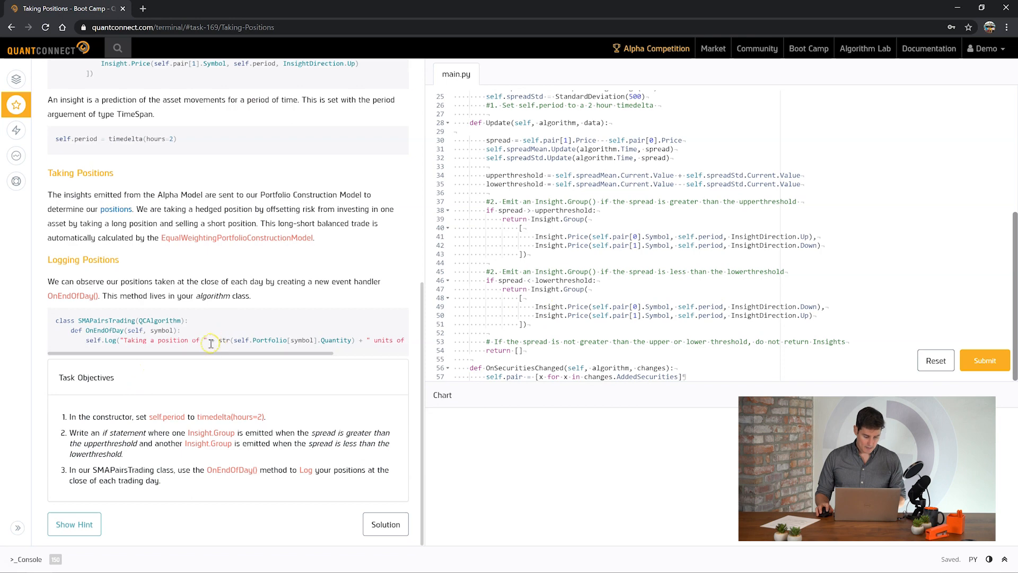
pyautogui.doubleClick(109, 339)
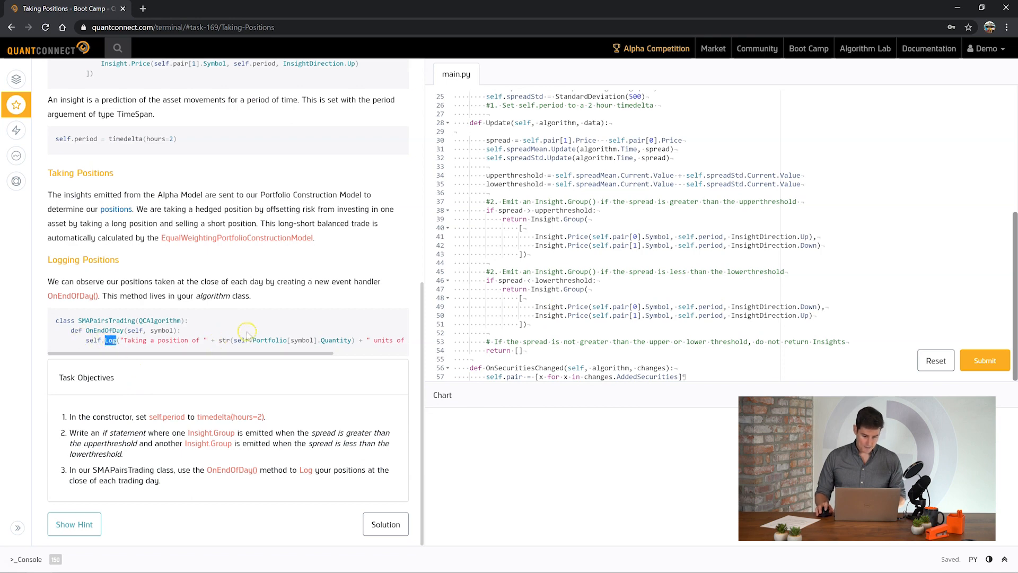
pyautogui.scroll(3)
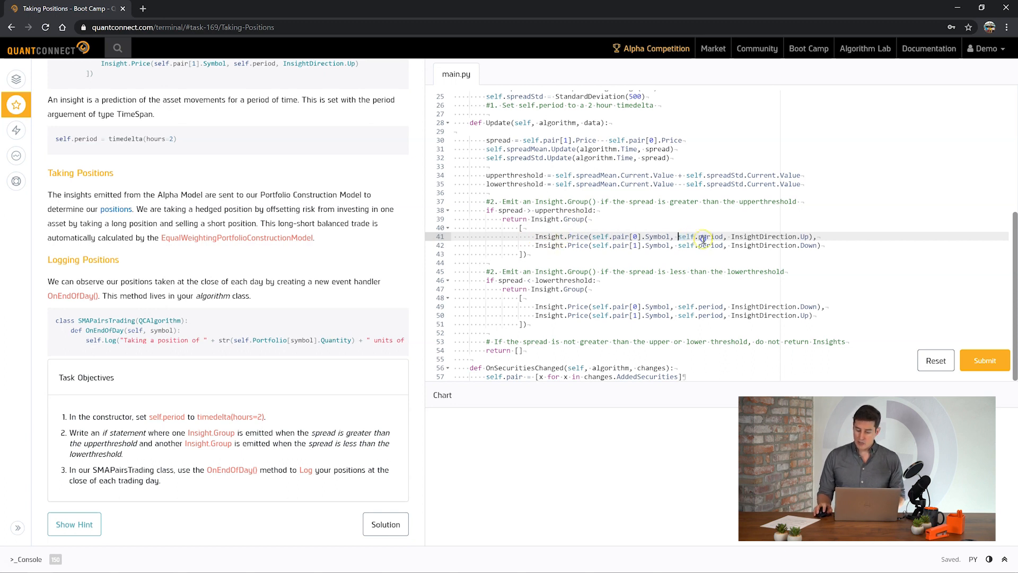
# Write self.period = timedelta(hours=2) under the #1 comment in the alpha model constructor
pyautogui.click(659, 105)
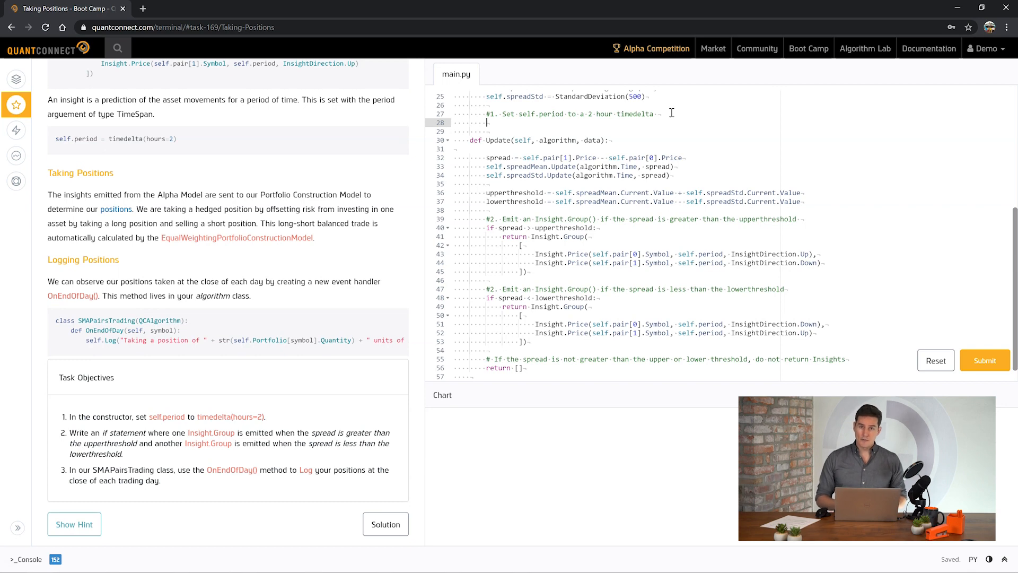
pyautogui.scroll(3)
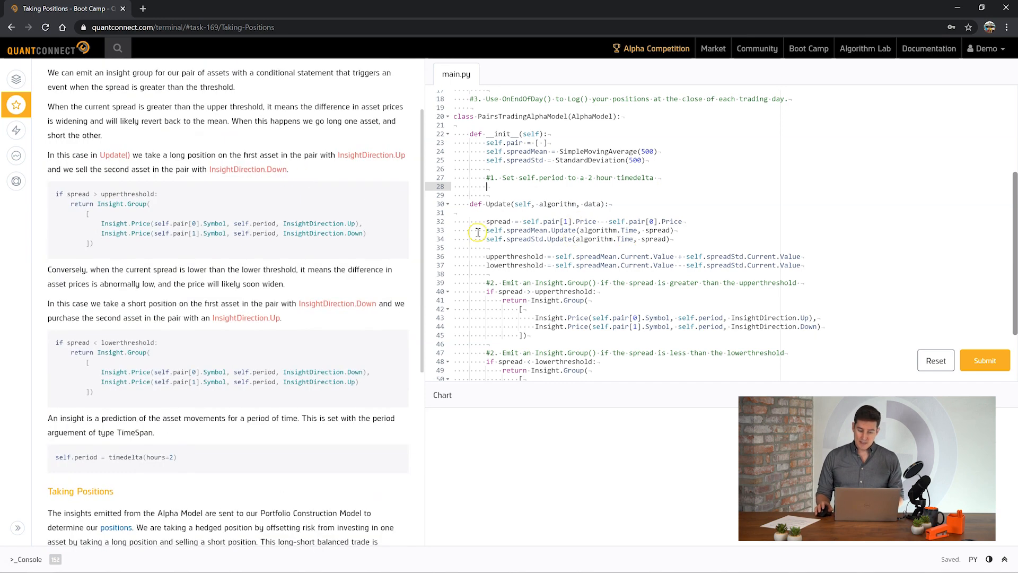
pyautogui.moveTo(809, 310)
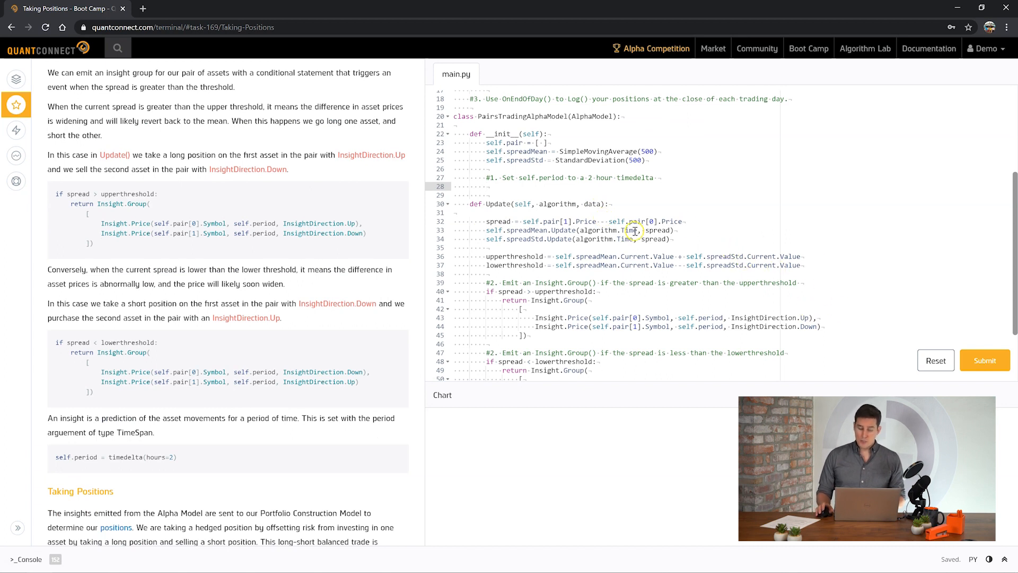
pyautogui.moveTo(561, 180)
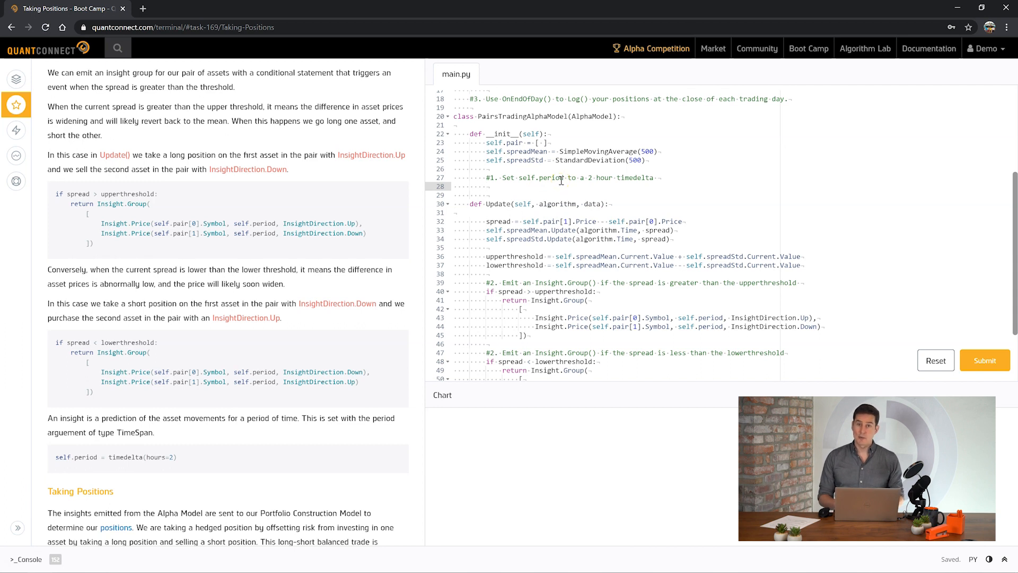
pyautogui.write('self.period =')
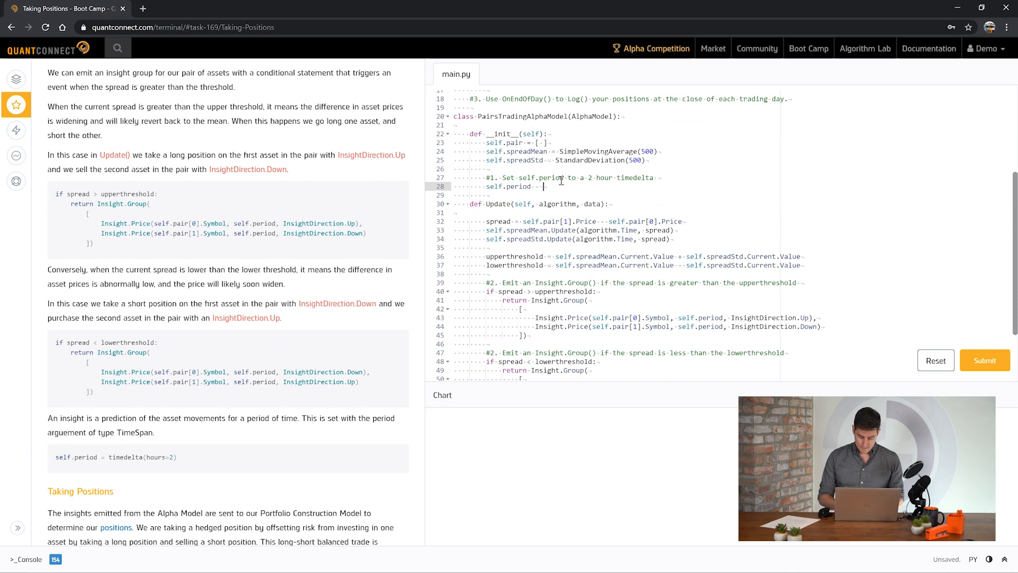
pyautogui.write('timedelta')
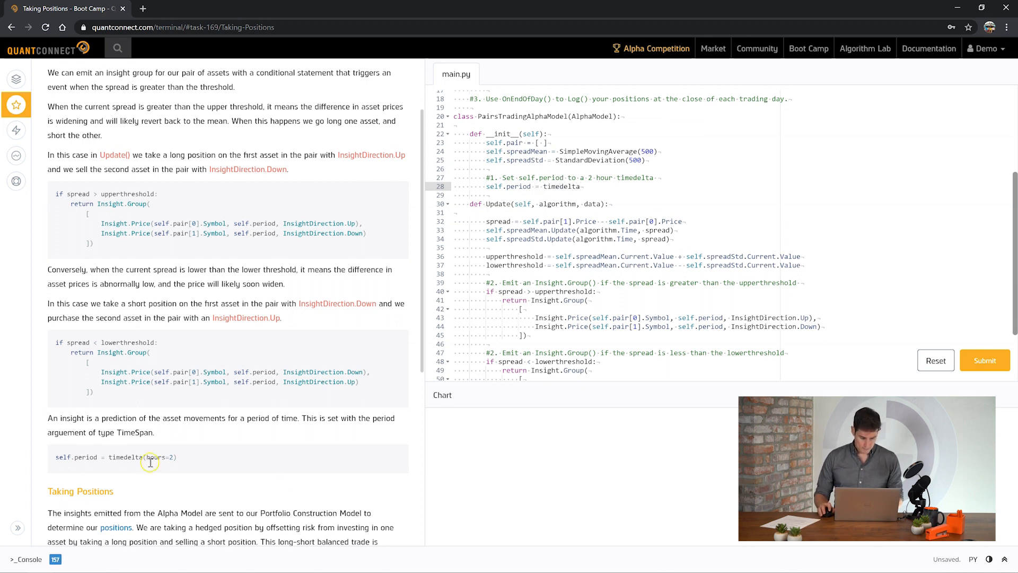
pyautogui.doubleClick(125, 456)
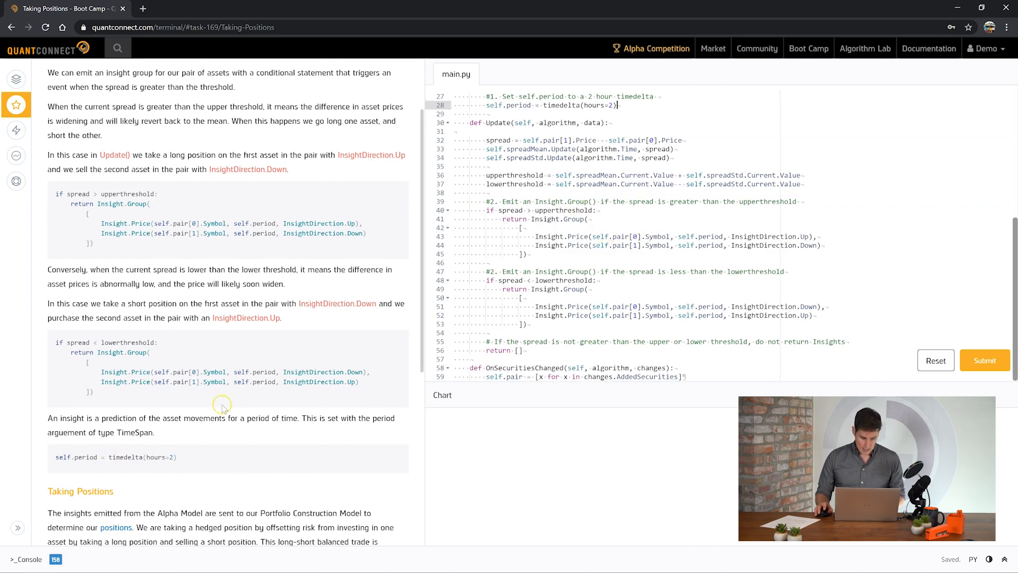
# Add the OnEndOfDay(symbol) handler logging each symbol's portfolio quantity under the #3 comment
pyautogui.scroll(-3)
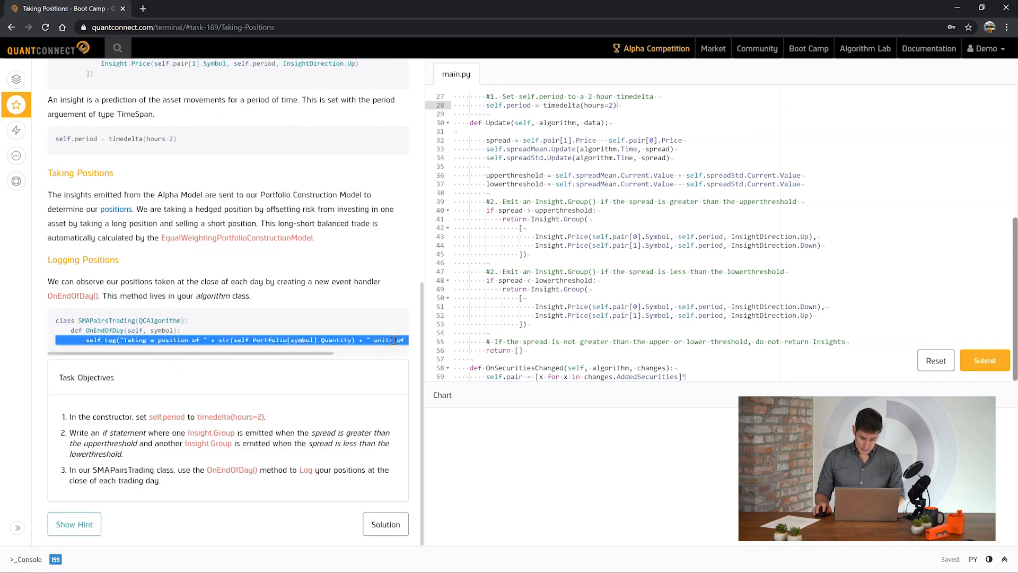
pyautogui.scroll(3)
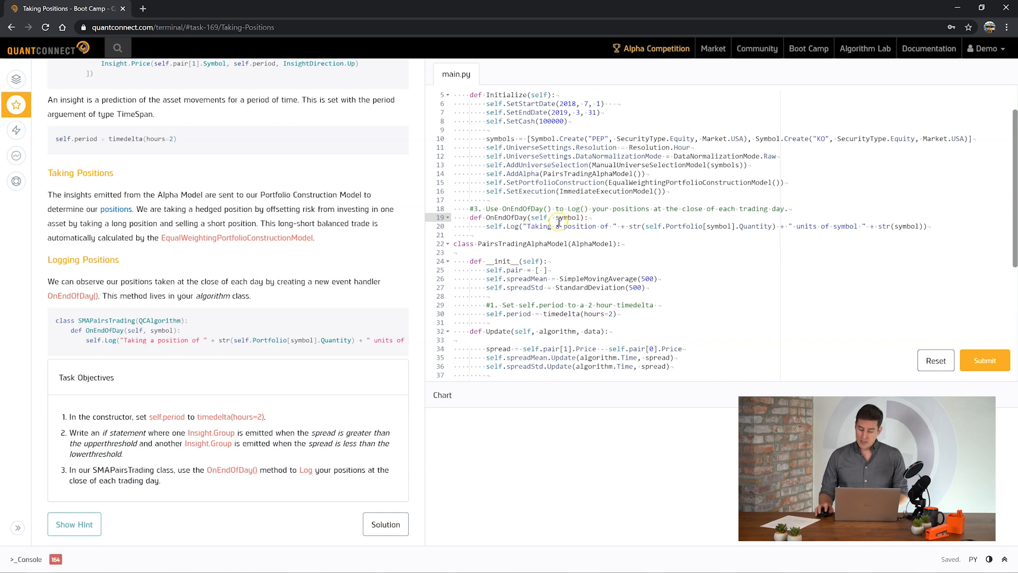
pyautogui.moveTo(510, 226)
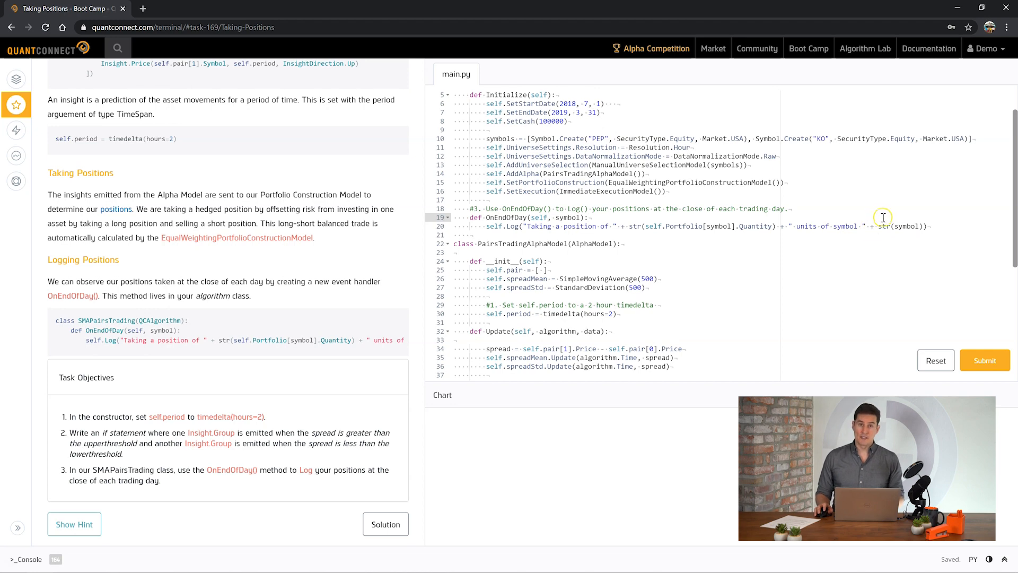
pyautogui.moveTo(232, 486)
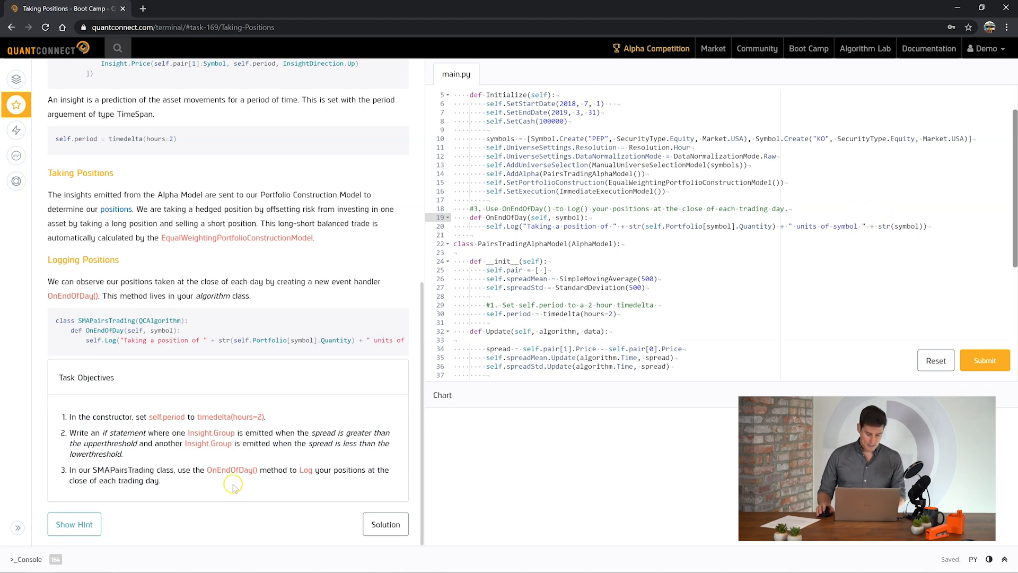
pyautogui.scroll(-3)
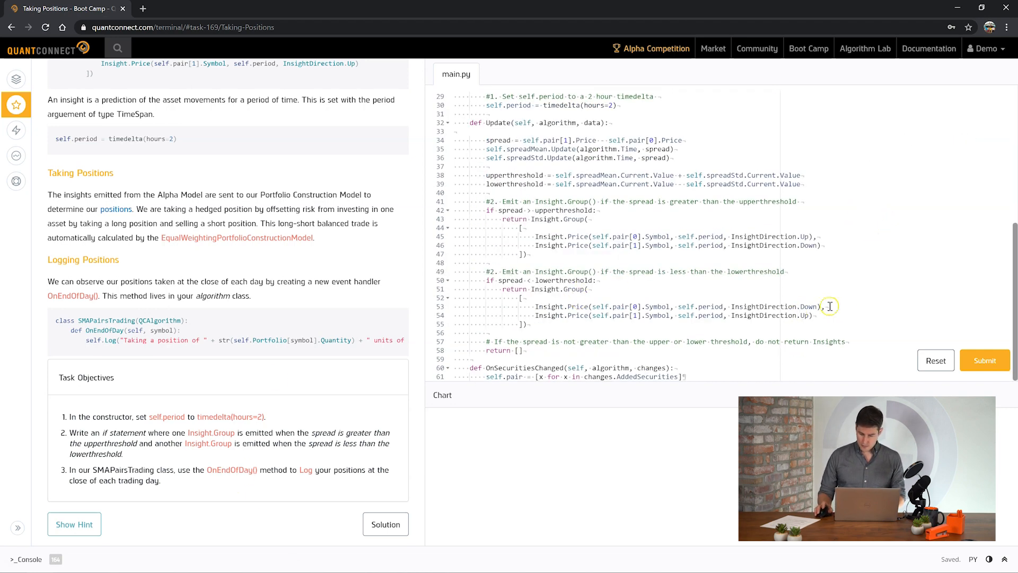
# Submit the Taking Positions exercise and continue to the Warming Our Pair Spread lesson
pyautogui.click(984, 361)
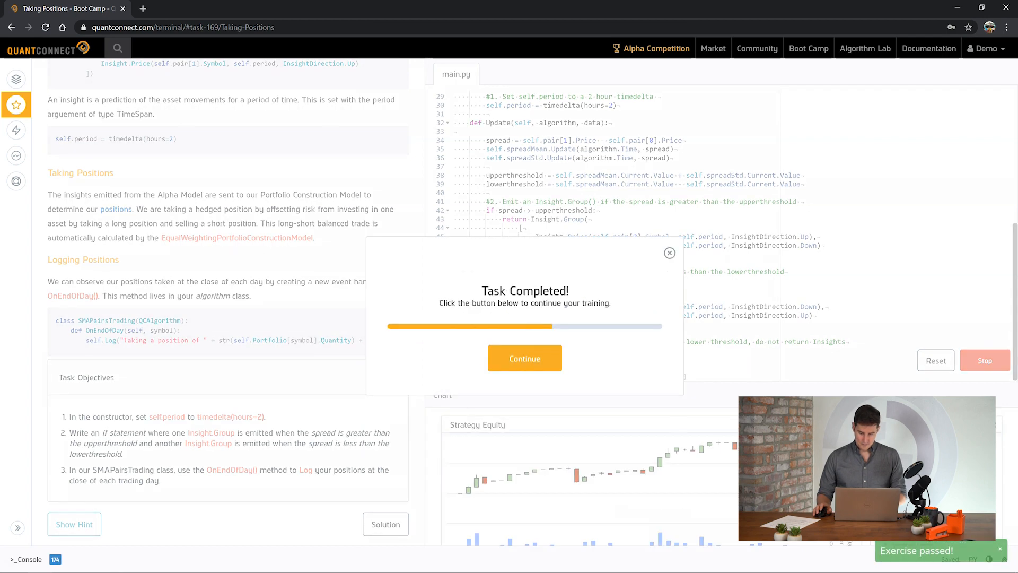
pyautogui.click(524, 357)
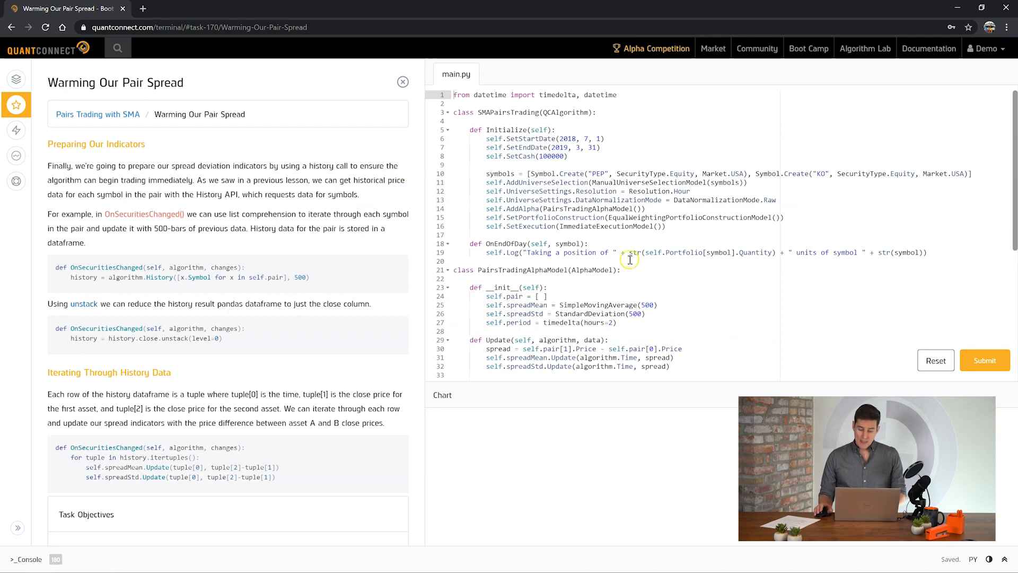
# Add the algorithm.History call requesting 500 bars for the pair's symbols under the #1 comment
pyautogui.scroll(-3)
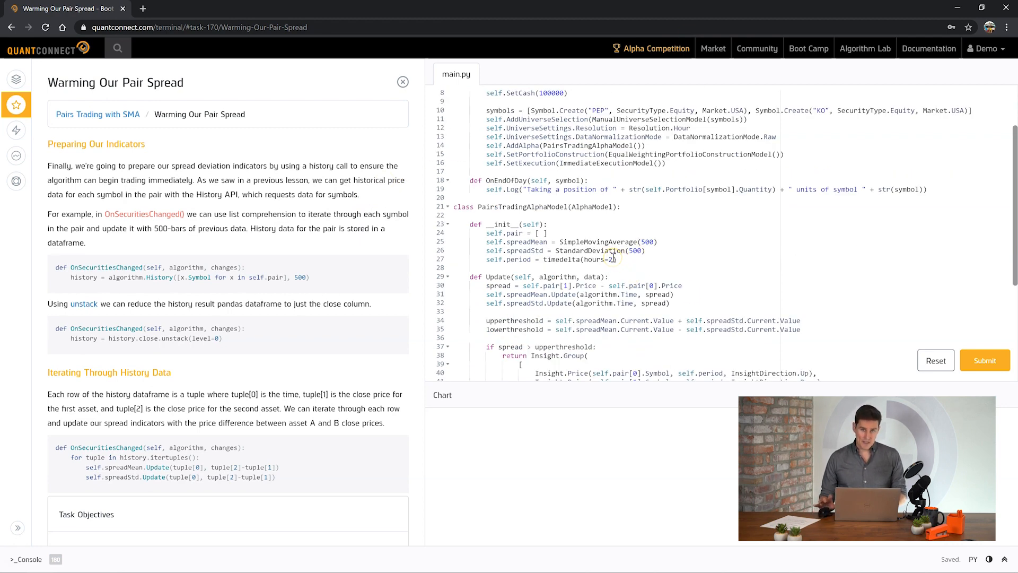
pyautogui.scroll(-3)
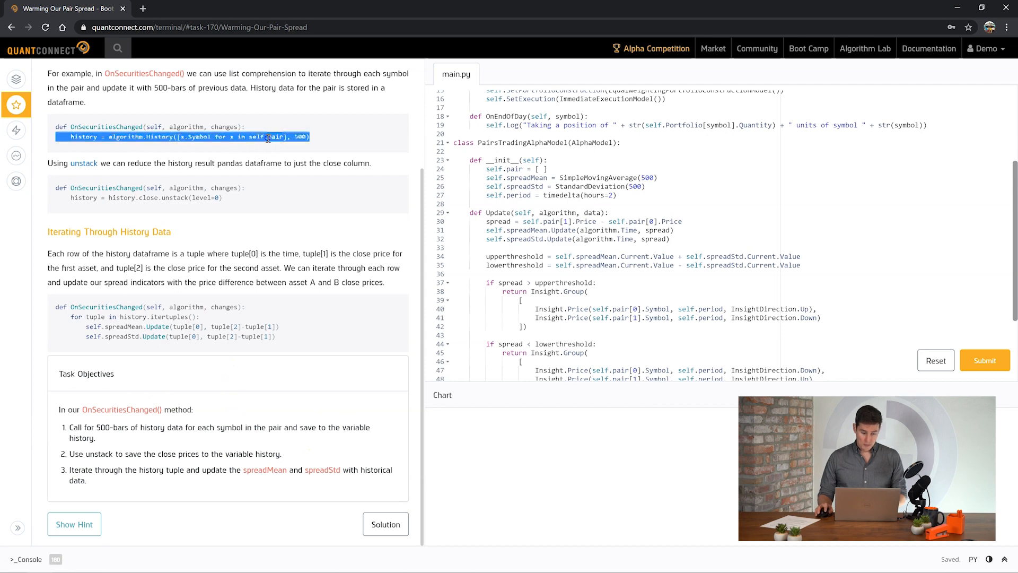
pyautogui.scroll(3)
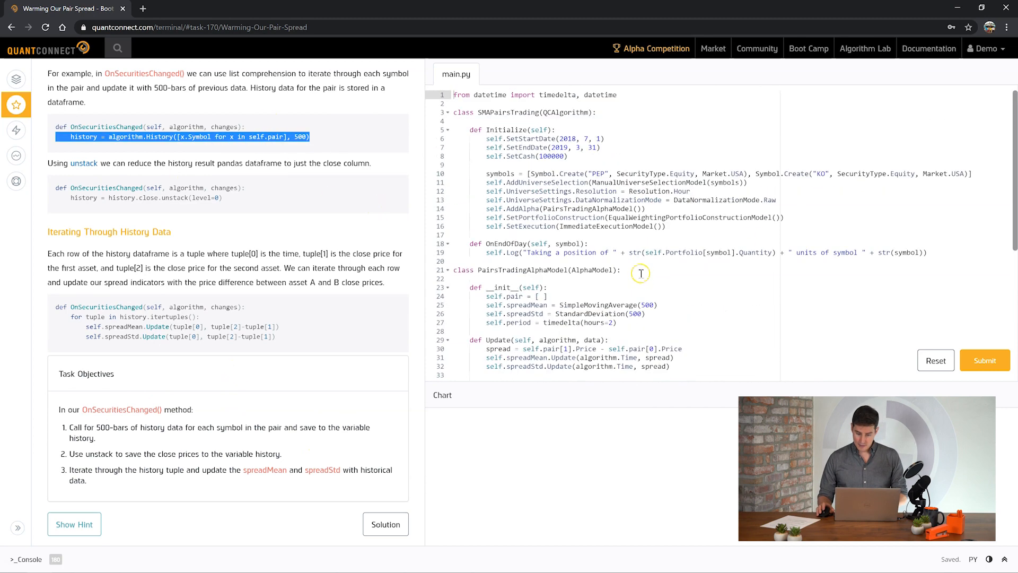
pyautogui.scroll(-3)
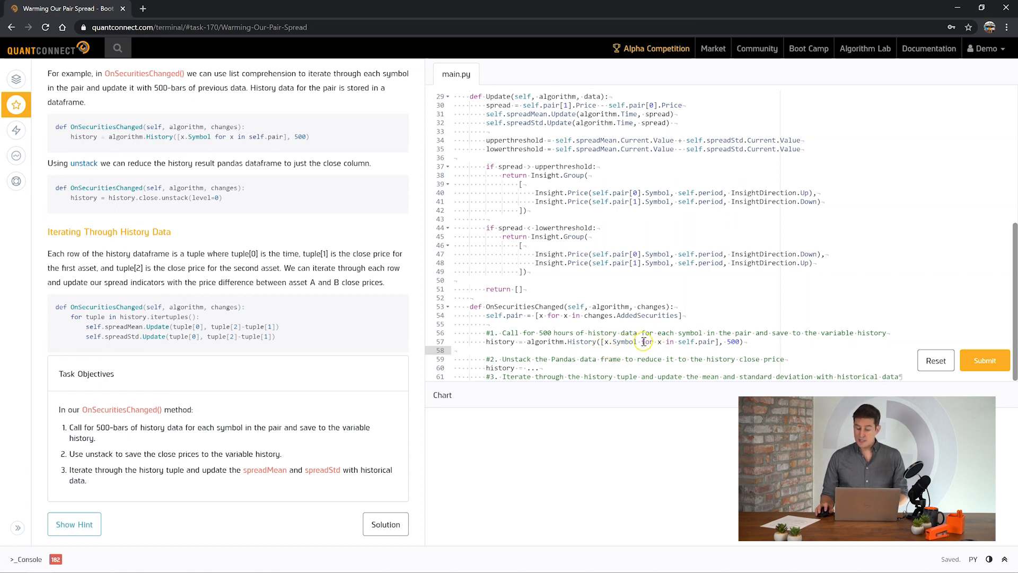
pyautogui.moveTo(714, 342)
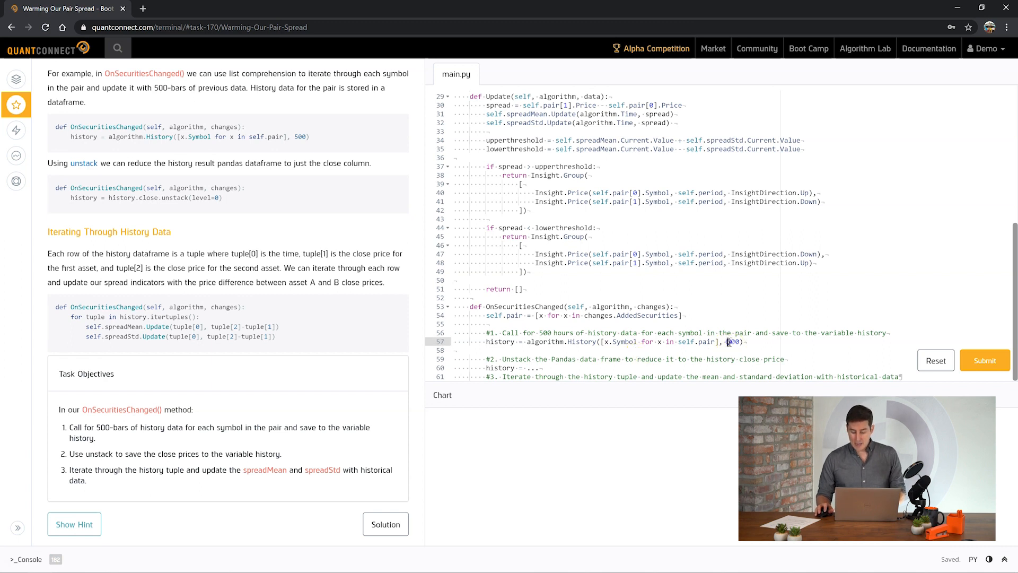
pyautogui.doubleClick(736, 342)
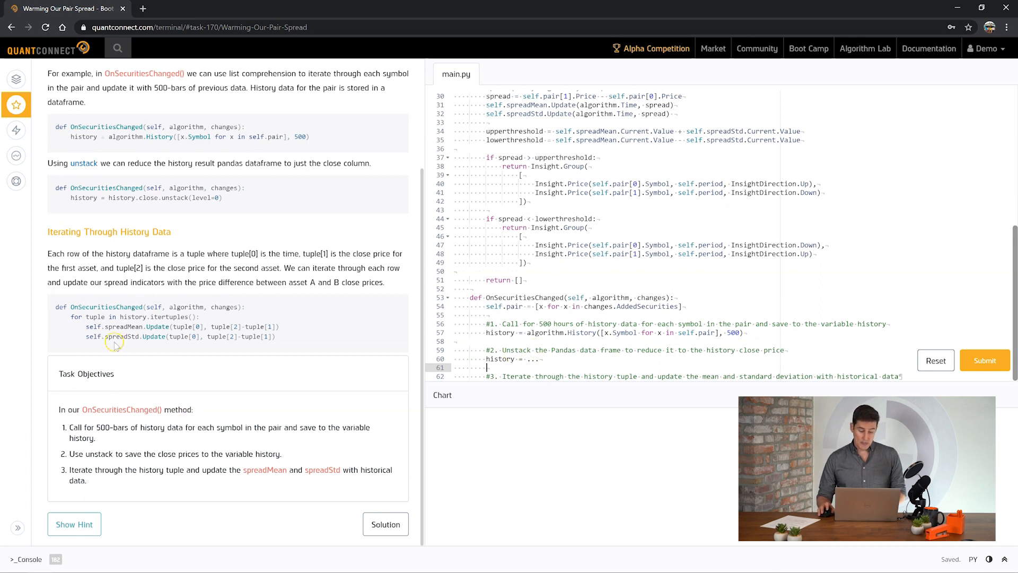
pyautogui.moveTo(91, 205)
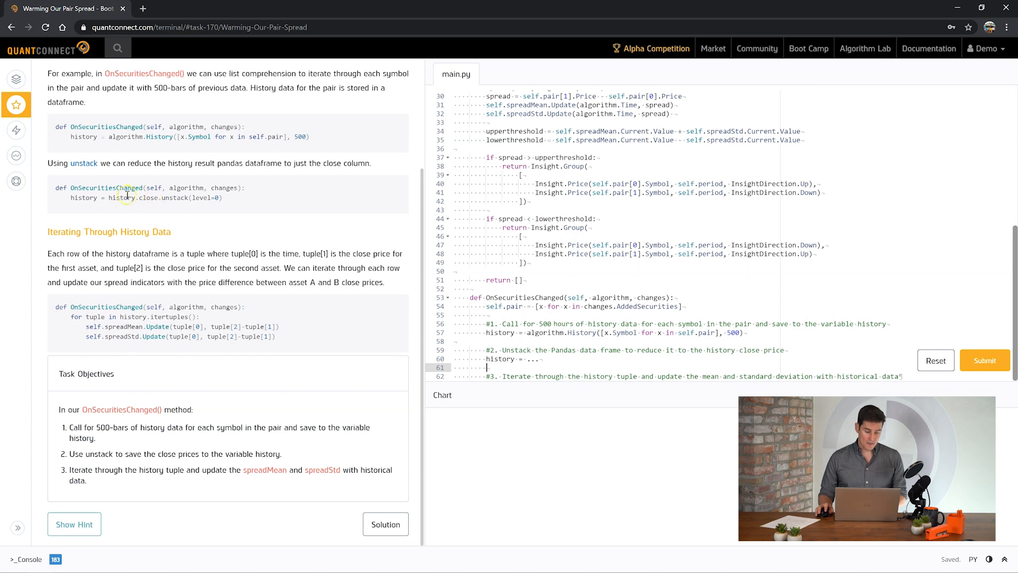
# Replace the placeholder with history.close.unstack(level=0) and add the itertuples loop updating spreadMean and spreadStd
pyautogui.doubleClick(199, 199)
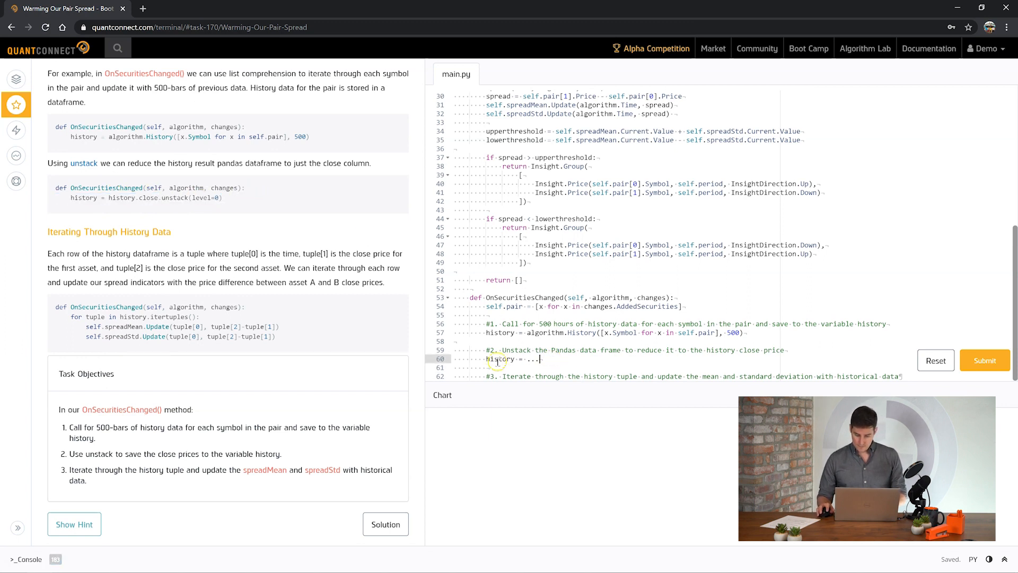
pyautogui.write('history.close.unstack(level=0)')
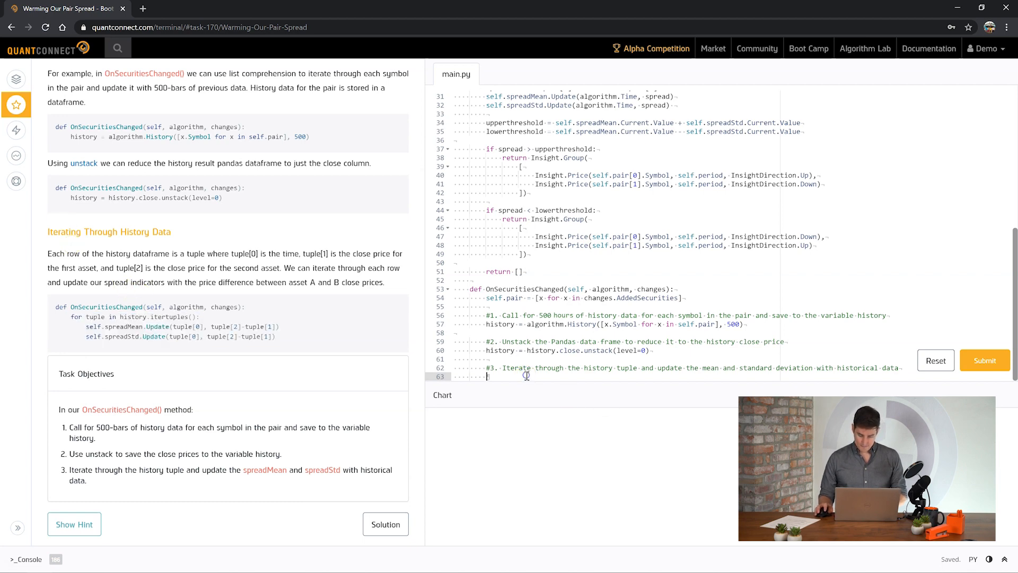
pyautogui.write('self.spreadMean.Update(tuple[0], tuple[2]-tuple[1])')
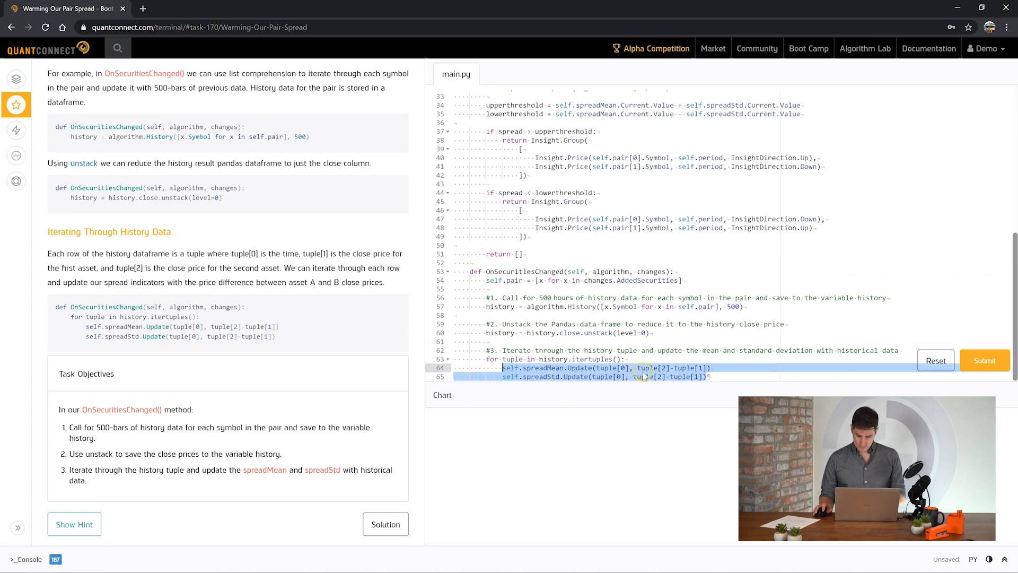
pyautogui.press('Return')
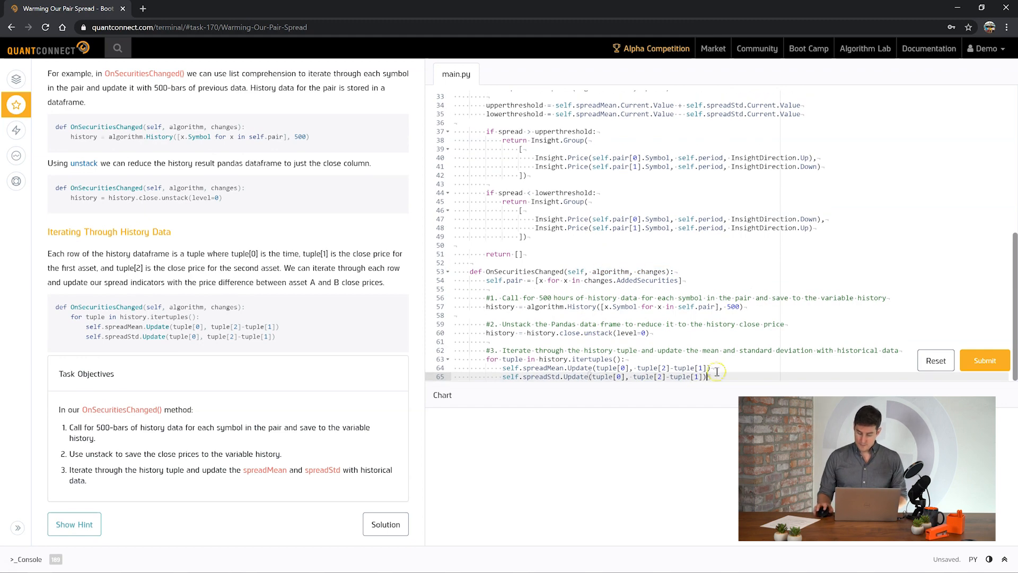
# Submit the finished algorithm and pass the Warming Our Pair Spread exercise, completing the tutorial
pyautogui.click(984, 360)
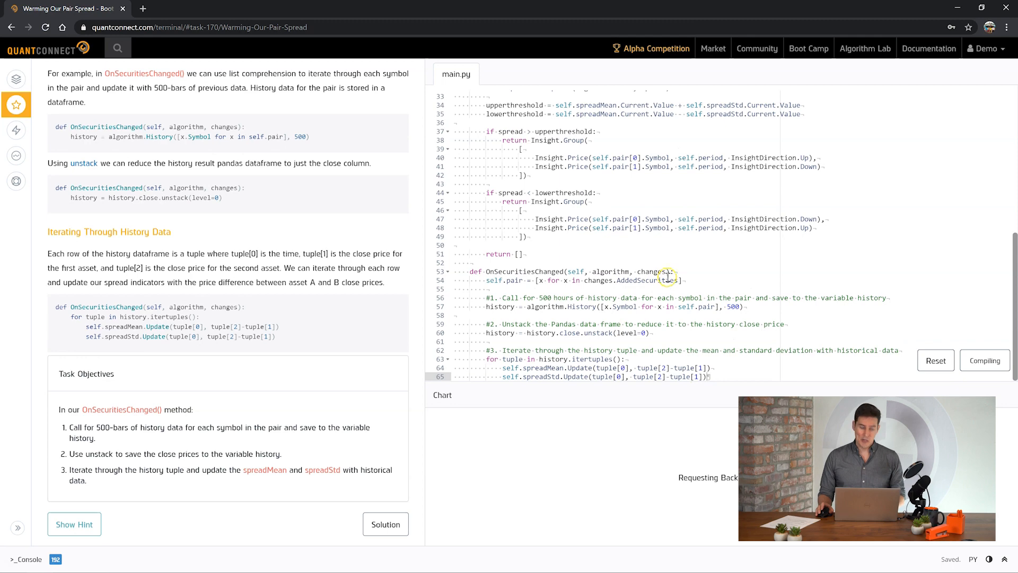
pyautogui.click(984, 361)
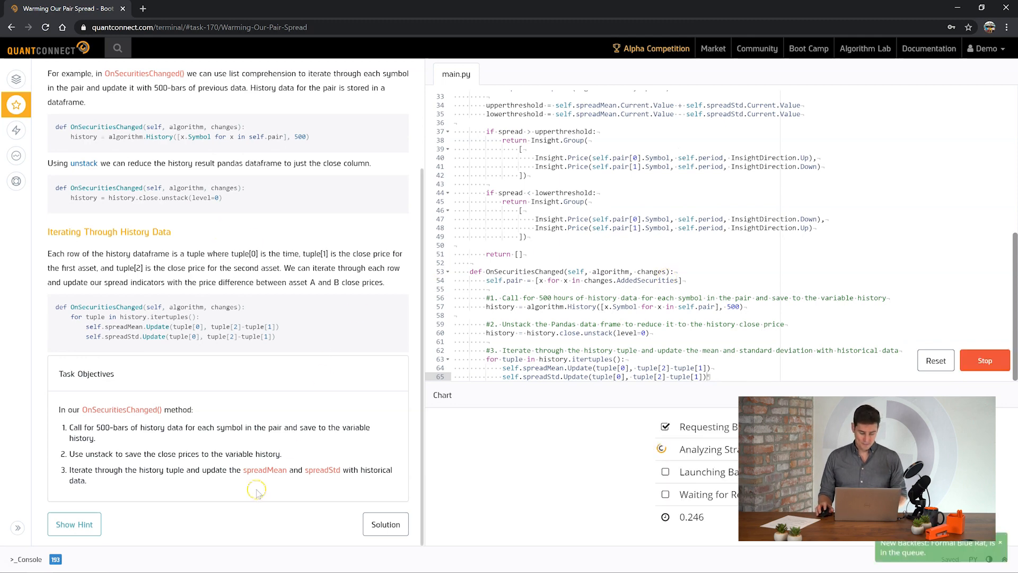
pyautogui.scroll(3)
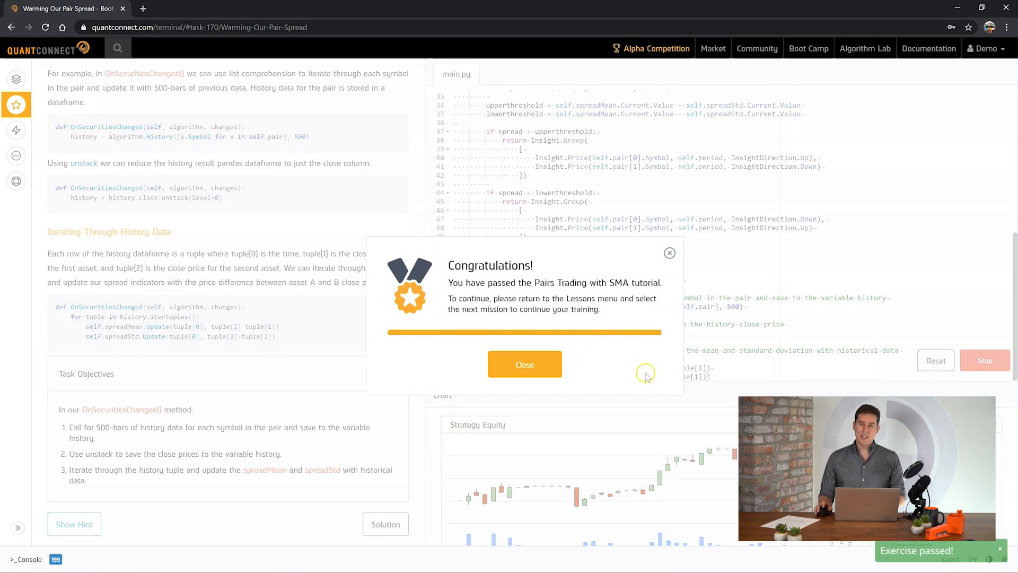
pyautogui.moveTo(614, 345)
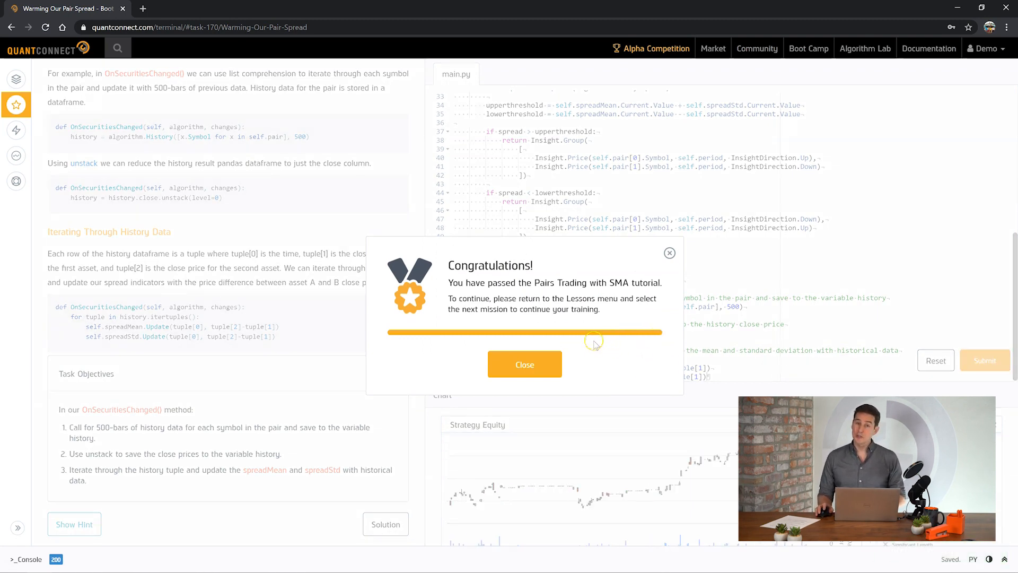
pyautogui.moveTo(611, 389)
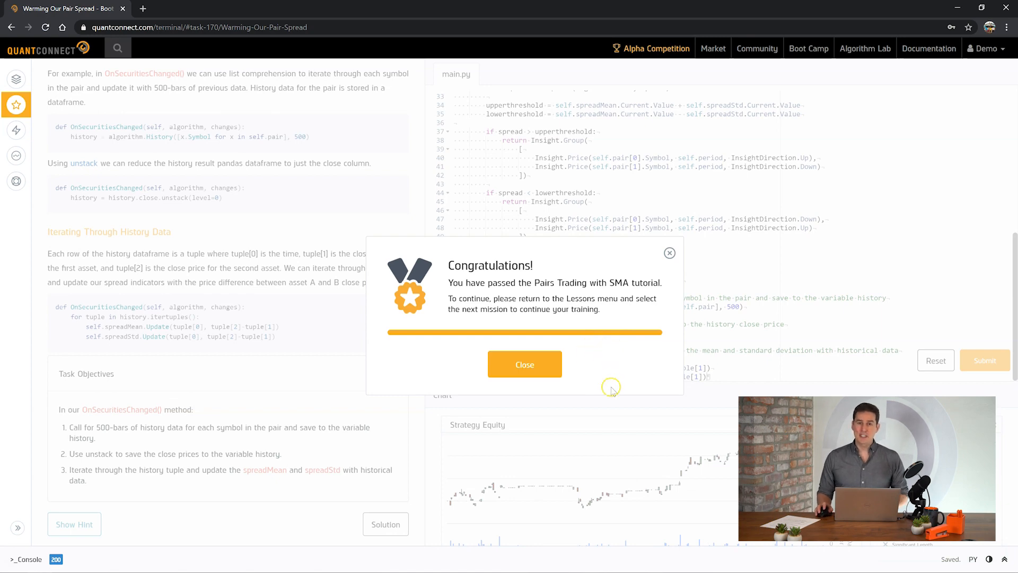